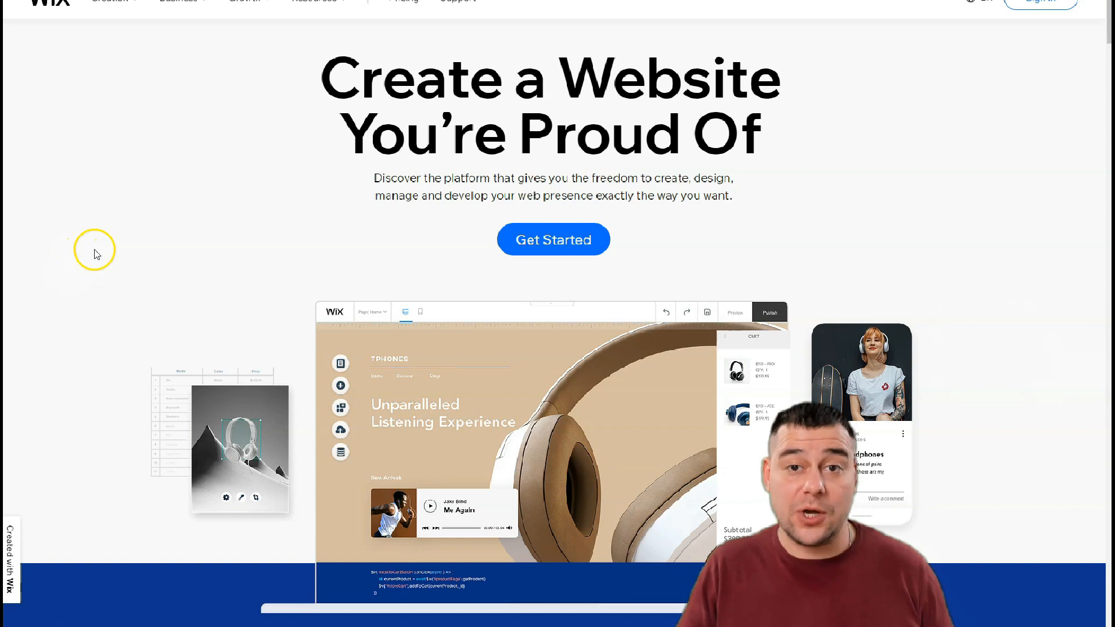
- Scroll through the My Sites dashboard to review the account's existing sites
{"action": "scroll", "scroll_direction": "down", "scroll_amount": 3}
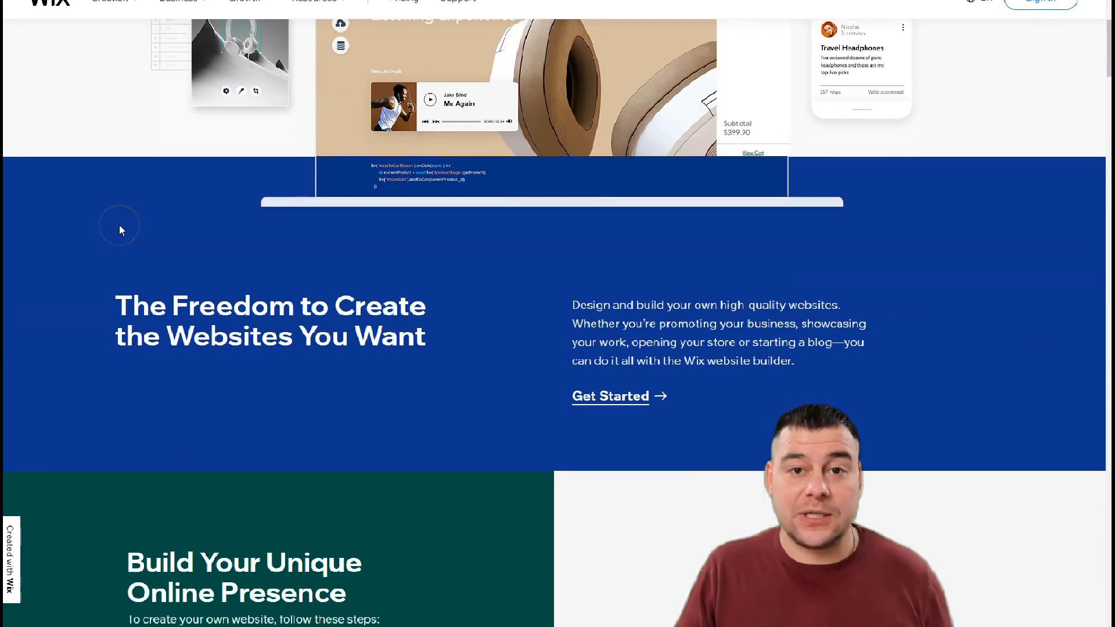
{"action": "scroll", "scroll_direction": "down", "scroll_amount": 3}
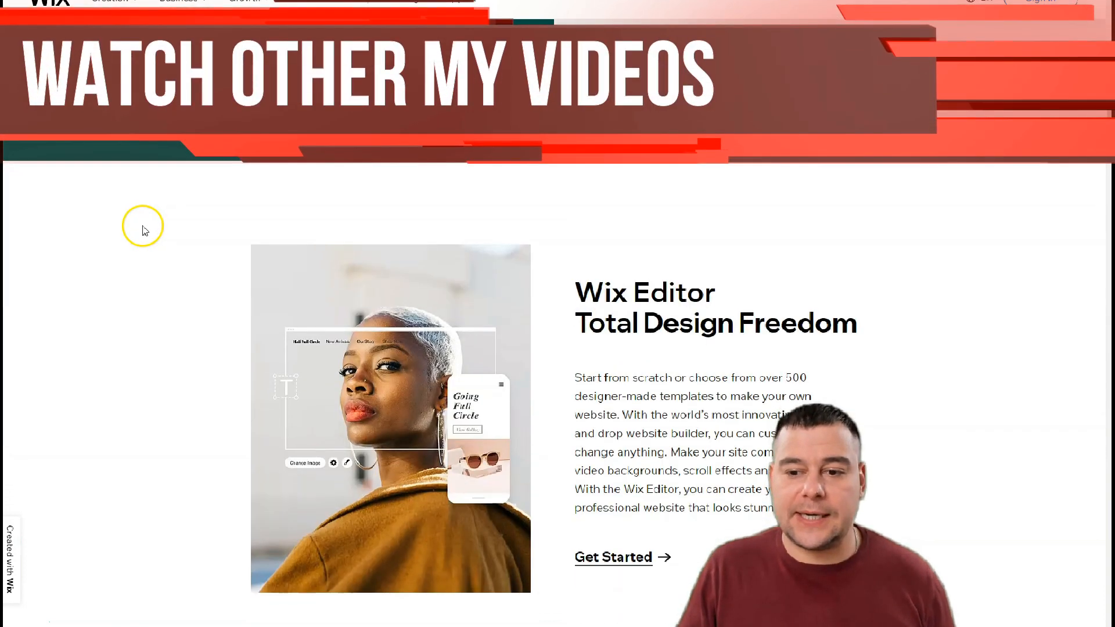
{"action": "scroll", "scroll_direction": "down", "scroll_amount": 3}
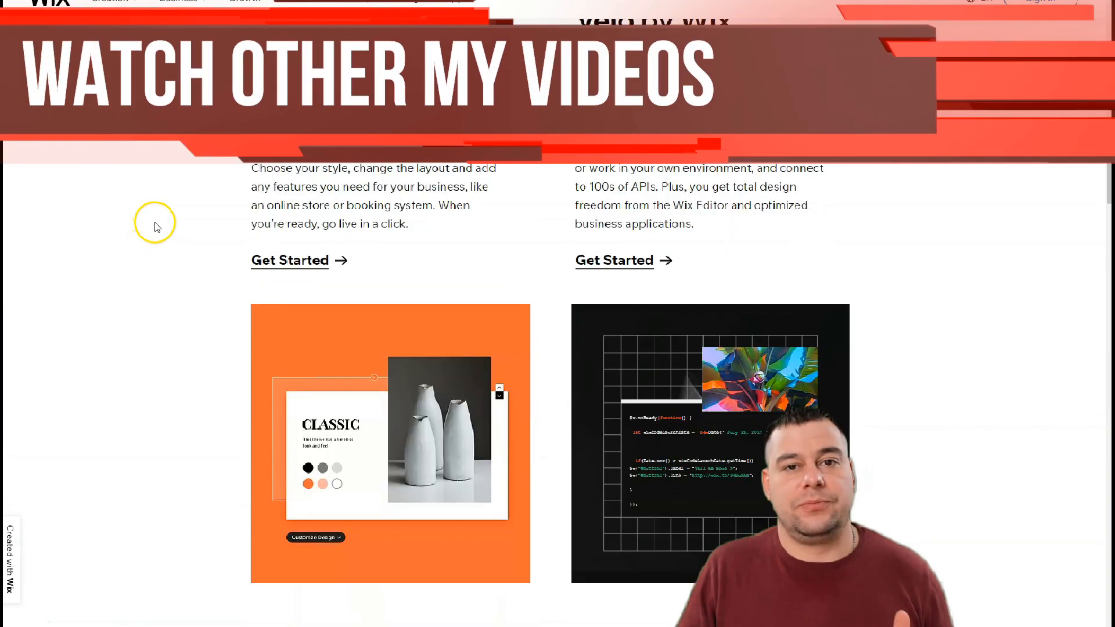
{"action": "scroll", "scroll_direction": "down", "scroll_amount": 3}
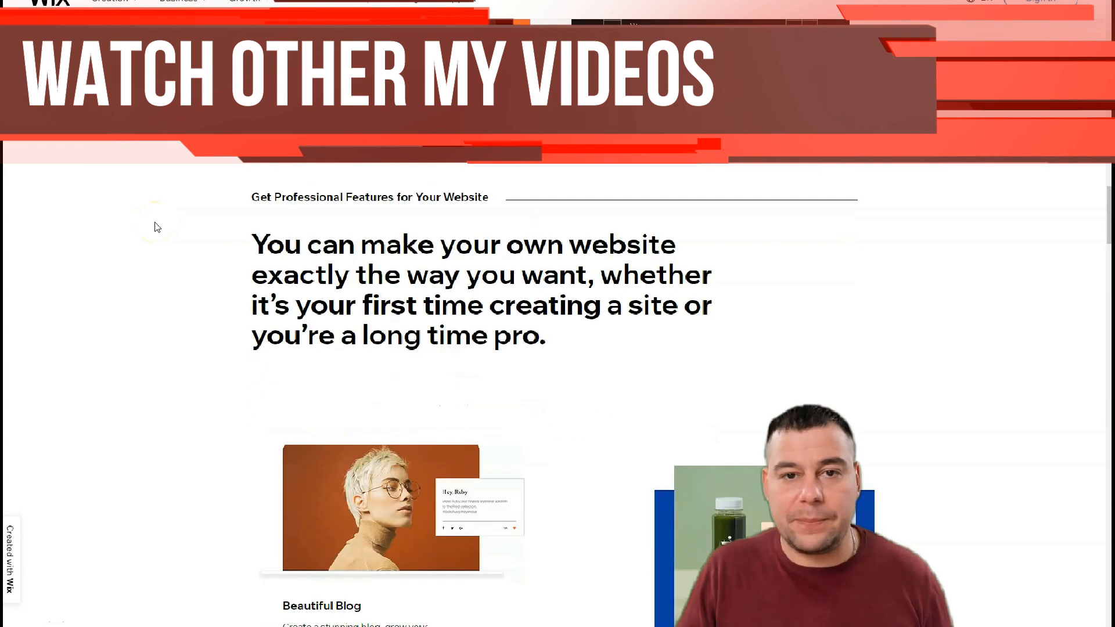
{"action": "scroll", "scroll_direction": "down", "scroll_amount": 3}
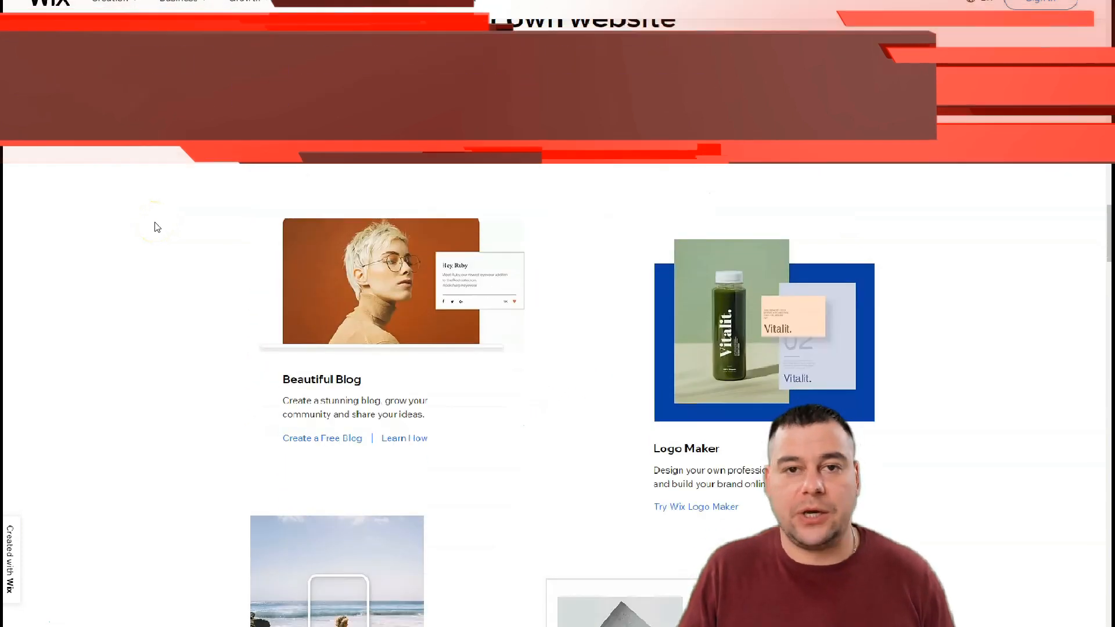
{"action": "scroll", "scroll_direction": "down", "scroll_amount": 3}
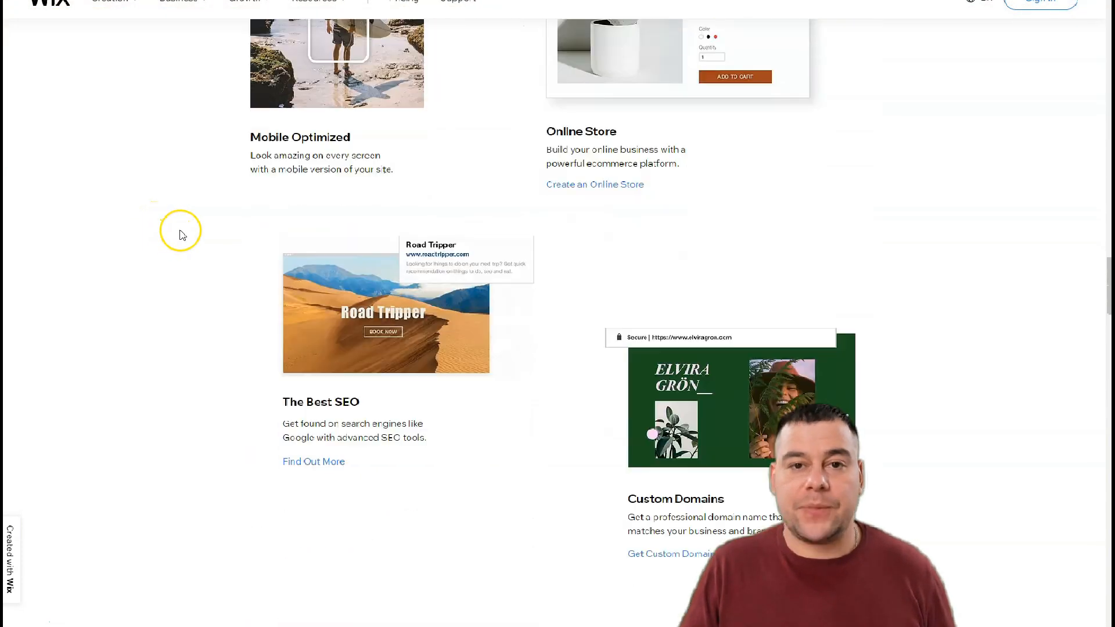
{"action": "scroll", "scroll_direction": "down", "scroll_amount": 3}
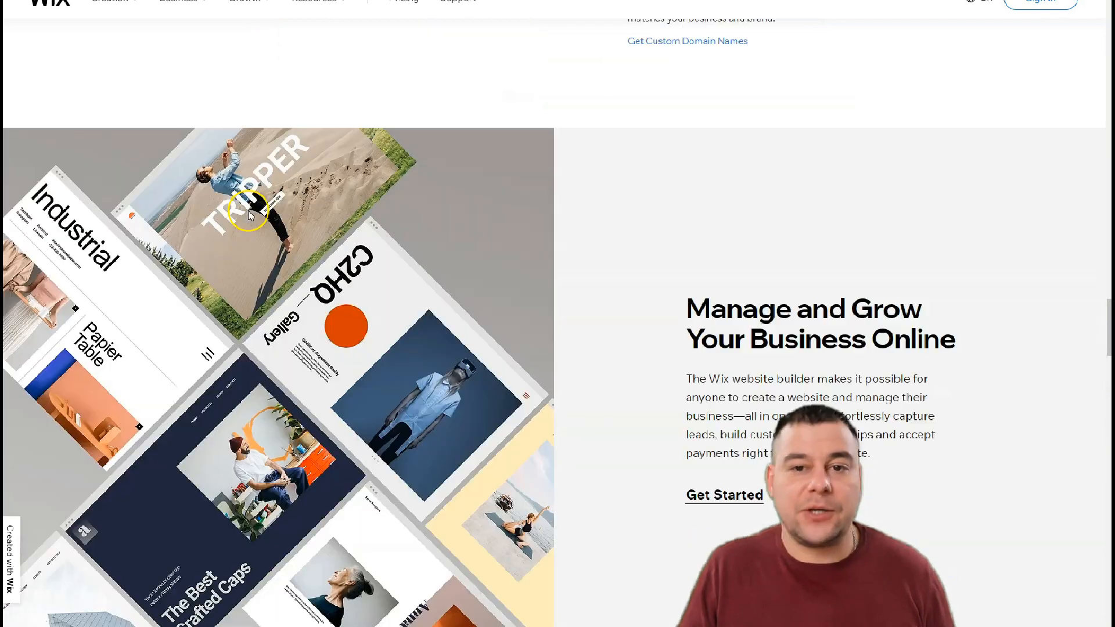
{"action": "scroll", "scroll_direction": "down", "scroll_amount": 3}
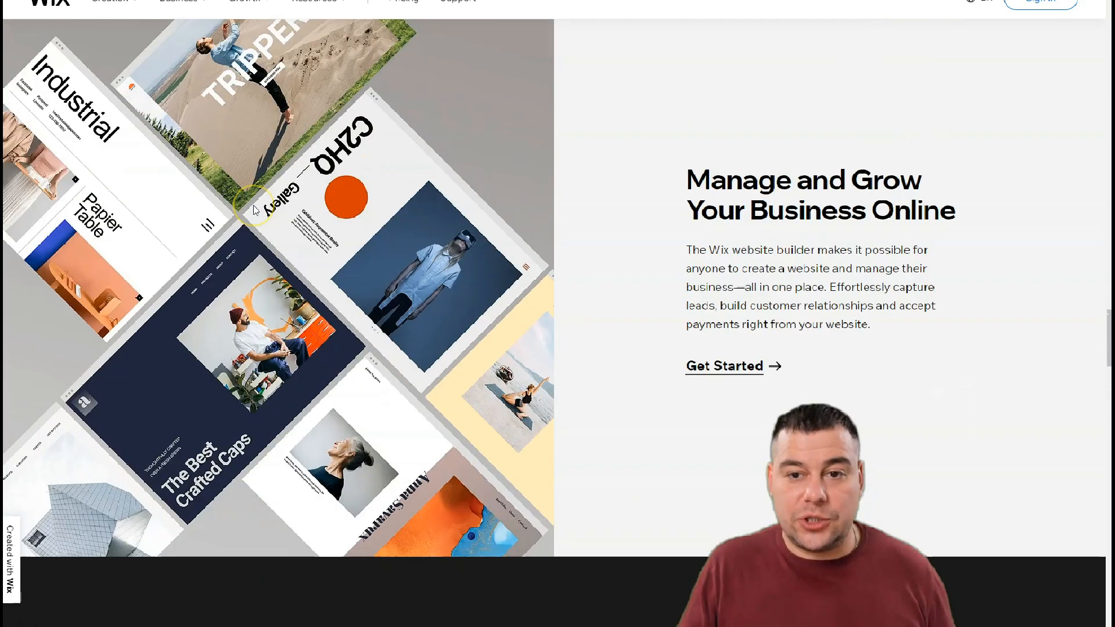
{"action": "scroll", "scroll_direction": "down", "scroll_amount": 3}
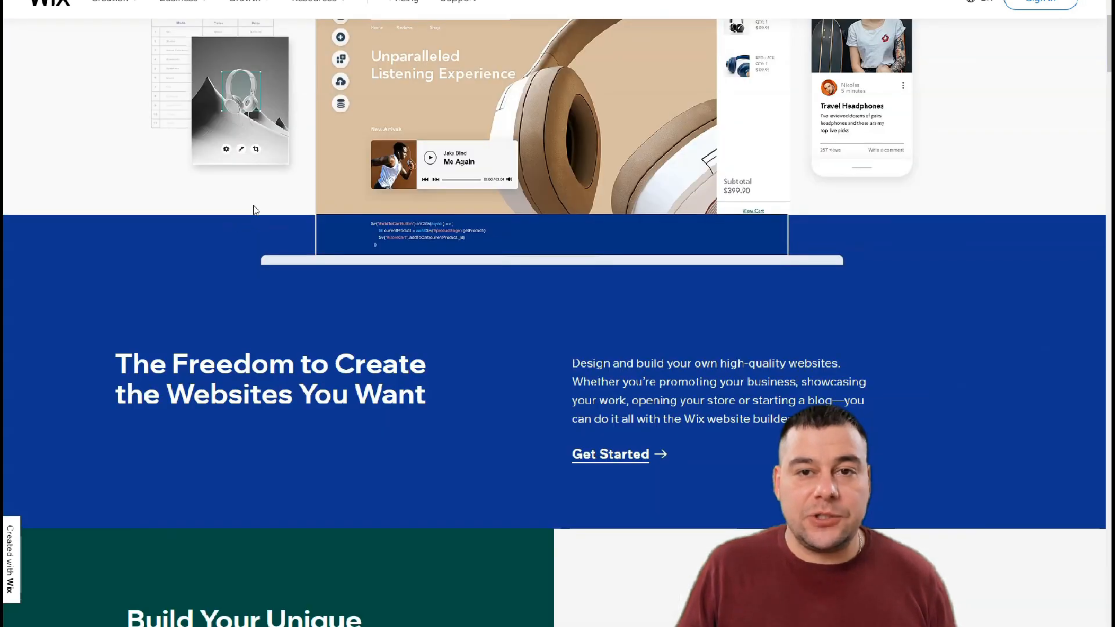
{"action": "scroll", "scroll_direction": "up", "scroll_amount": 3}
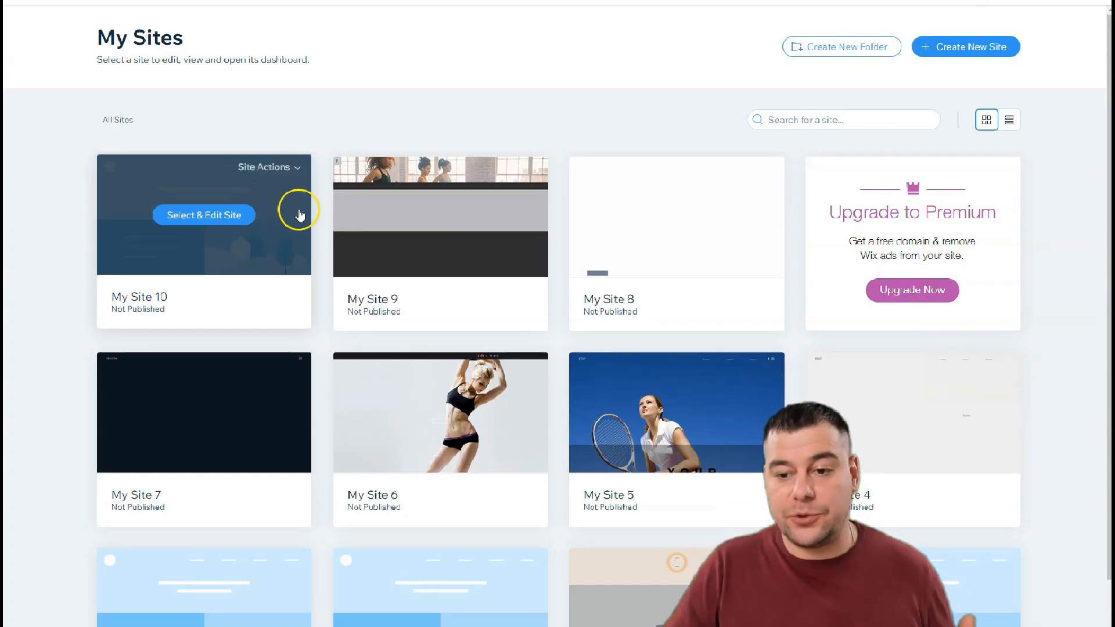
{"action": "mouse_move", "coordinate": [398, 90]}
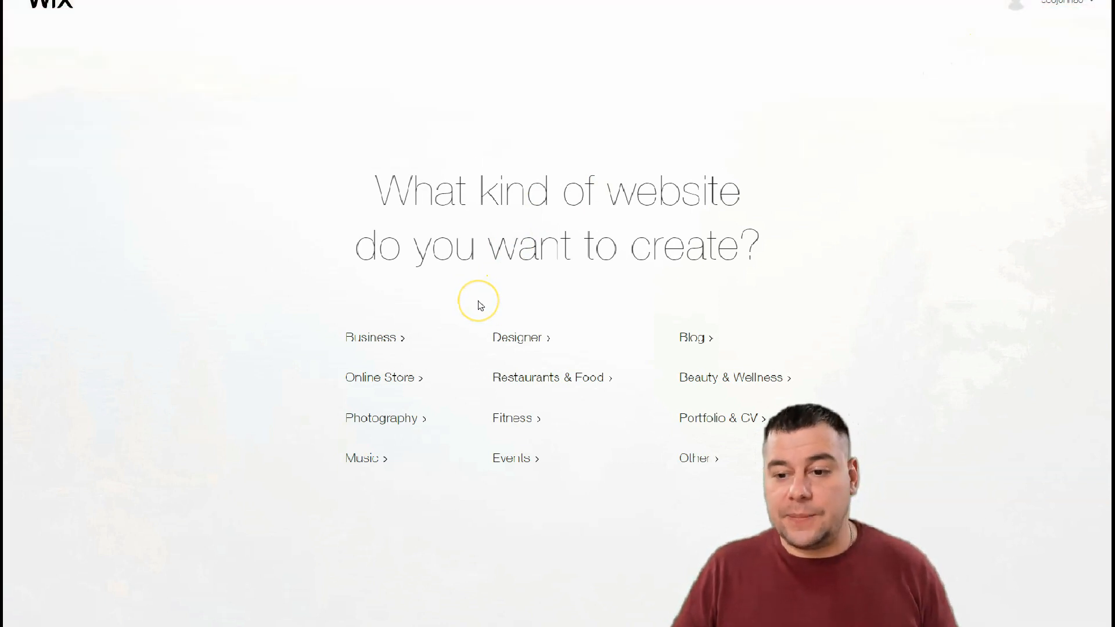
{"action": "mouse_move", "coordinate": [371, 350]}
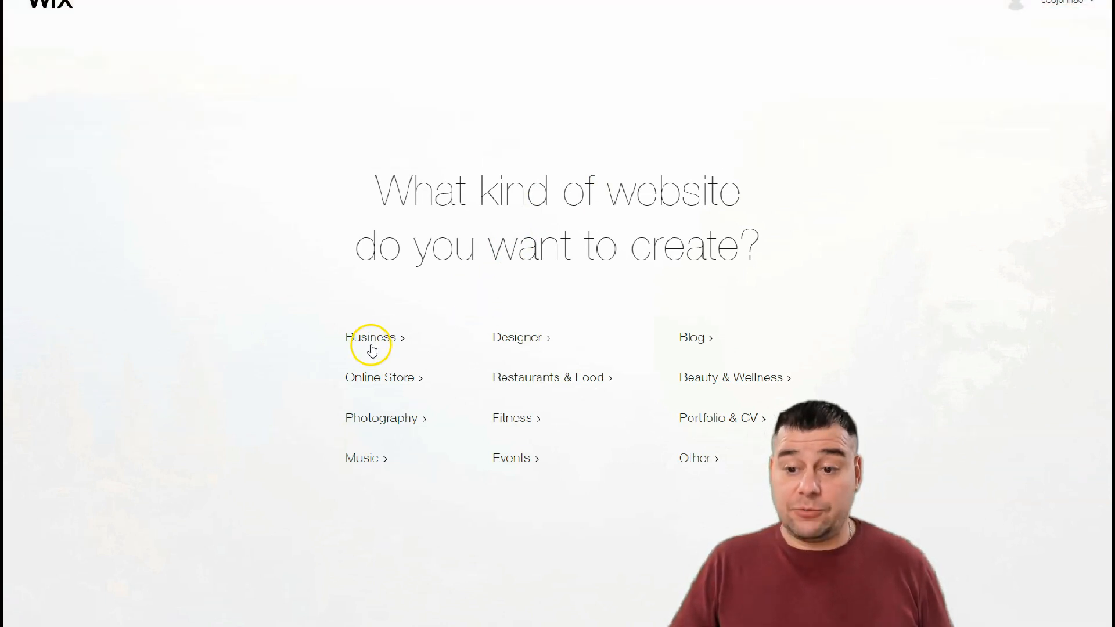
{"action": "mouse_move", "coordinate": [556, 361]}
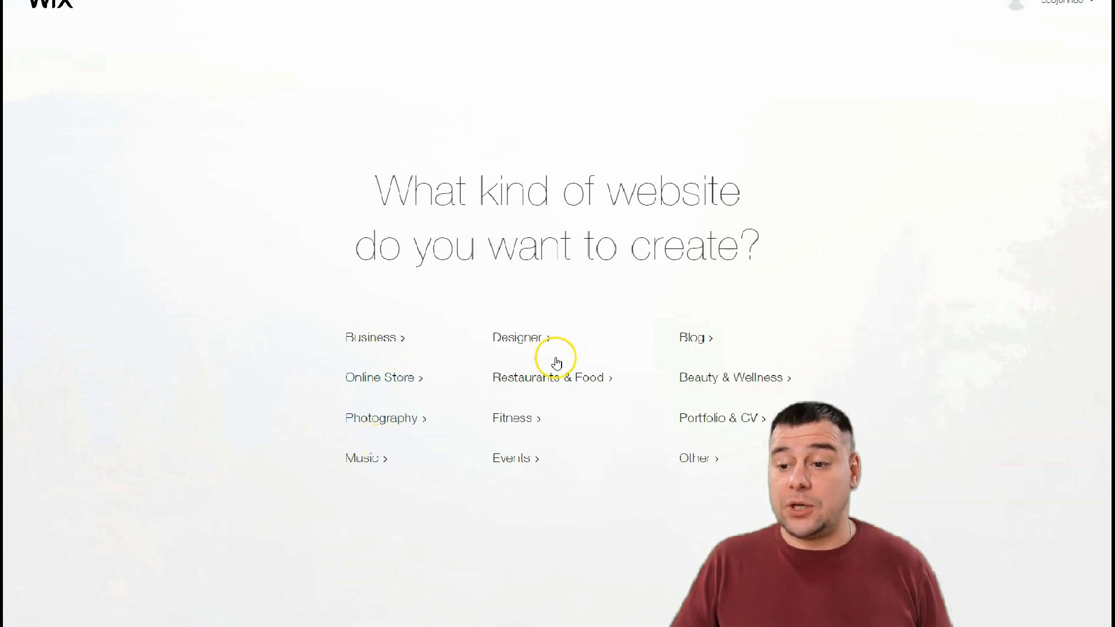
{"action": "mouse_move", "coordinate": [711, 304]}
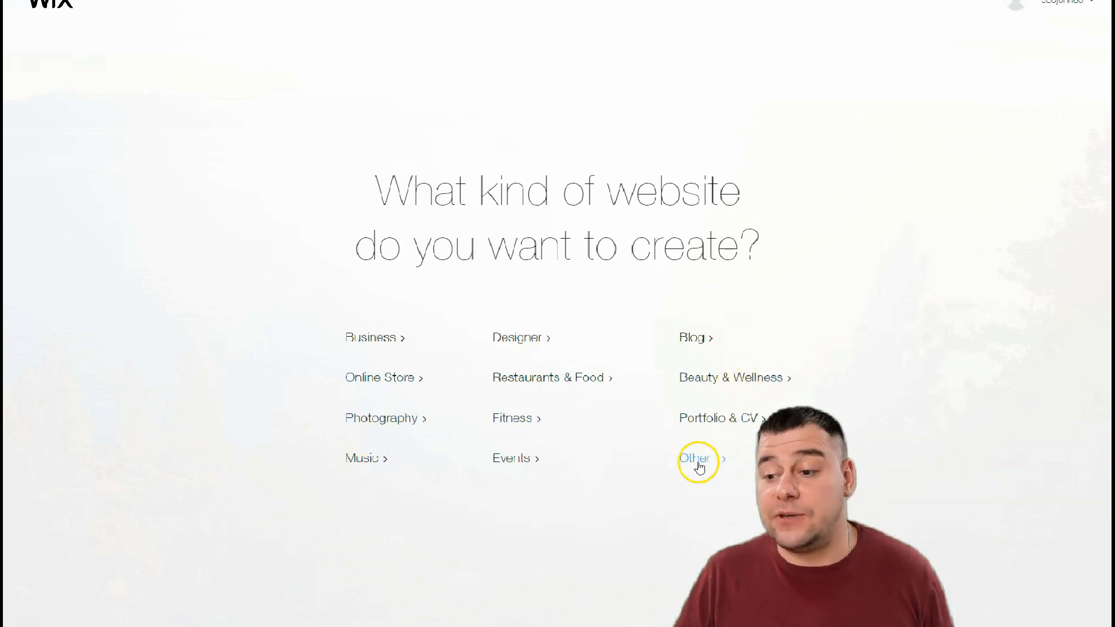
- Choose the Other website kind so the template gallery appears
{"action": "left_click", "coordinate": [696, 459]}
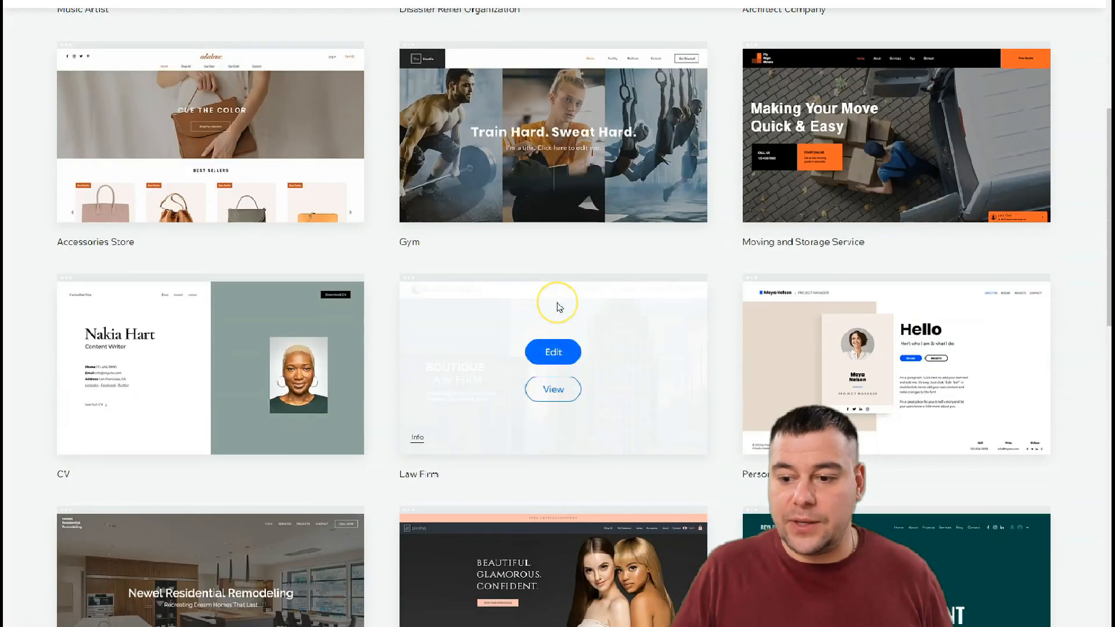
- Jump to page 9 of the template gallery via the pagination bar
{"action": "scroll", "scroll_direction": "down", "scroll_amount": 3}
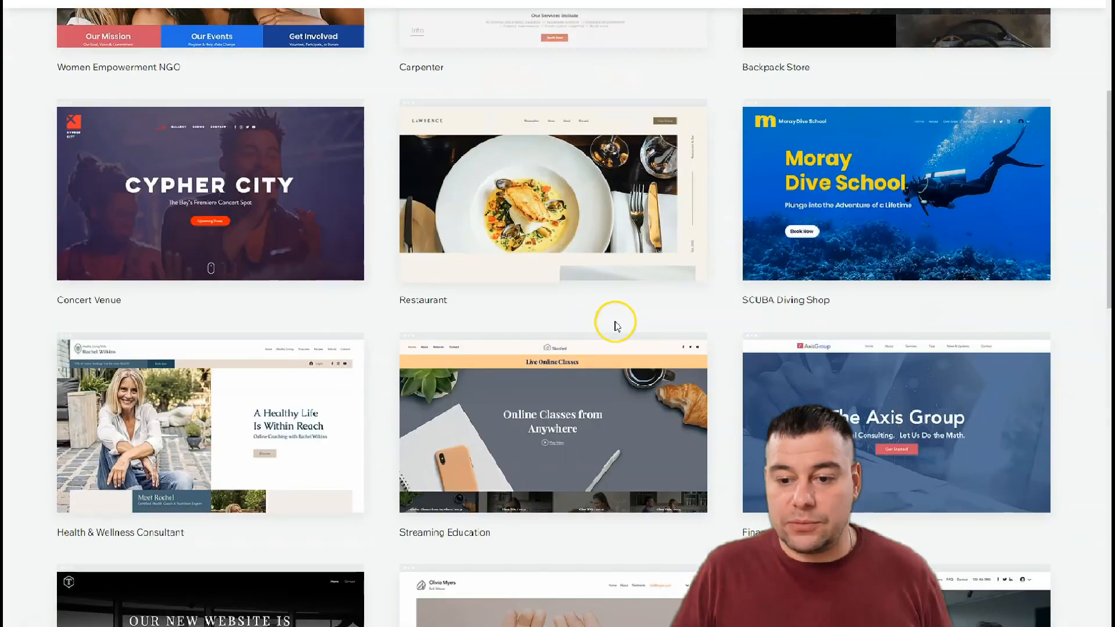
{"action": "scroll", "scroll_direction": "down", "scroll_amount": 3}
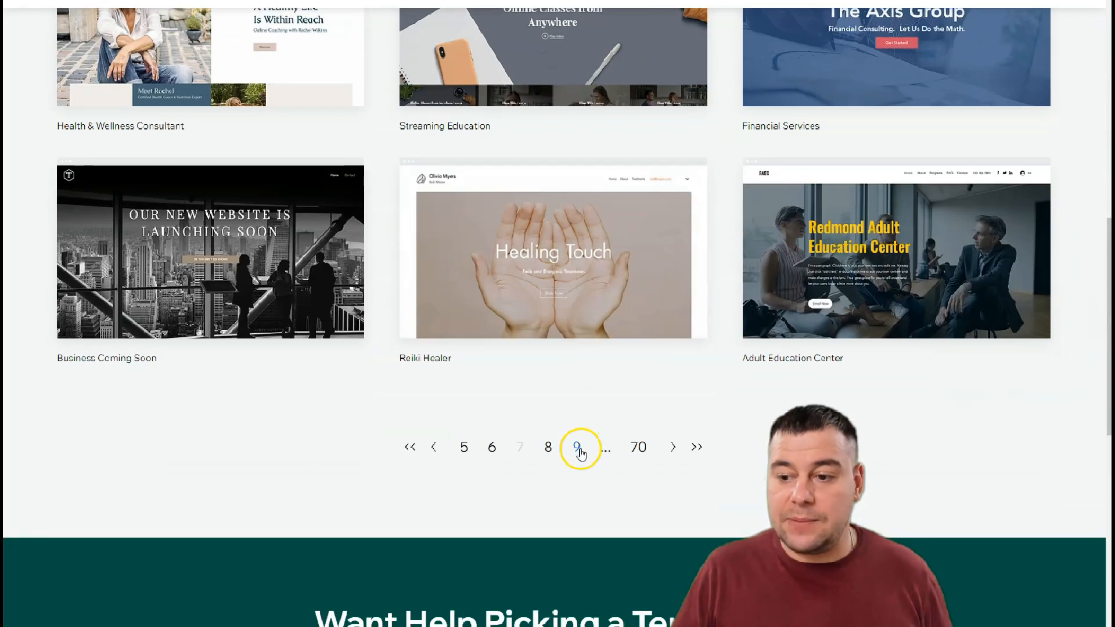
{"action": "left_click", "coordinate": [576, 446]}
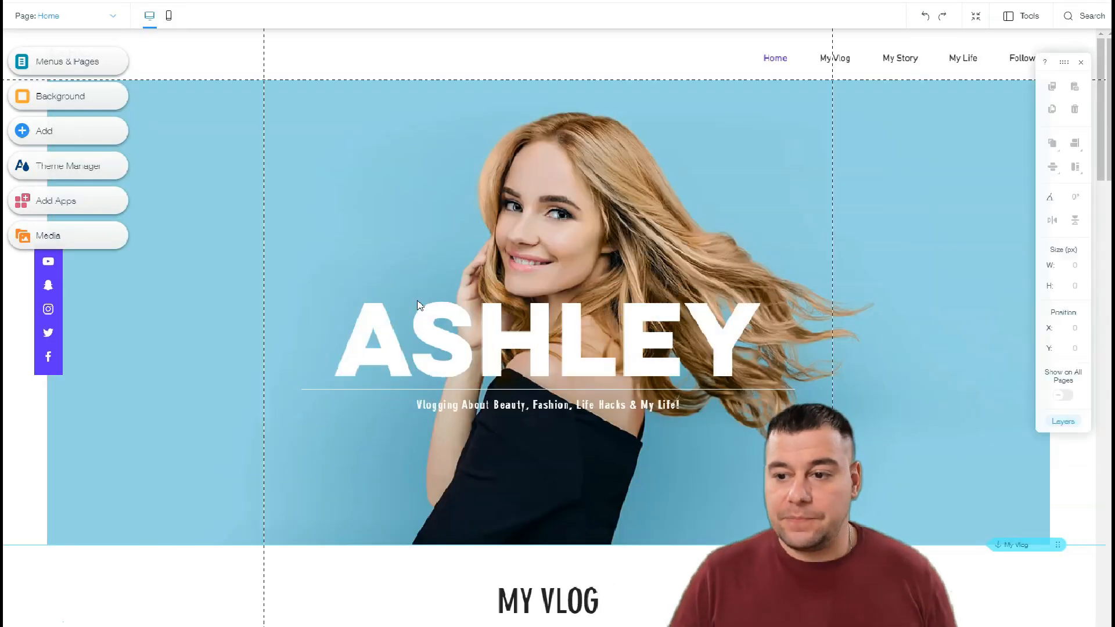
{"action": "scroll", "scroll_direction": "down", "scroll_amount": 3}
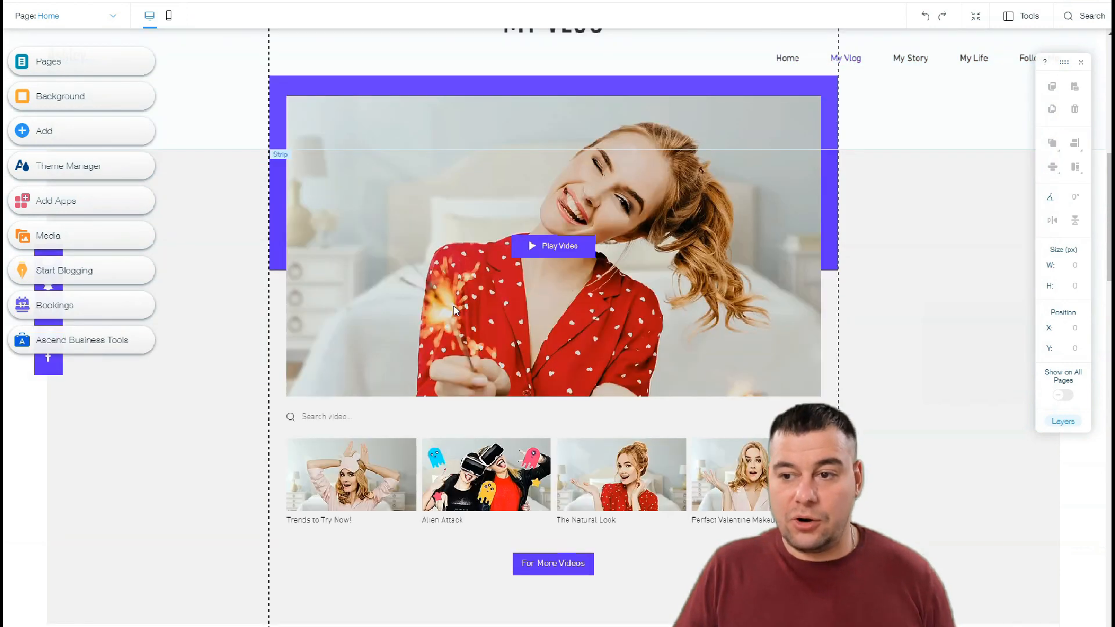
{"action": "scroll", "scroll_direction": "down", "scroll_amount": 3}
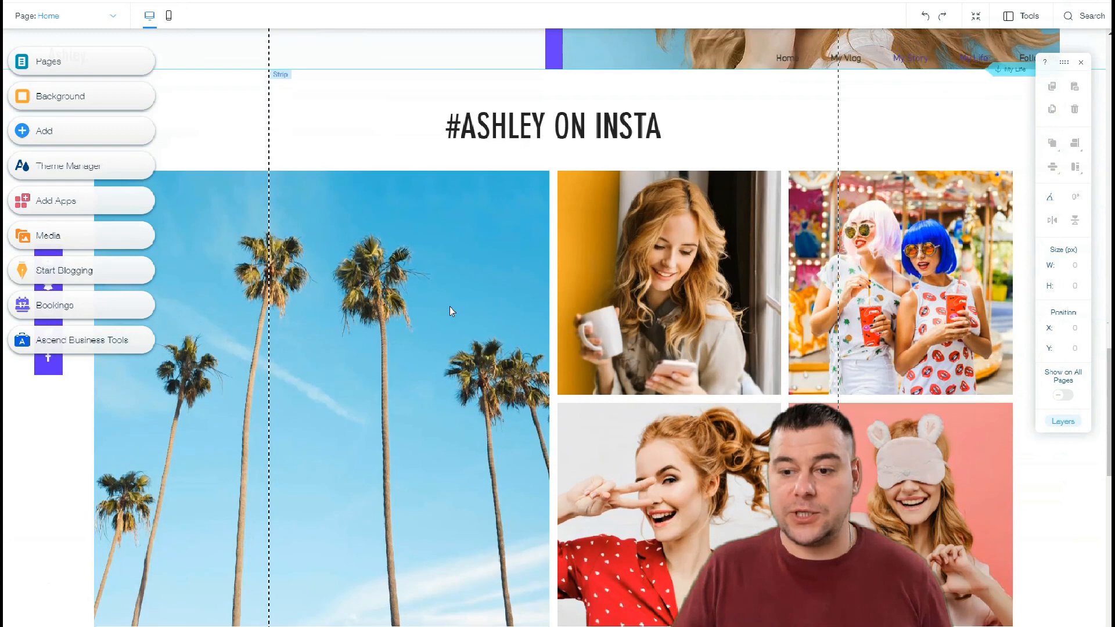
{"action": "scroll", "scroll_direction": "down", "scroll_amount": 3}
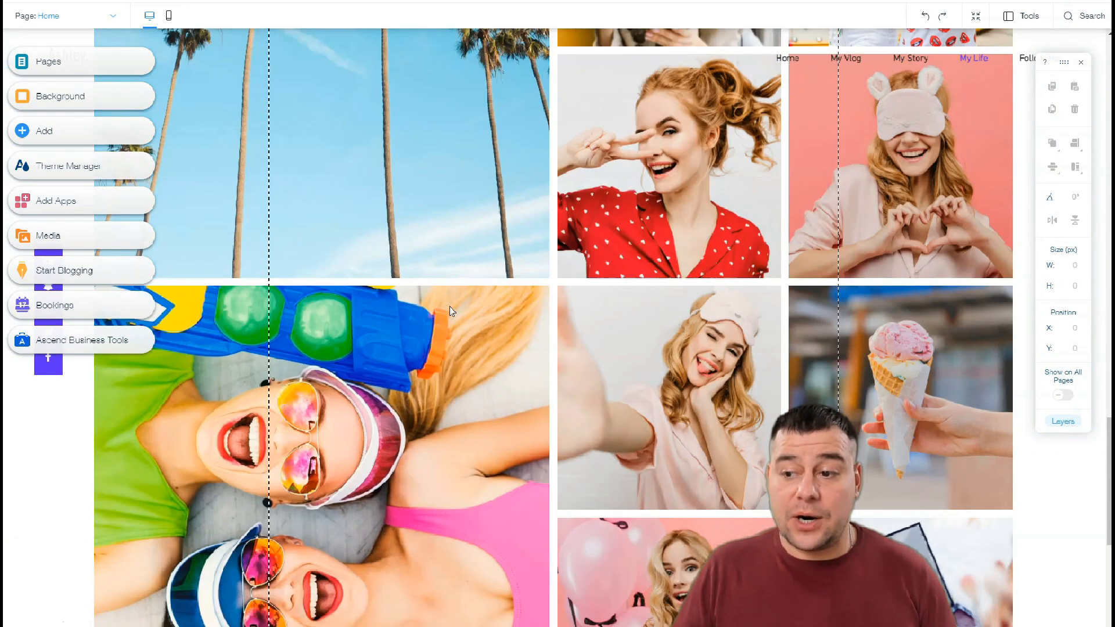
{"action": "scroll", "scroll_direction": "down", "scroll_amount": 3}
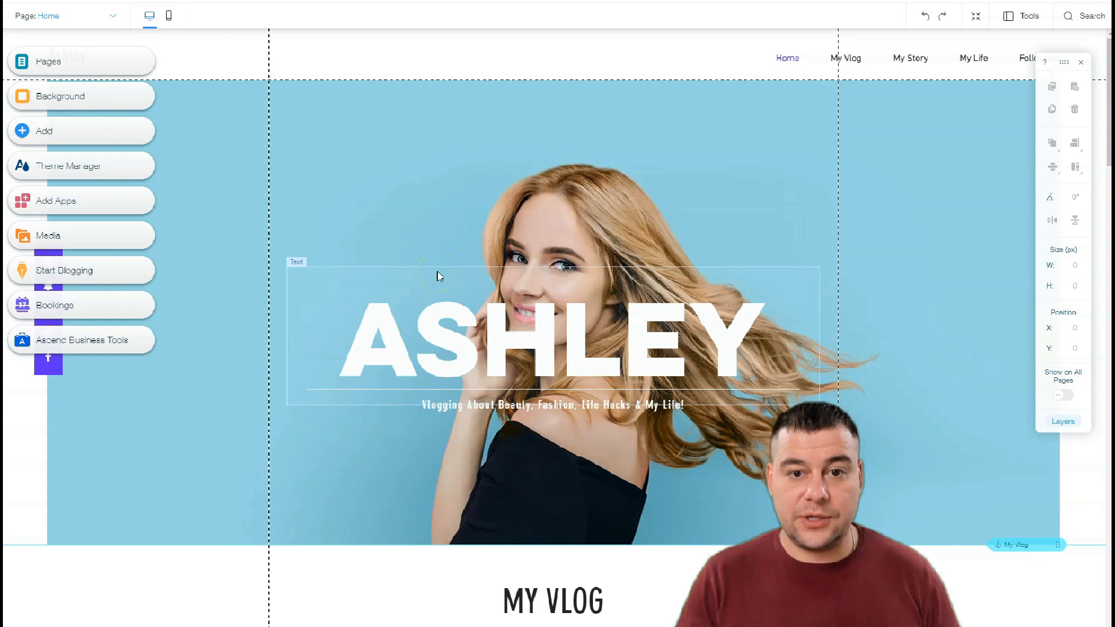
{"action": "mouse_move", "coordinate": [466, 328]}
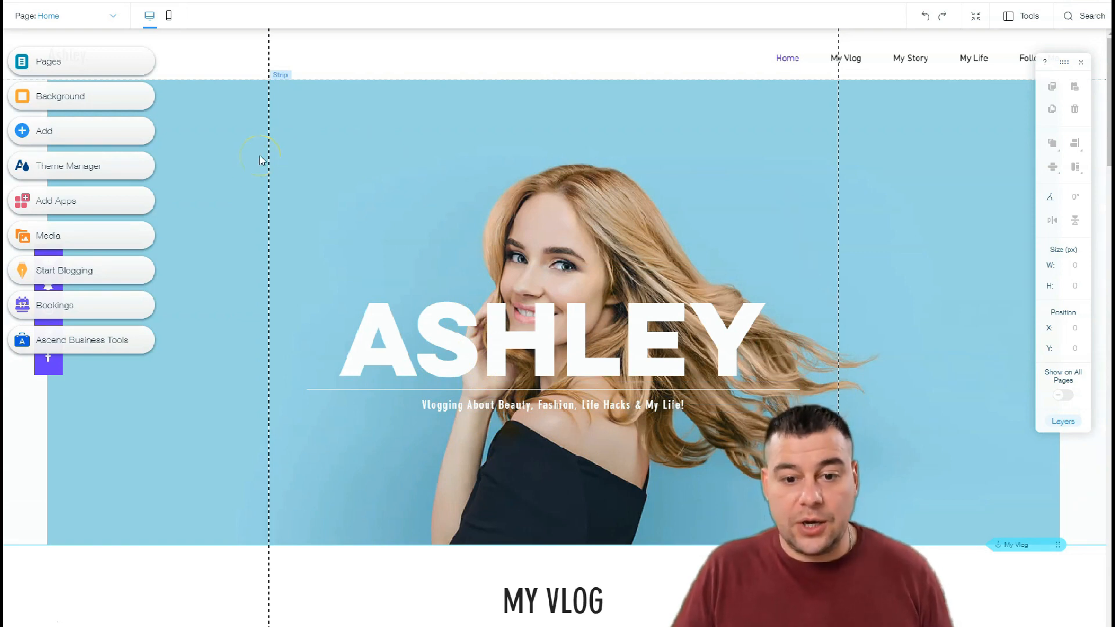
{"action": "mouse_move", "coordinate": [150, 111]}
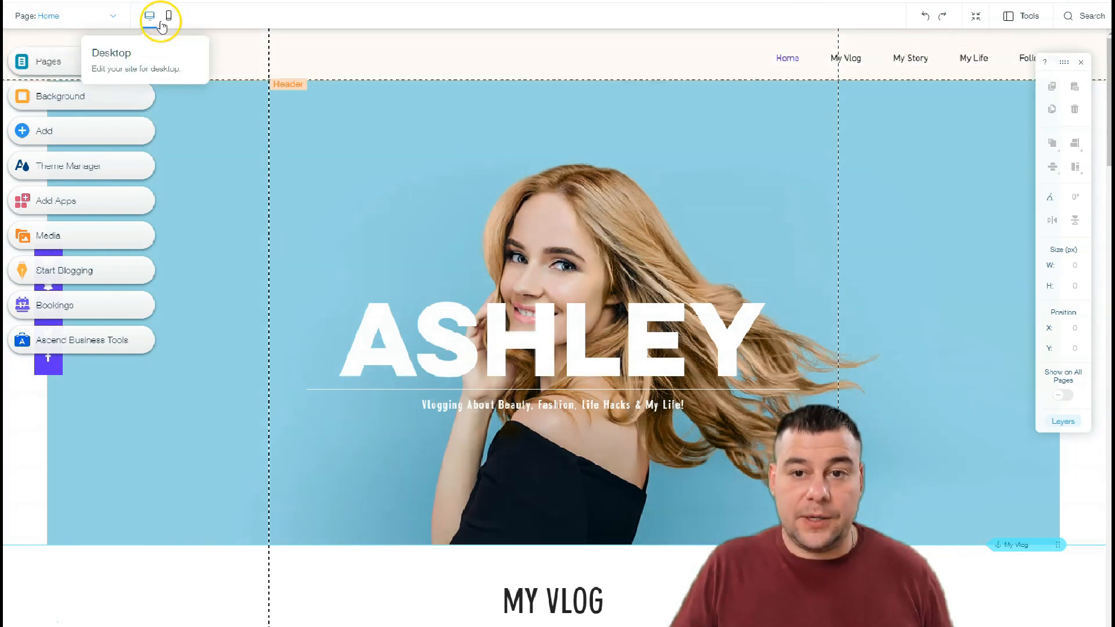
- Preview the Ashley template's mobile layout down to the Instagram feed, then return to desktop editing
{"action": "left_click", "coordinate": [98, 11]}
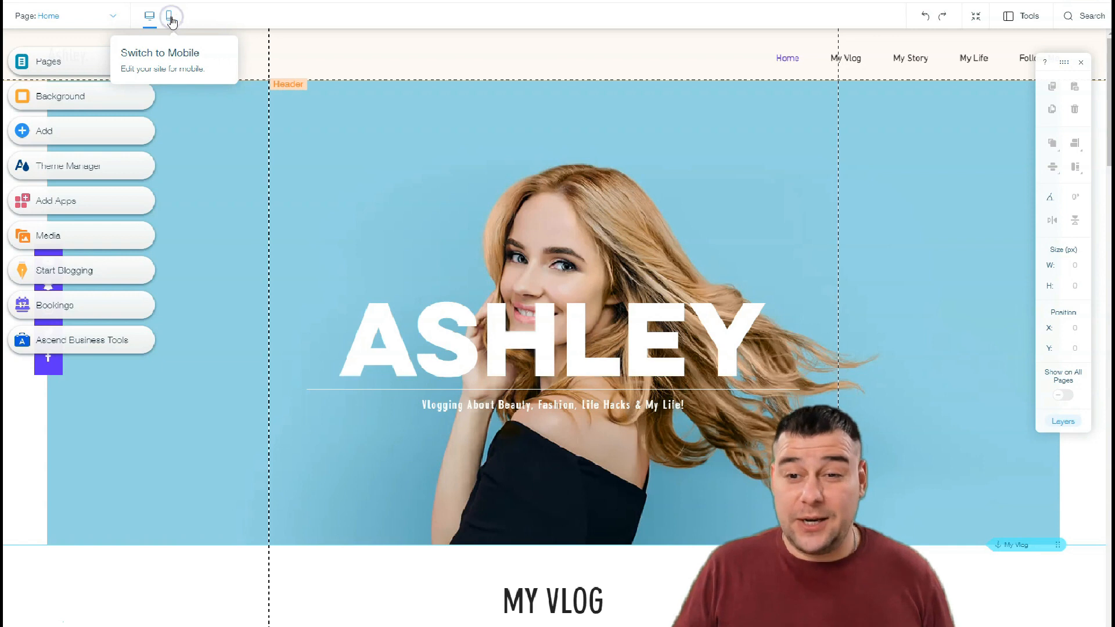
{"action": "left_click", "coordinate": [171, 15]}
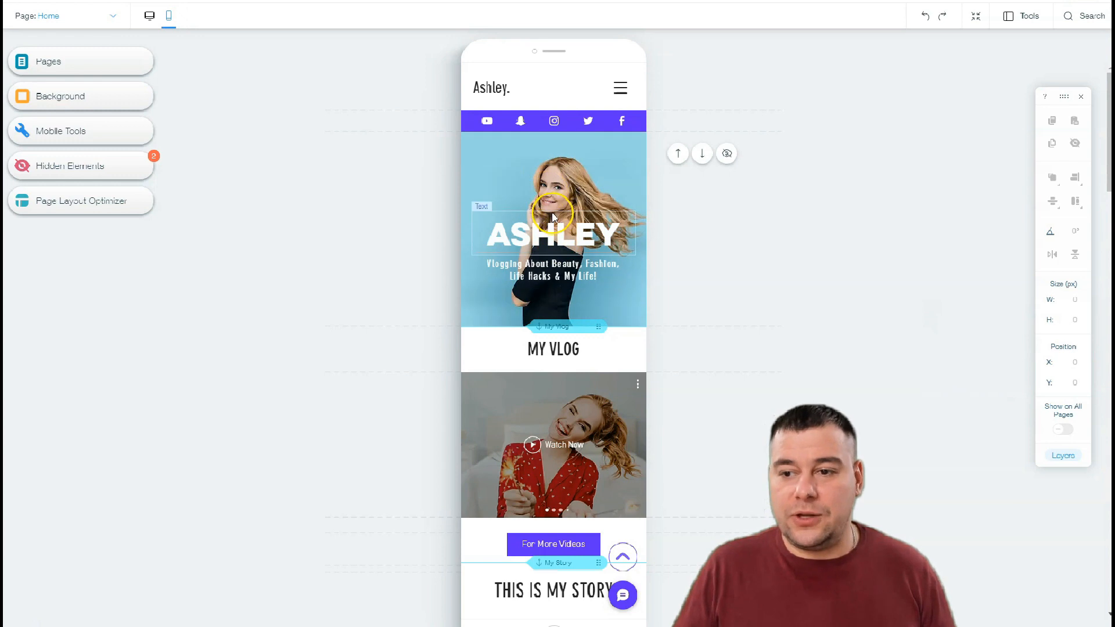
{"action": "scroll", "scroll_direction": "down", "scroll_amount": 3}
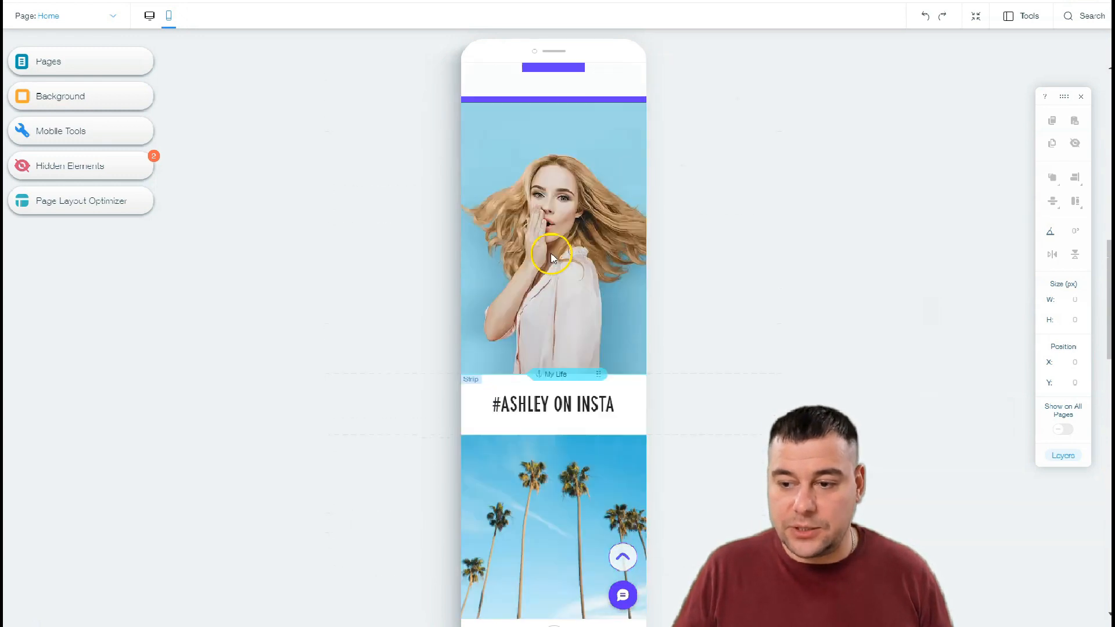
{"action": "scroll", "scroll_direction": "down", "scroll_amount": 3}
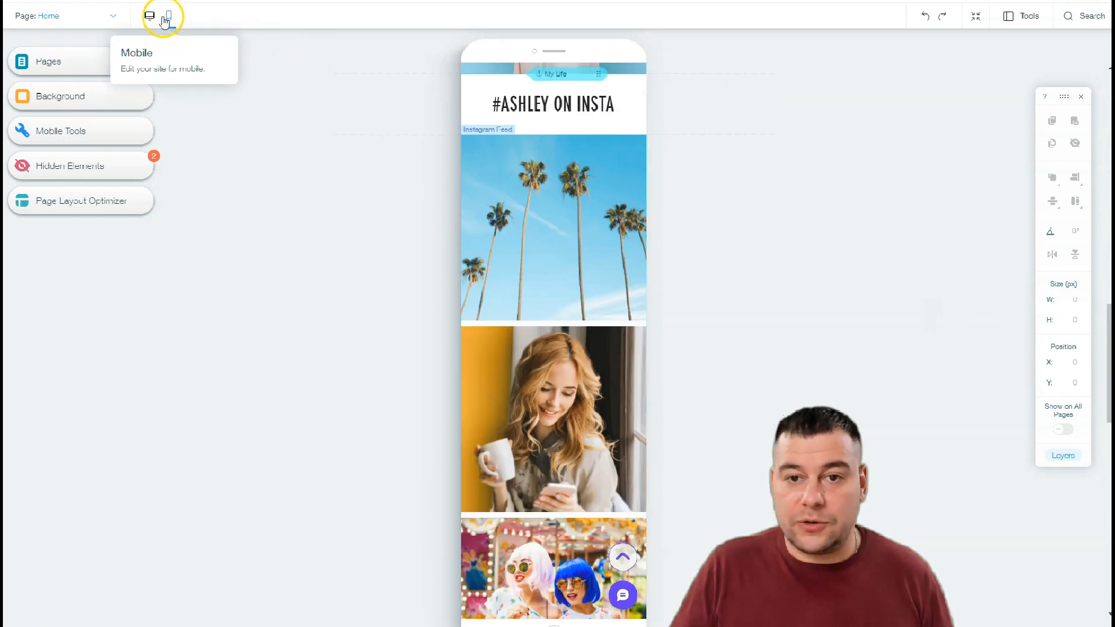
{"action": "left_click", "coordinate": [150, 15]}
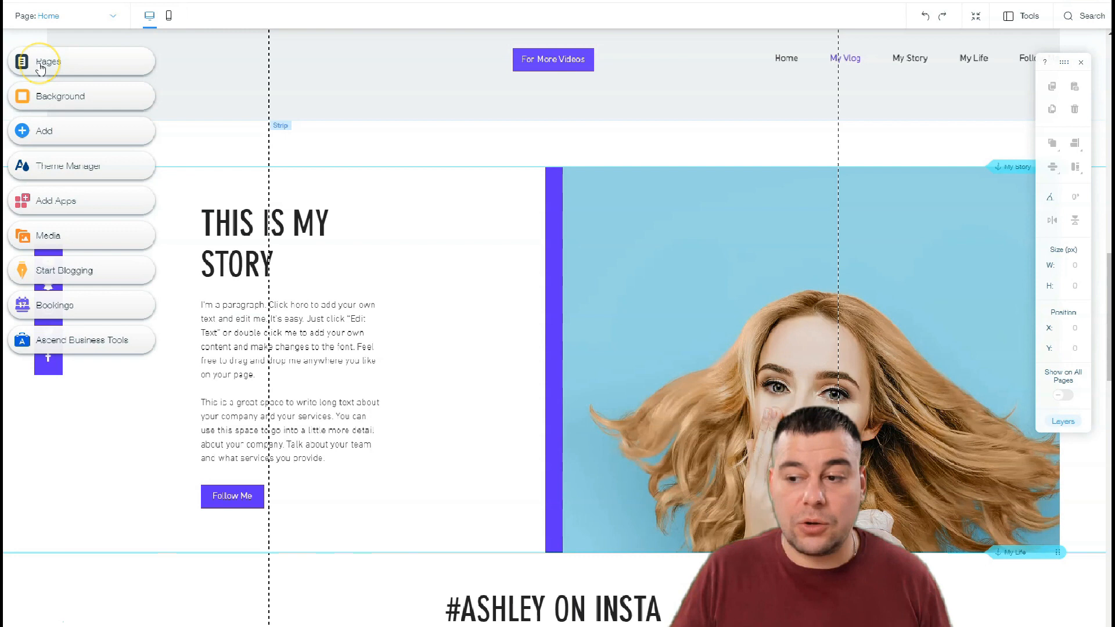
{"action": "left_click", "coordinate": [41, 61]}
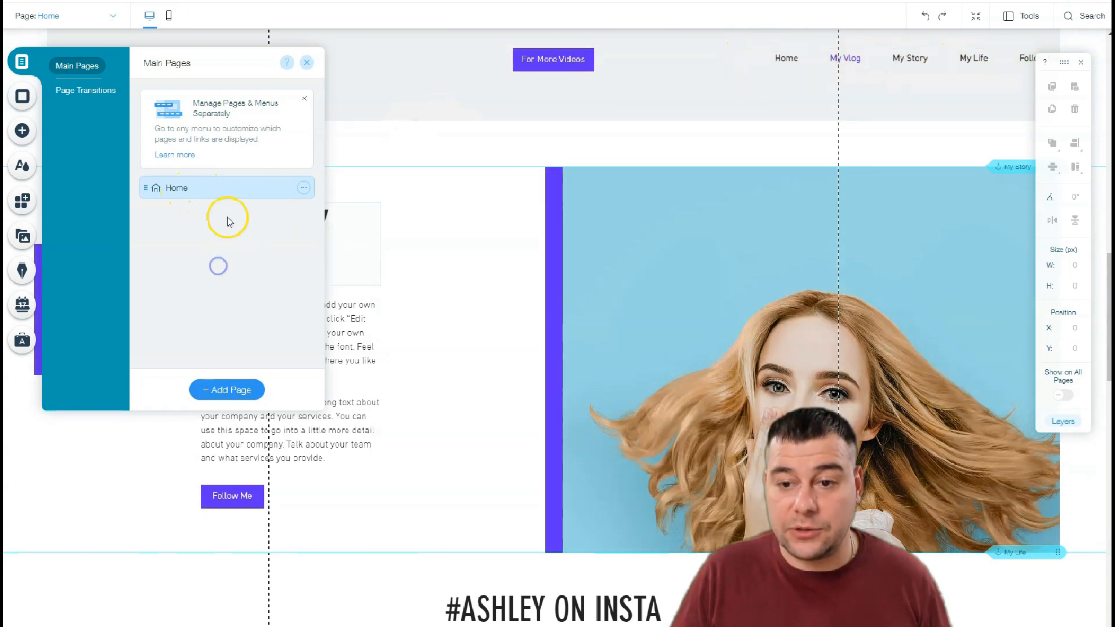
{"action": "mouse_move", "coordinate": [227, 261]}
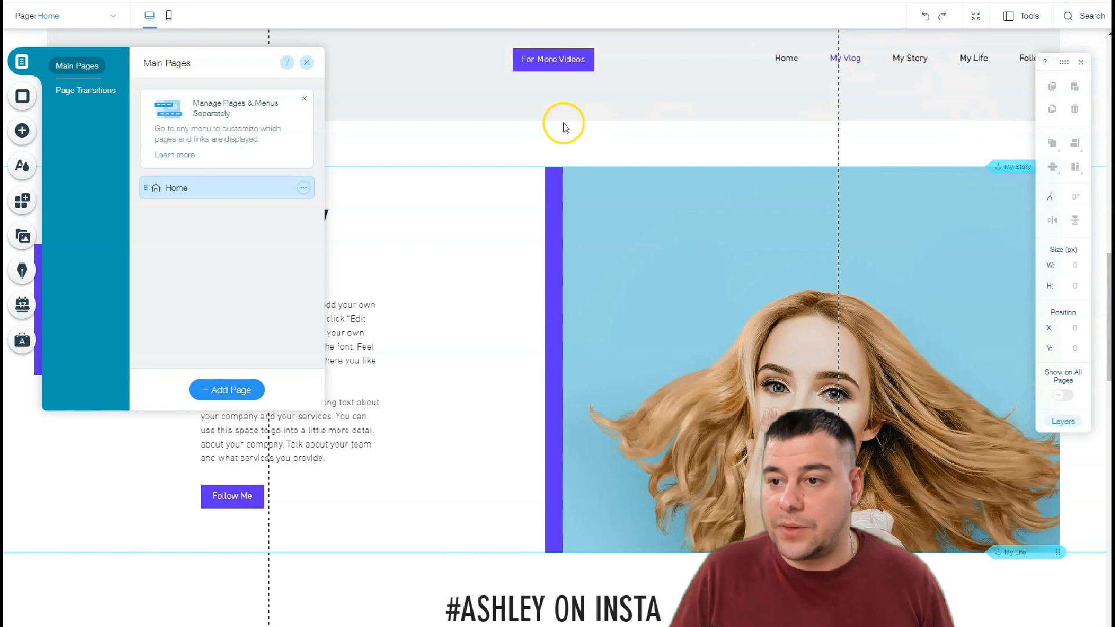
{"action": "scroll", "scroll_direction": "down", "scroll_amount": 3}
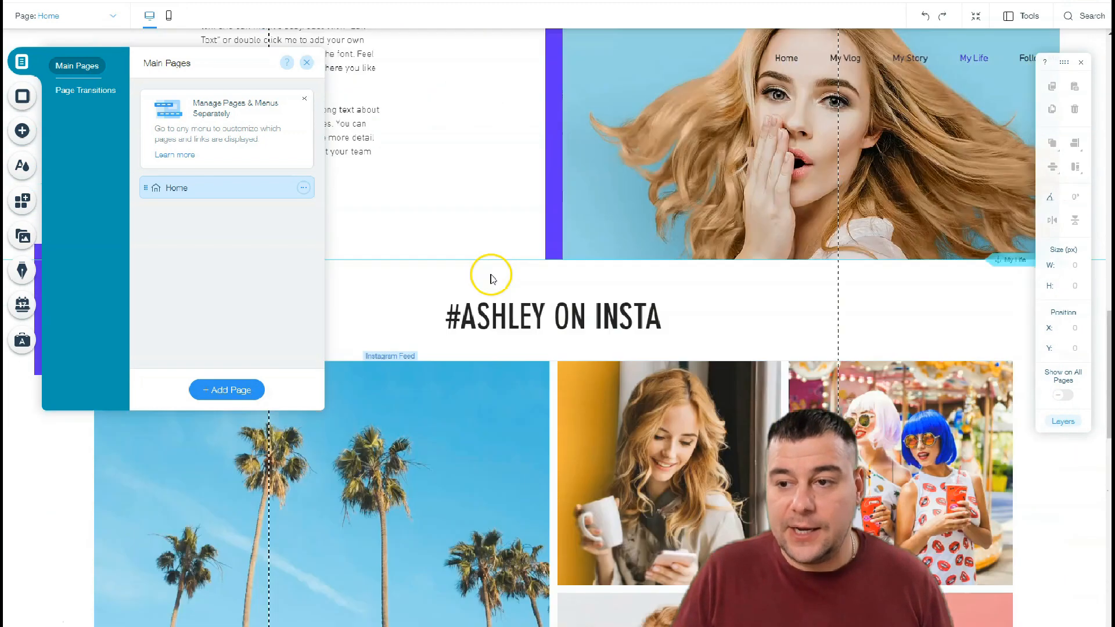
{"action": "scroll", "scroll_direction": "up", "scroll_amount": 3}
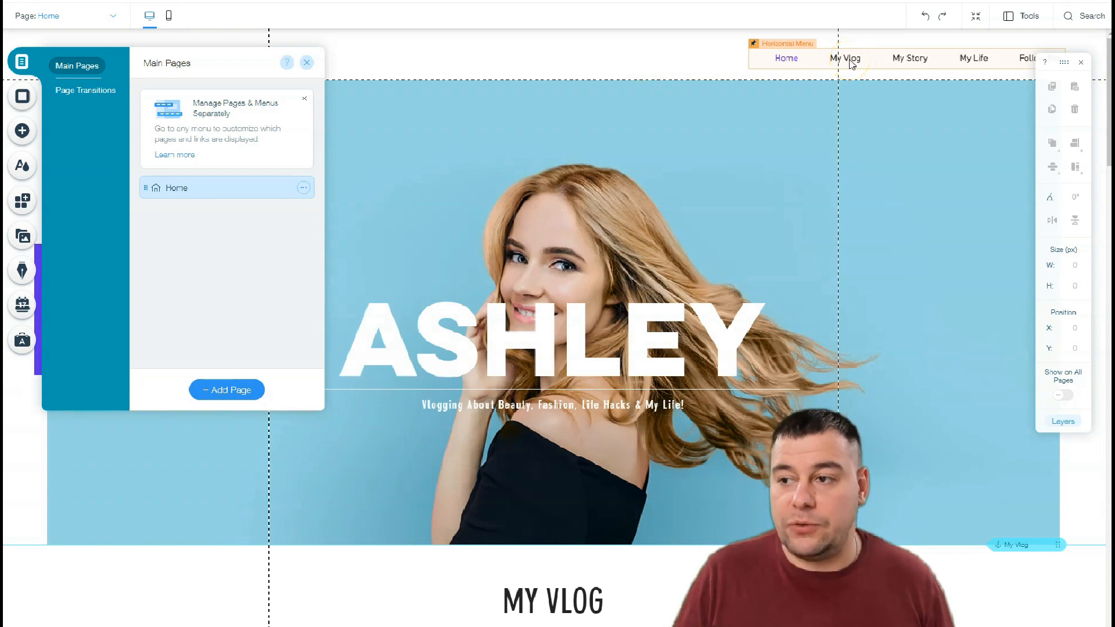
{"action": "scroll", "scroll_direction": "down", "scroll_amount": 3}
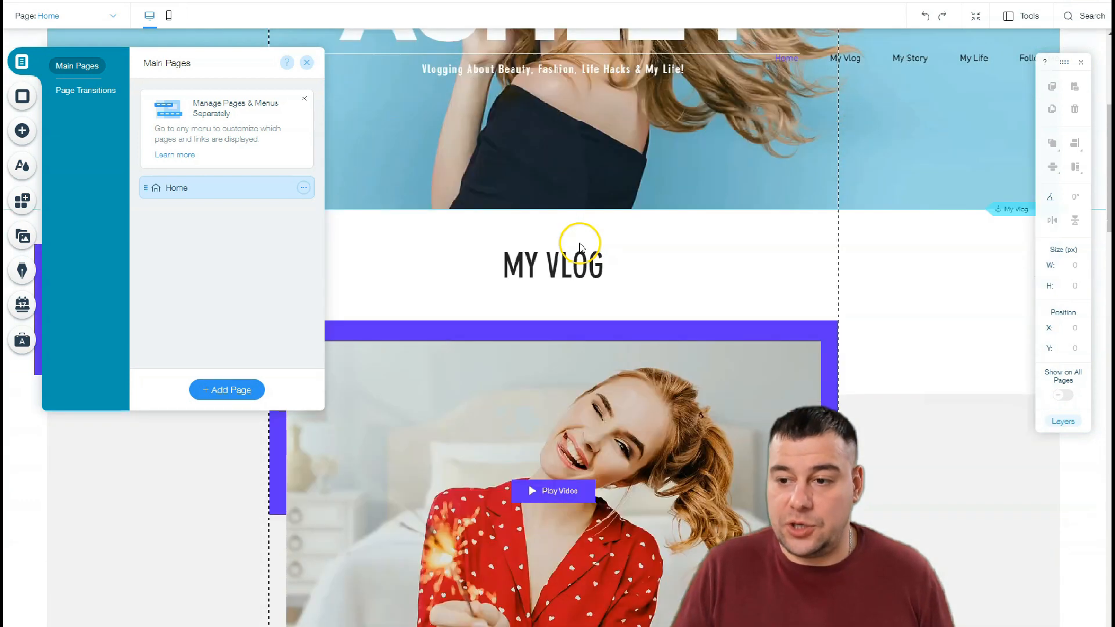
{"action": "scroll", "scroll_direction": "down", "scroll_amount": 3}
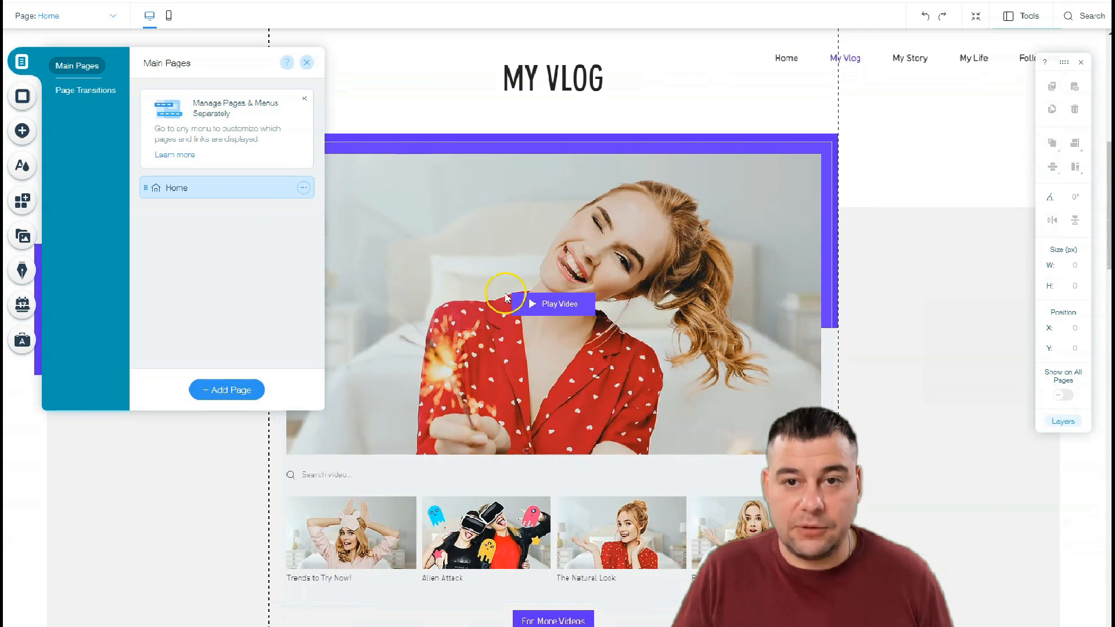
{"action": "mouse_move", "coordinate": [462, 367]}
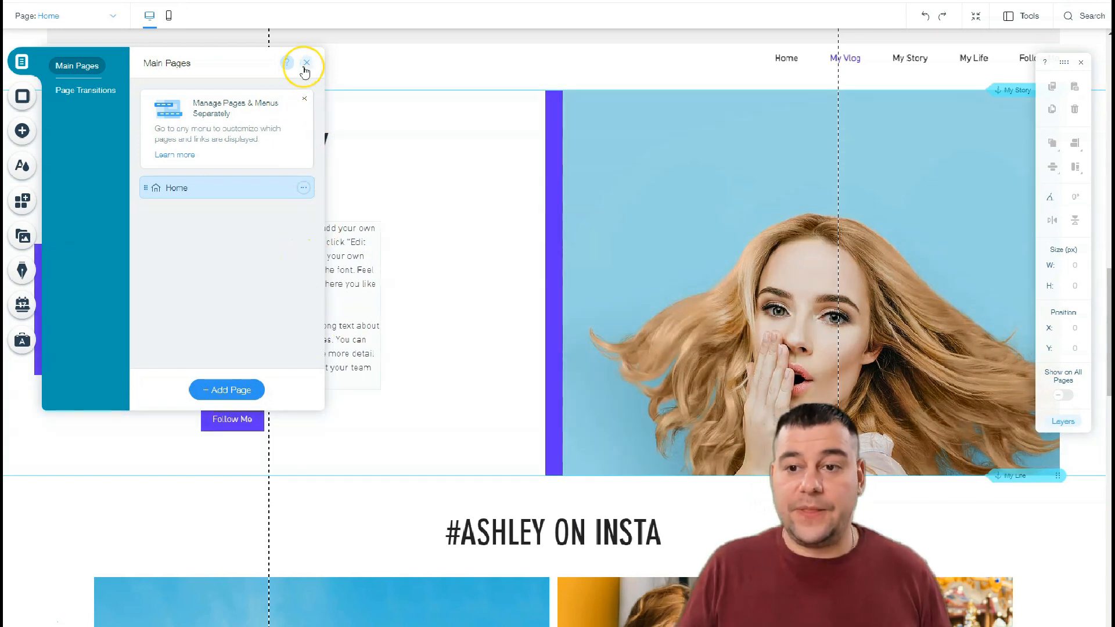
{"action": "left_click", "coordinate": [306, 62]}
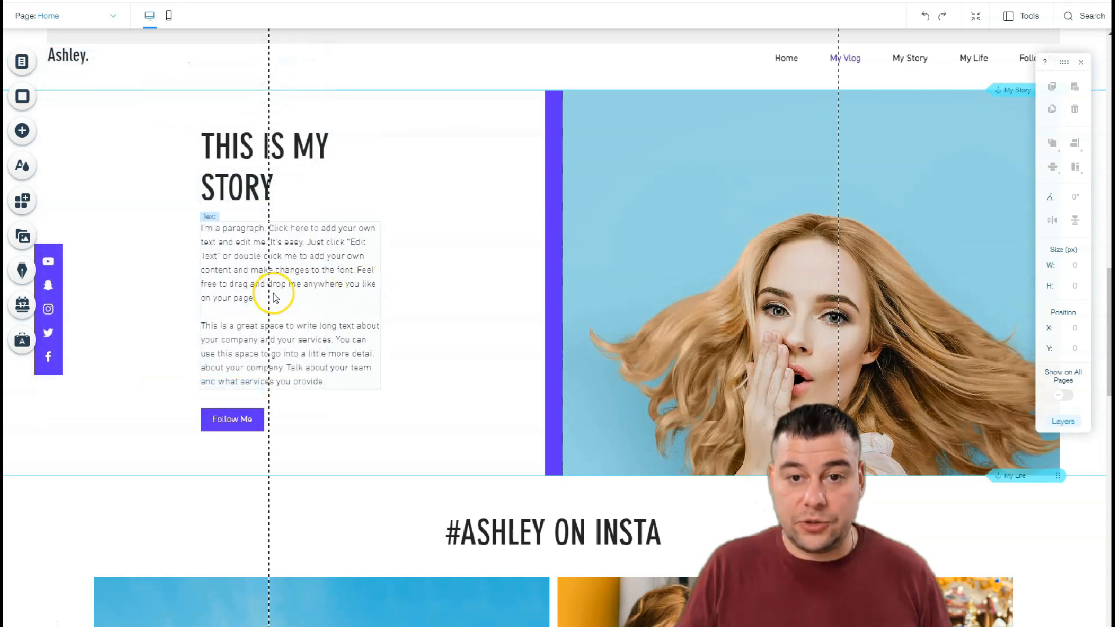
- In Theme Manager, try several colour themes and apply the dark theme with orange accents
{"action": "scroll", "scroll_direction": "up", "scroll_amount": 3}
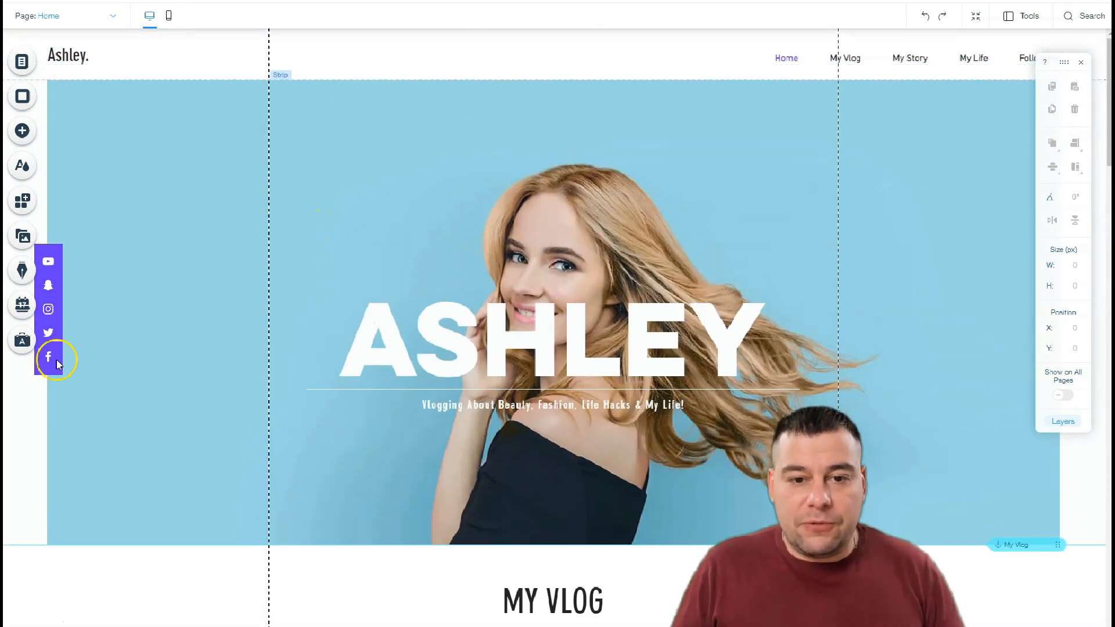
{"action": "mouse_move", "coordinate": [23, 166]}
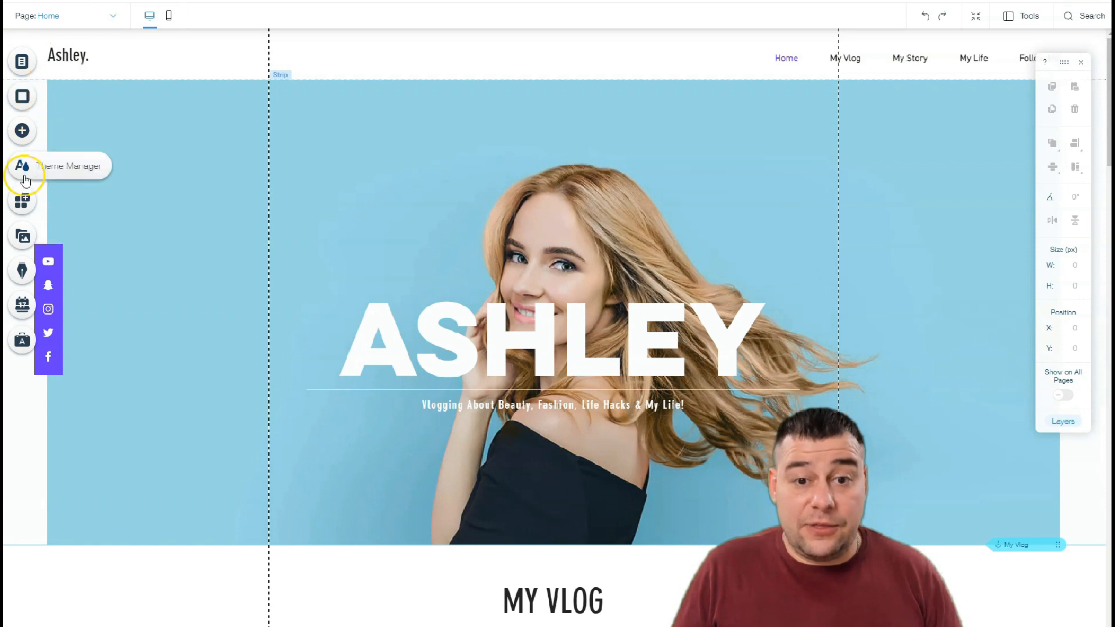
{"action": "left_click", "coordinate": [22, 166]}
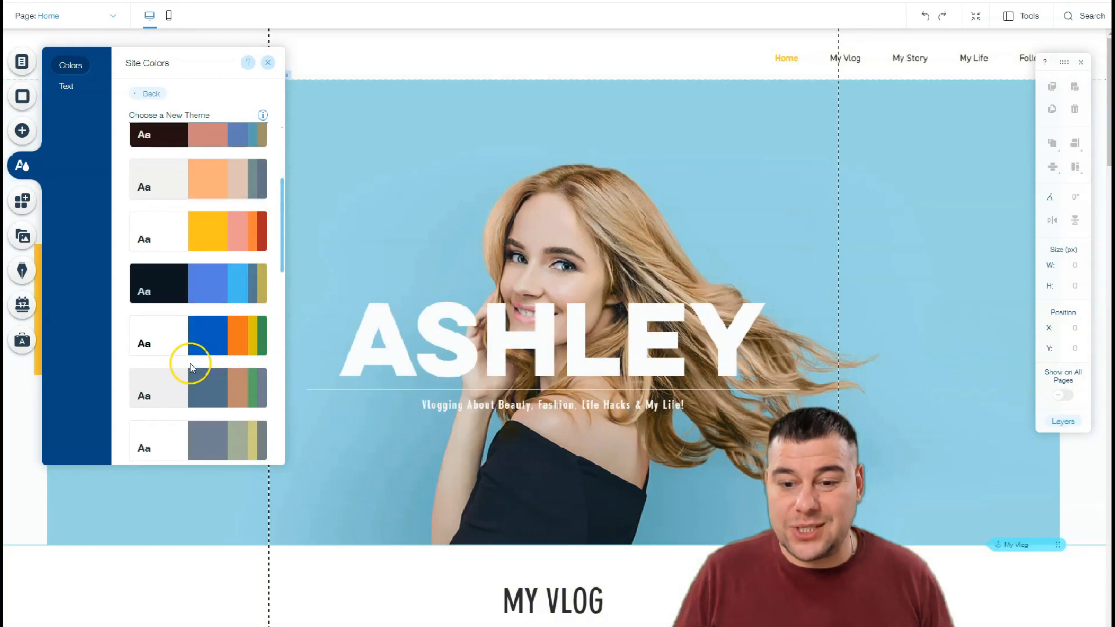
{"action": "left_click", "coordinate": [198, 283]}
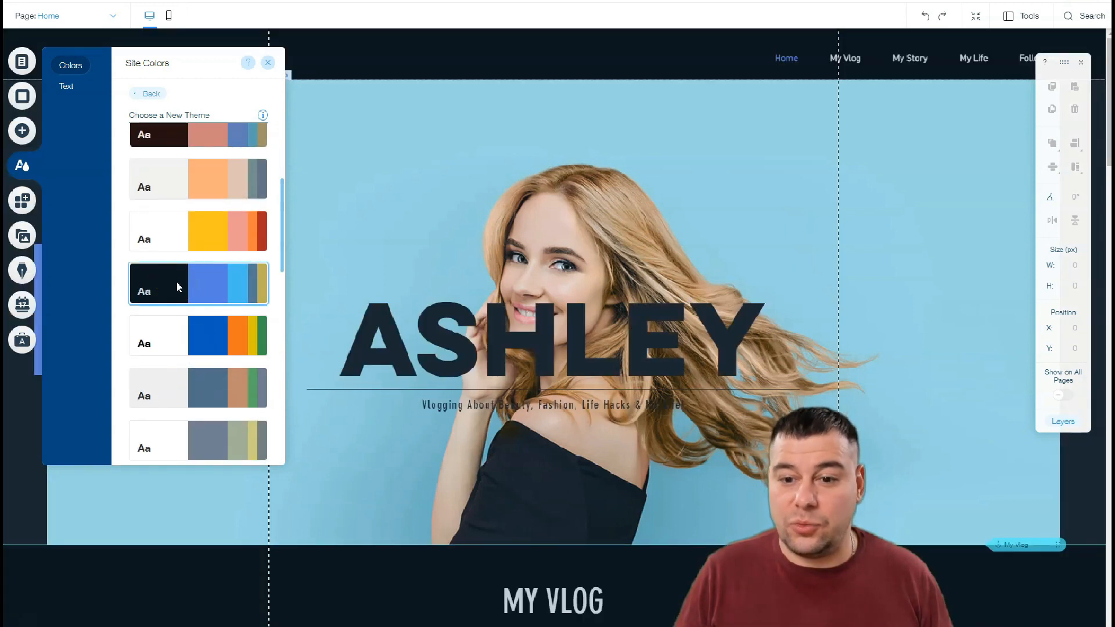
{"action": "left_click", "coordinate": [199, 335]}
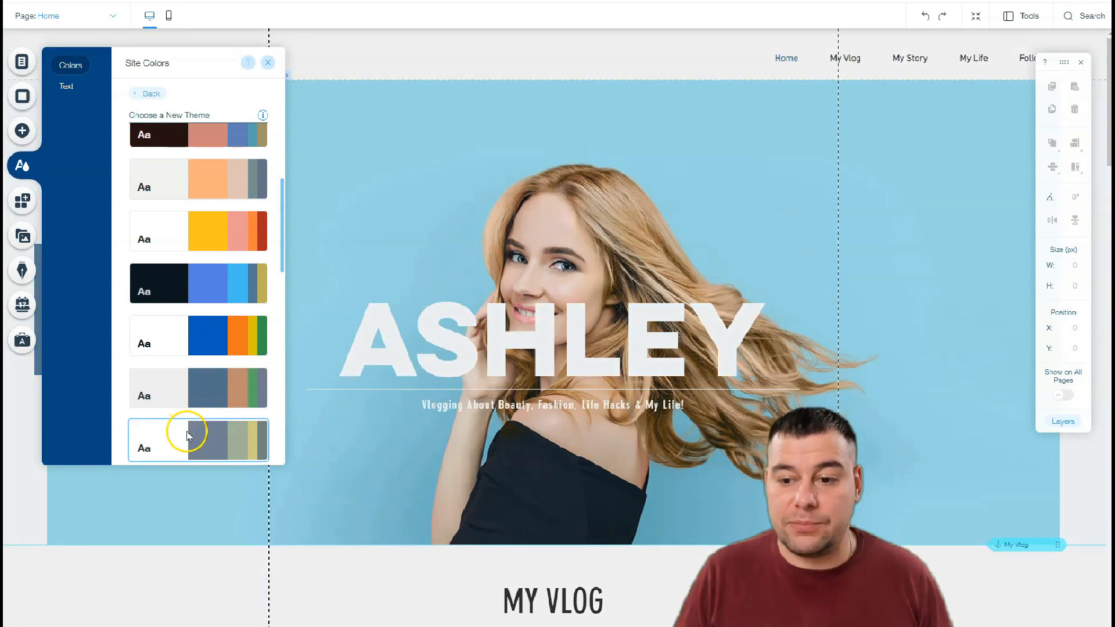
{"action": "scroll", "scroll_direction": "down", "scroll_amount": 3}
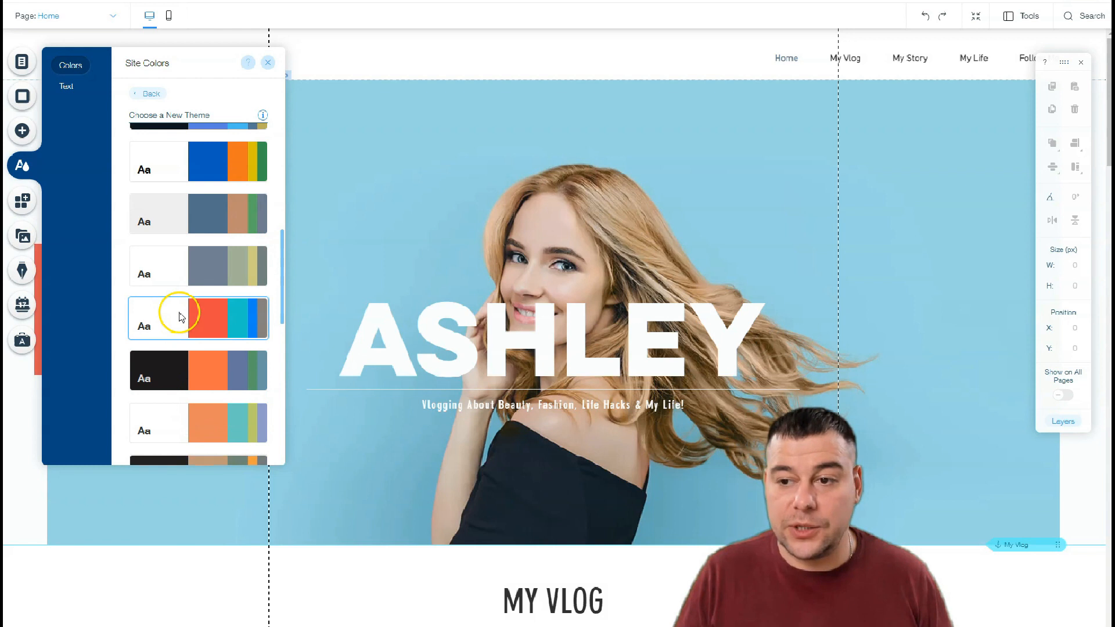
{"action": "left_click", "coordinate": [198, 371]}
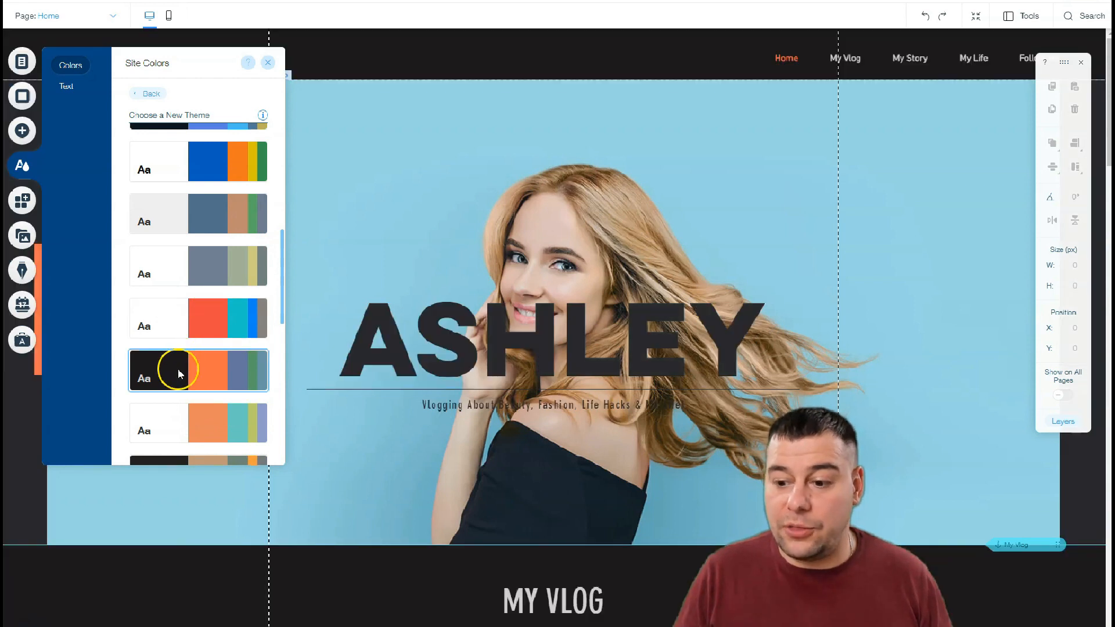
{"action": "left_click", "coordinate": [198, 370]}
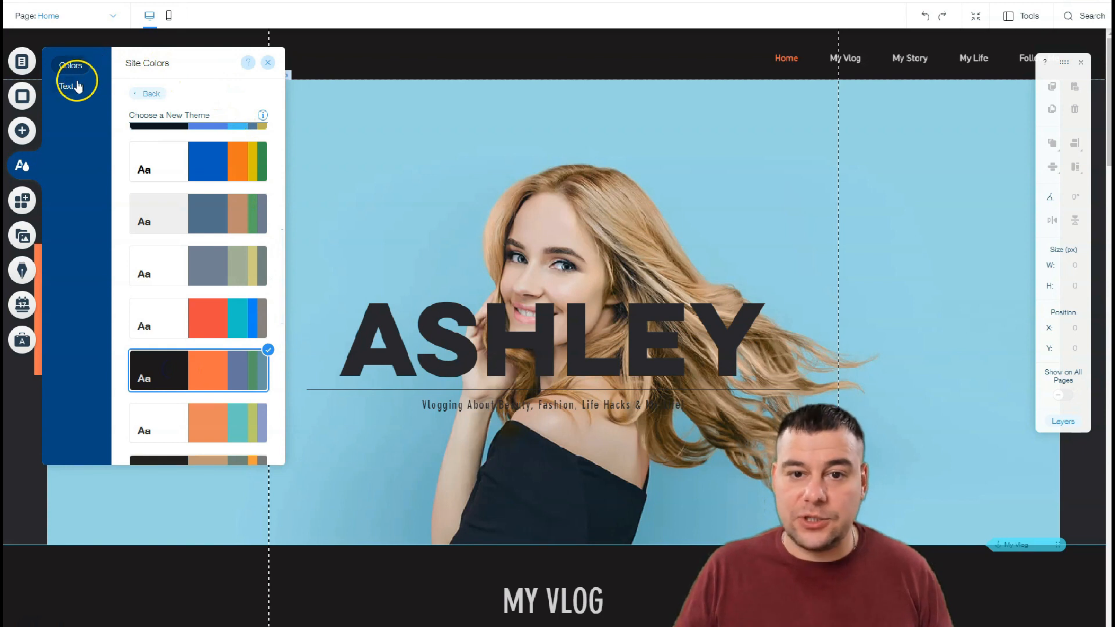
- Switch the Theme Manager to the site text styles list
{"action": "left_click", "coordinate": [66, 86]}
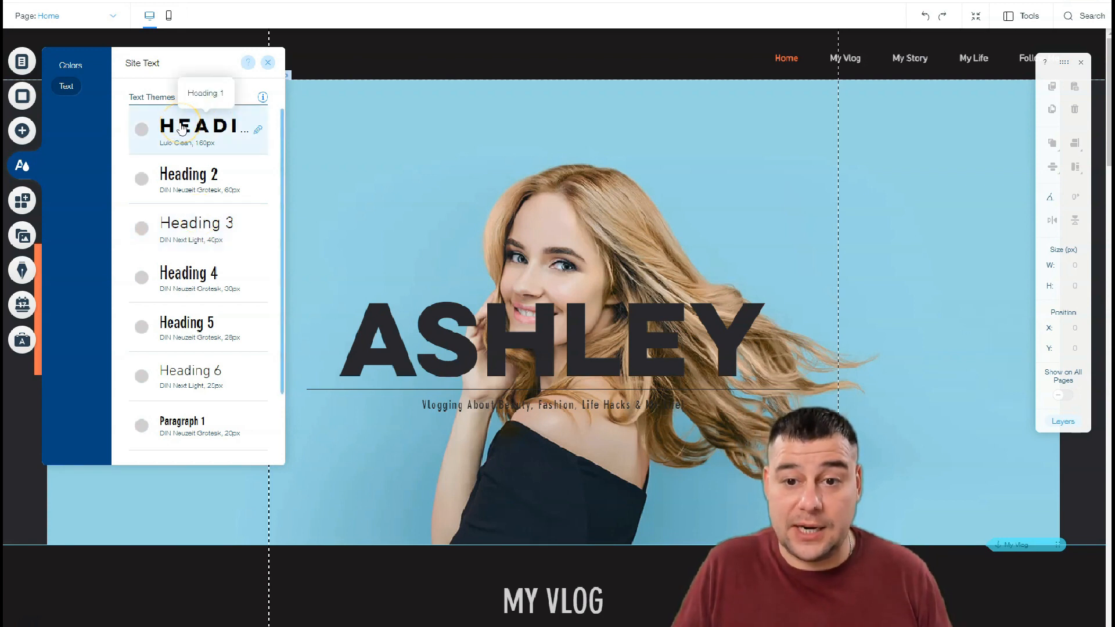
- Give the Heading 1 text style a new colour and apply the change
{"action": "left_click", "coordinate": [259, 129]}
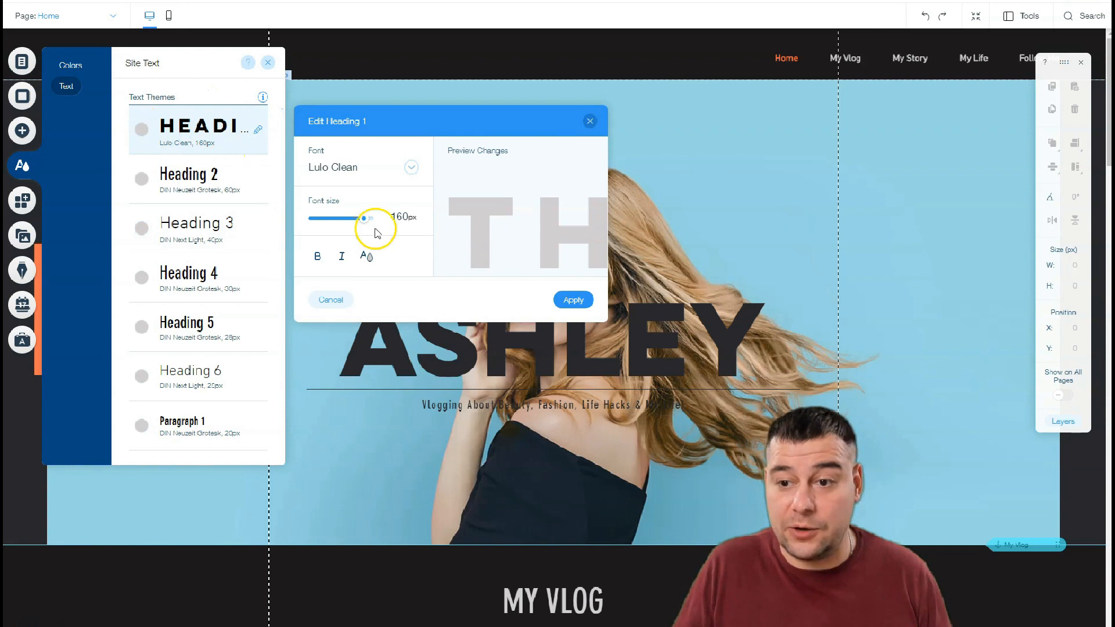
{"action": "left_click", "coordinate": [368, 255]}
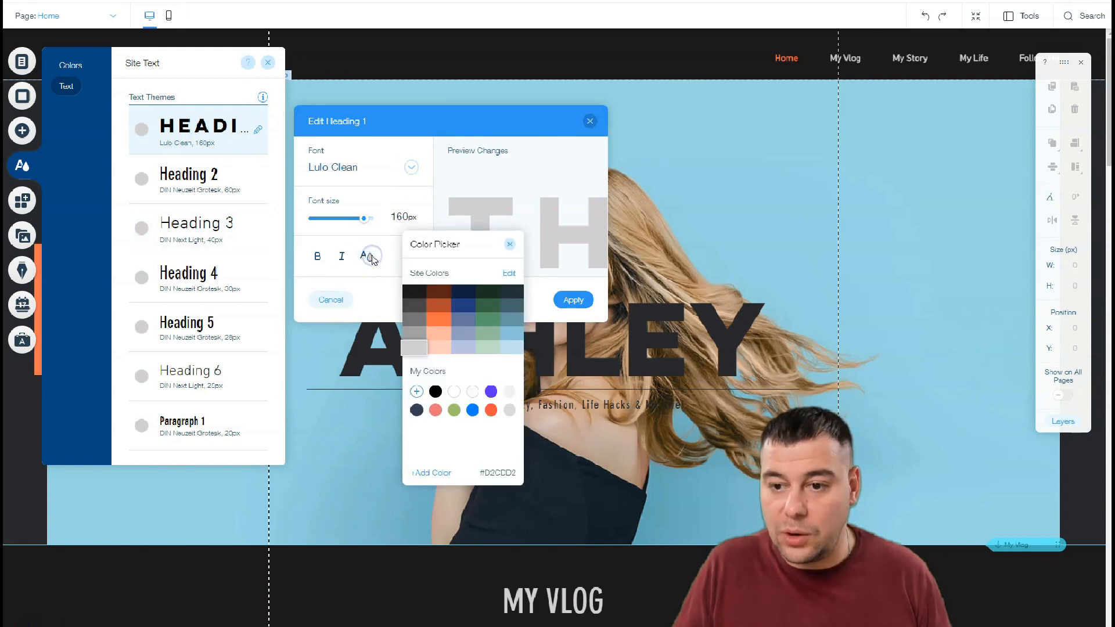
{"action": "left_click", "coordinate": [454, 391]}
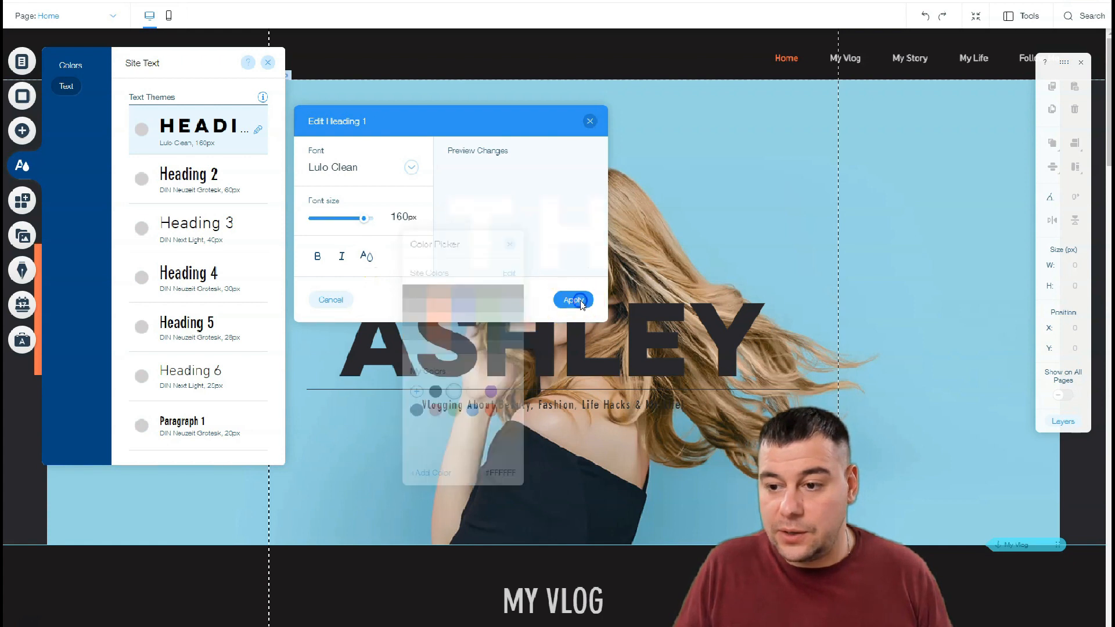
{"action": "left_click", "coordinate": [572, 300]}
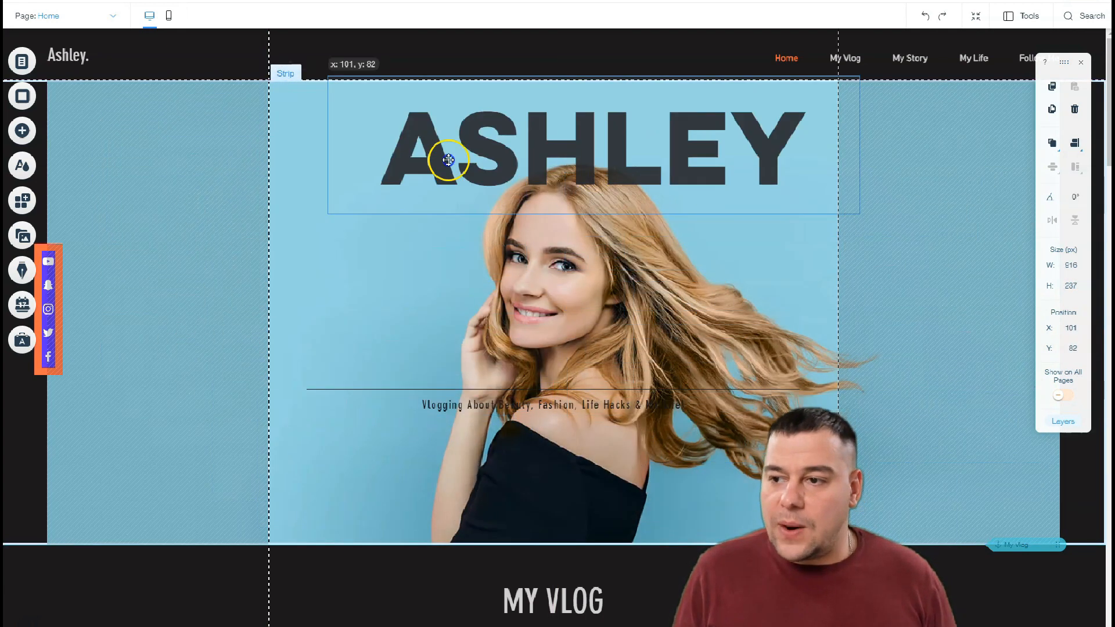
- Drag the ASHLEY heading around the hero strip until it sits centred on the photo
{"action": "left_click_drag", "start_coordinate": [448, 158], "coordinate": [516, 208]}
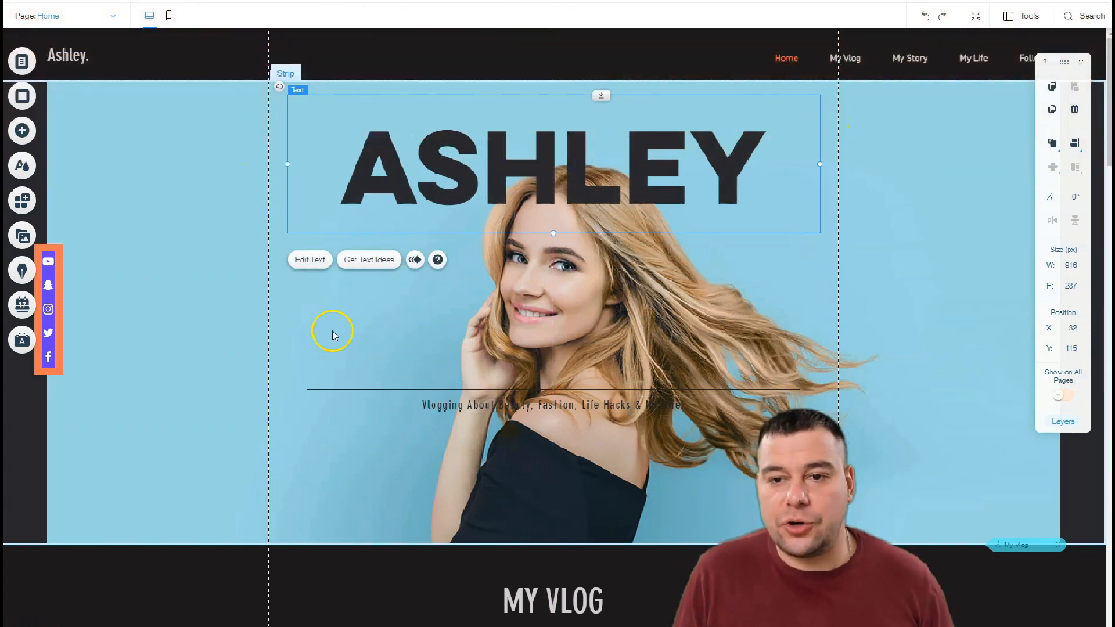
{"action": "mouse_move", "coordinate": [771, 307]}
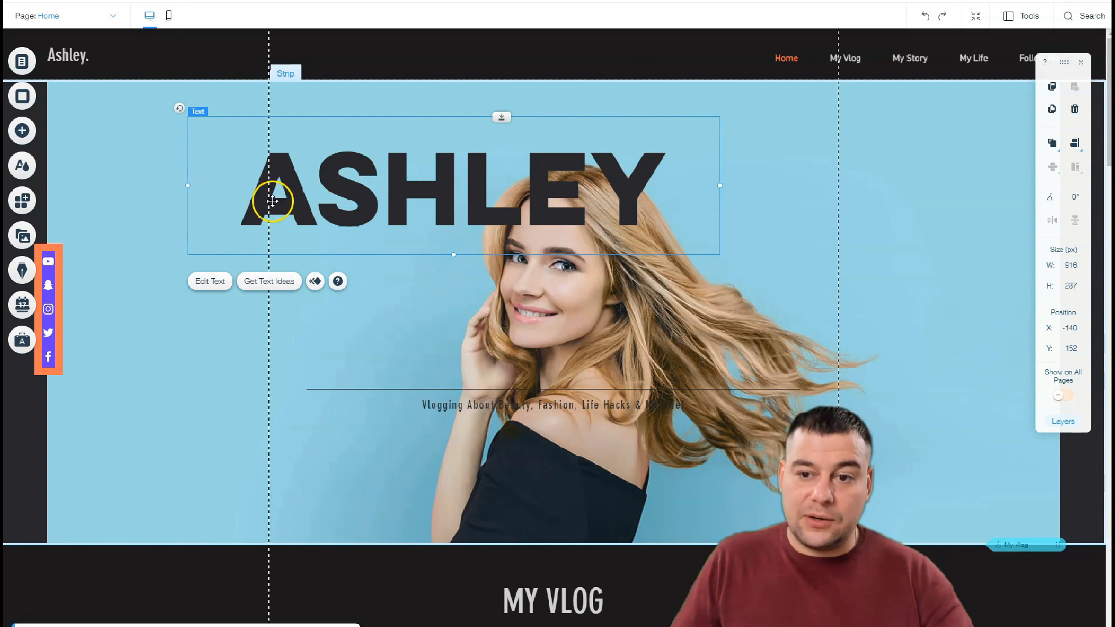
{"action": "left_click_drag", "start_coordinate": [270, 198], "coordinate": [548, 171]}
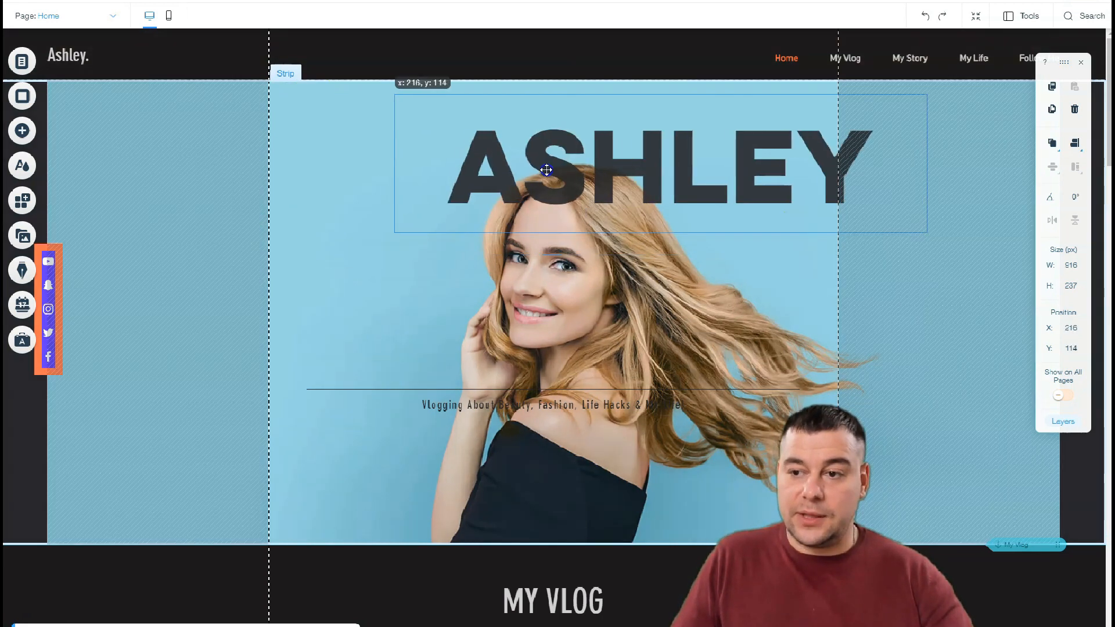
{"action": "left_click_drag", "start_coordinate": [546, 170], "coordinate": [452, 158]}
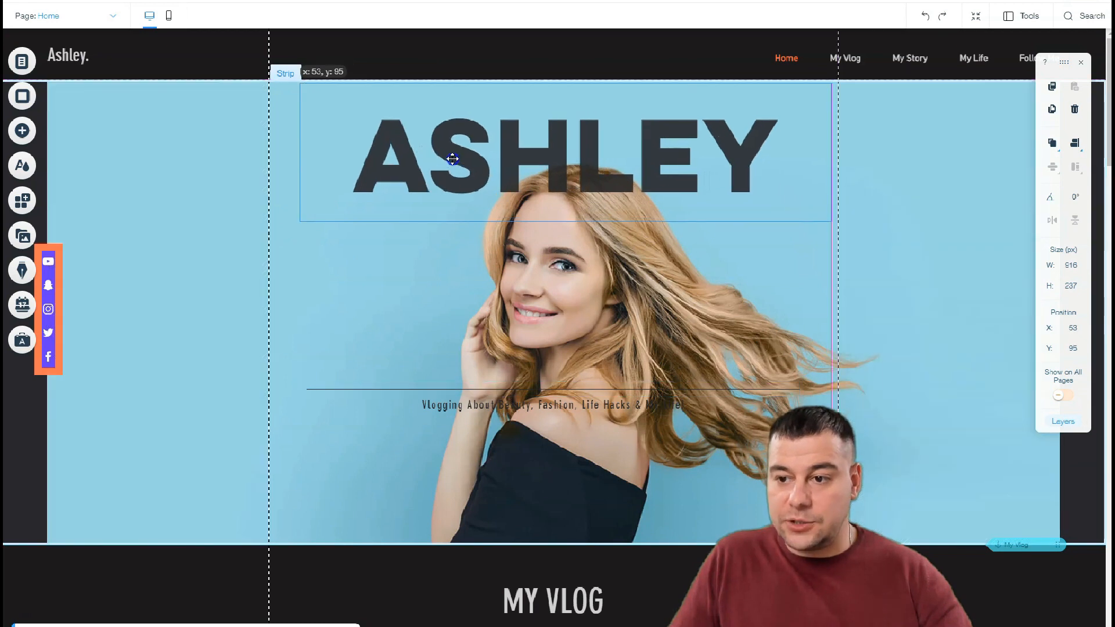
{"action": "left_click_drag", "start_coordinate": [452, 159], "coordinate": [436, 166]}
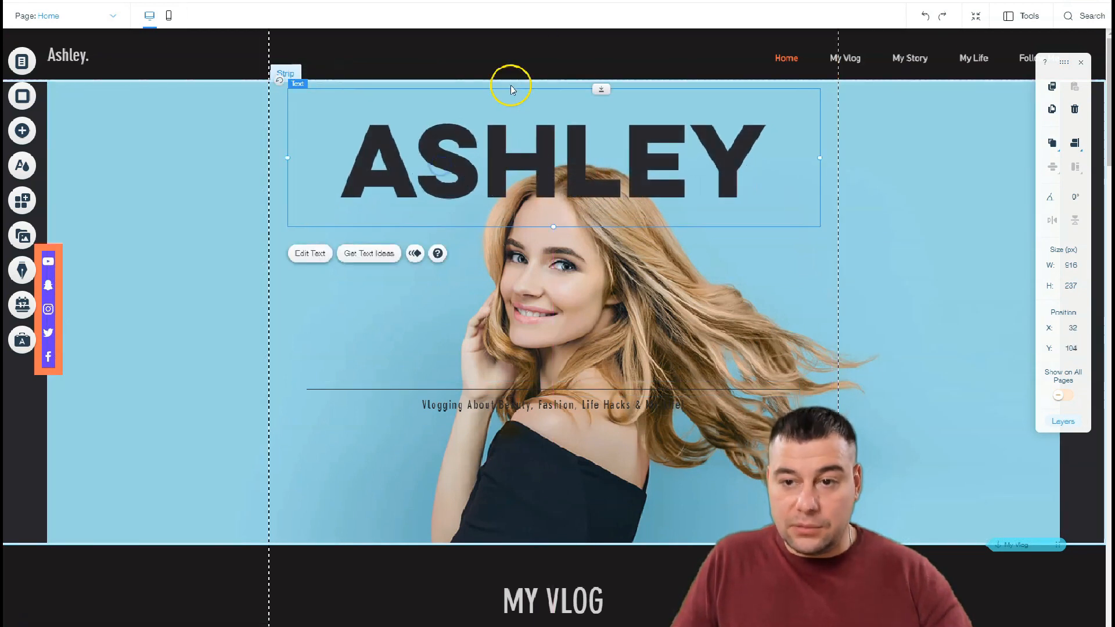
{"action": "mouse_move", "coordinate": [593, 176]}
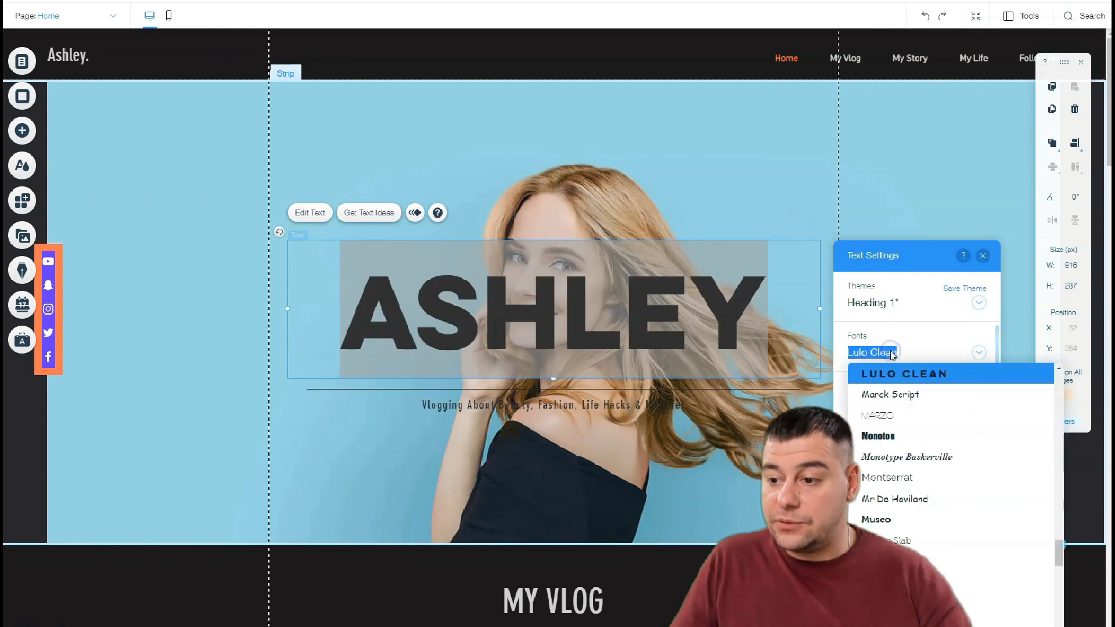
- Set the ASHLEY heading to Marzo at about size 128 with widened character spacing to span the photo
{"action": "left_click", "coordinate": [879, 416]}
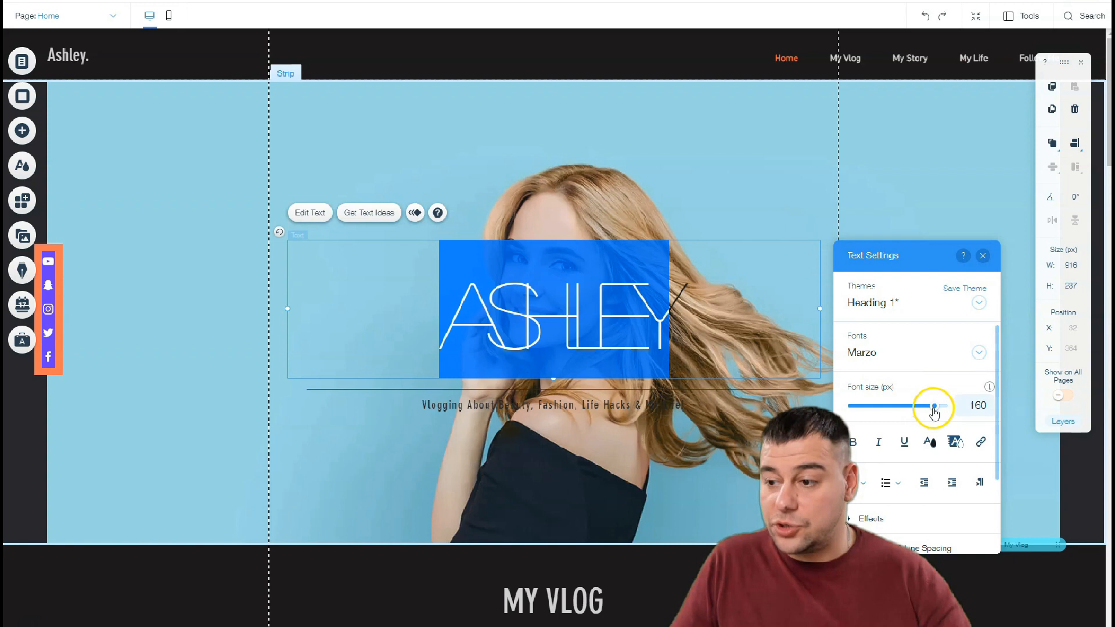
{"action": "left_click_drag", "start_coordinate": [935, 405], "coordinate": [908, 406]}
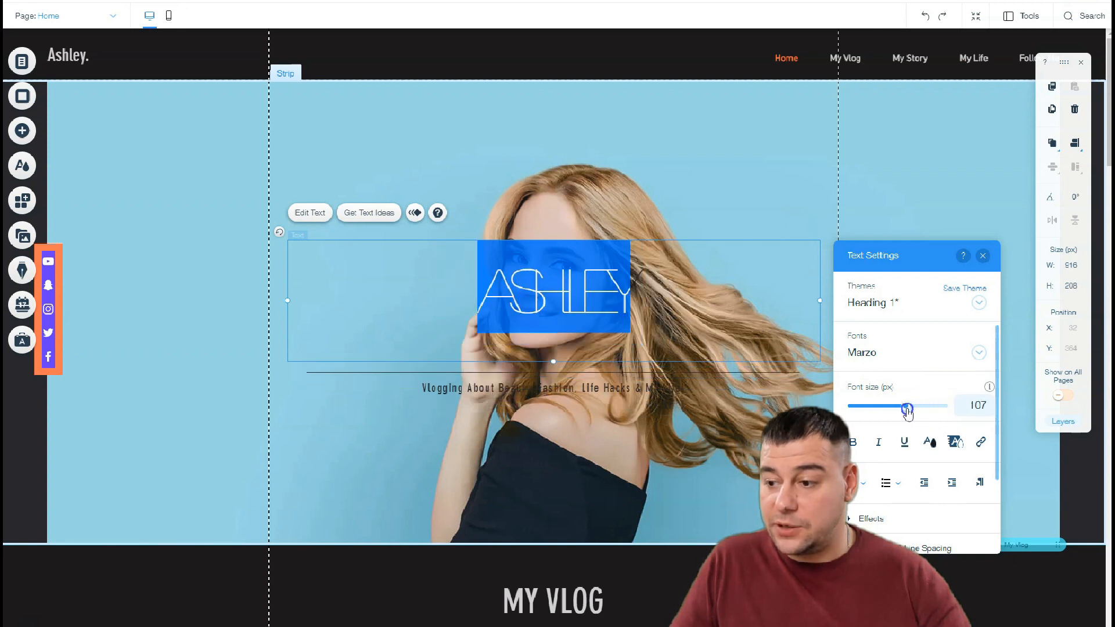
{"action": "left_click_drag", "start_coordinate": [908, 406], "coordinate": [925, 406]}
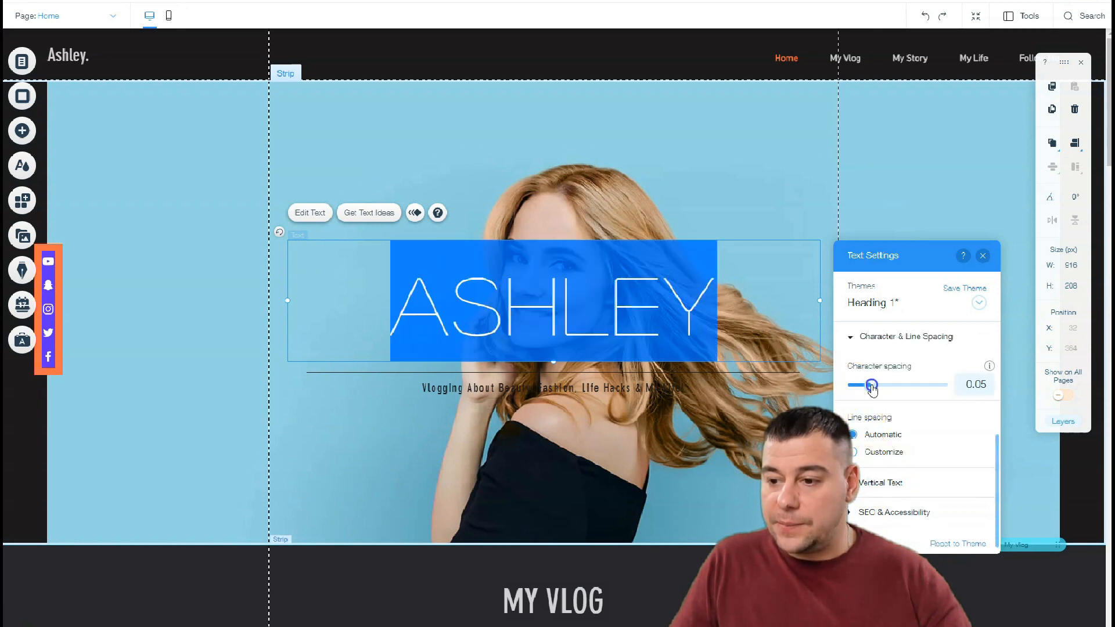
{"action": "left_click_drag", "start_coordinate": [869, 384], "coordinate": [916, 385]}
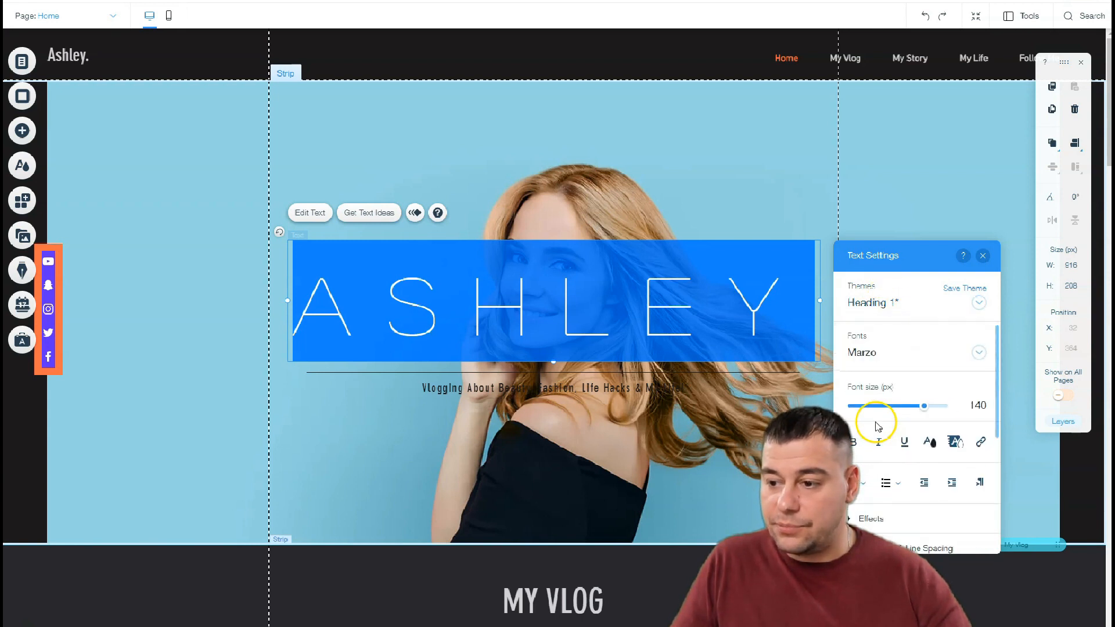
{"action": "left_click_drag", "start_coordinate": [924, 407], "coordinate": [920, 407]}
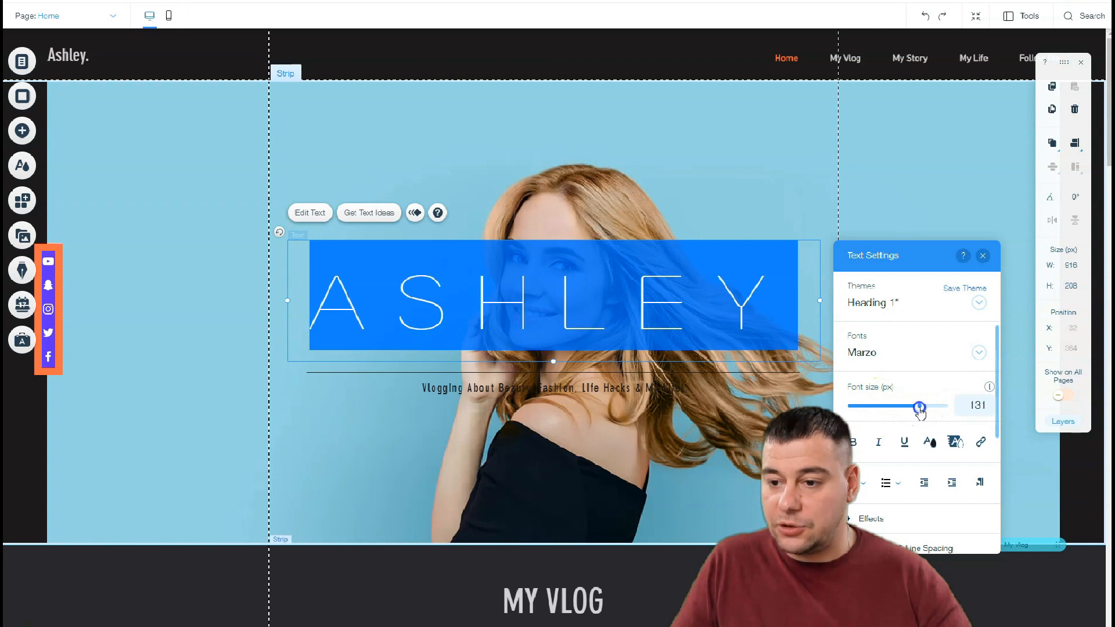
{"action": "left_click_drag", "start_coordinate": [921, 406], "coordinate": [918, 407]}
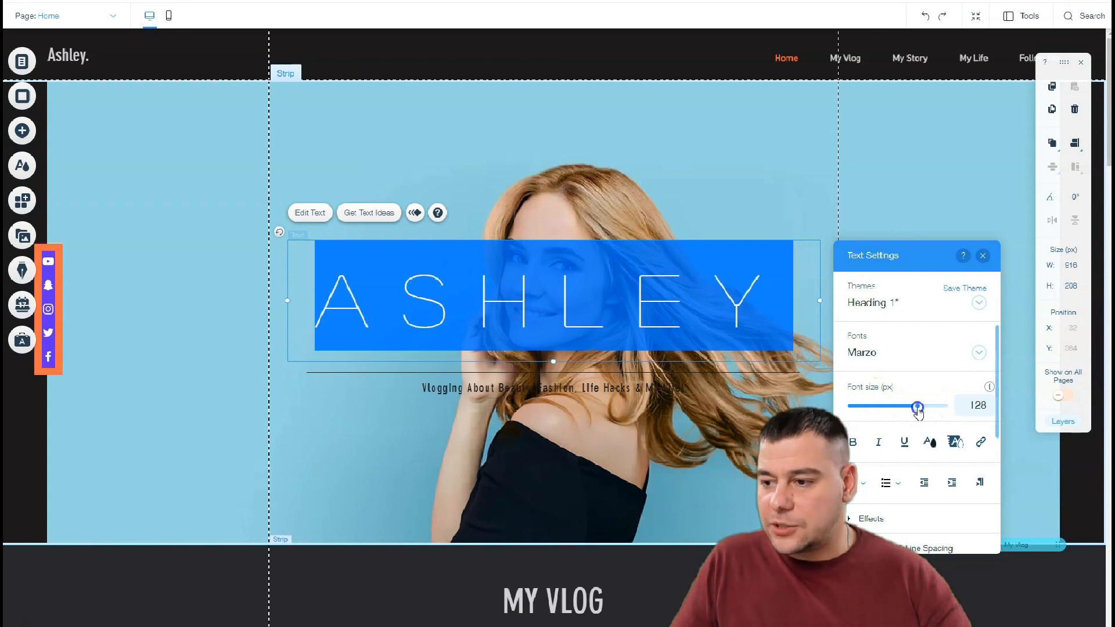
{"action": "left_click_drag", "start_coordinate": [916, 406], "coordinate": [921, 405]}
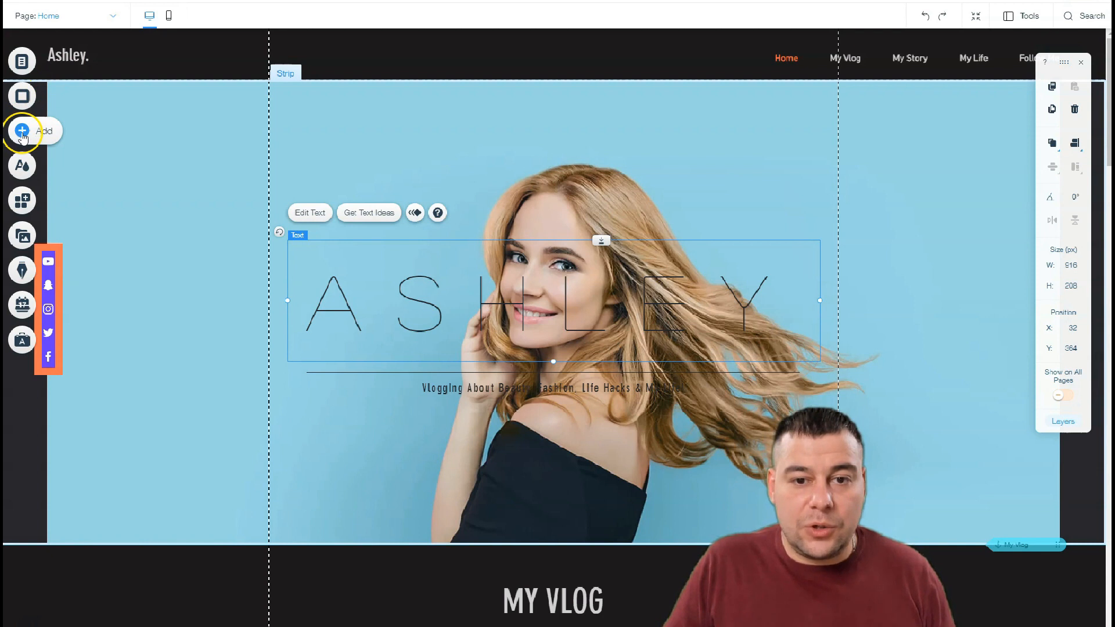
- Add a plain dark strip from the Add > Strip designs above the Never Miss A Thing section
{"action": "left_click", "coordinate": [22, 132]}
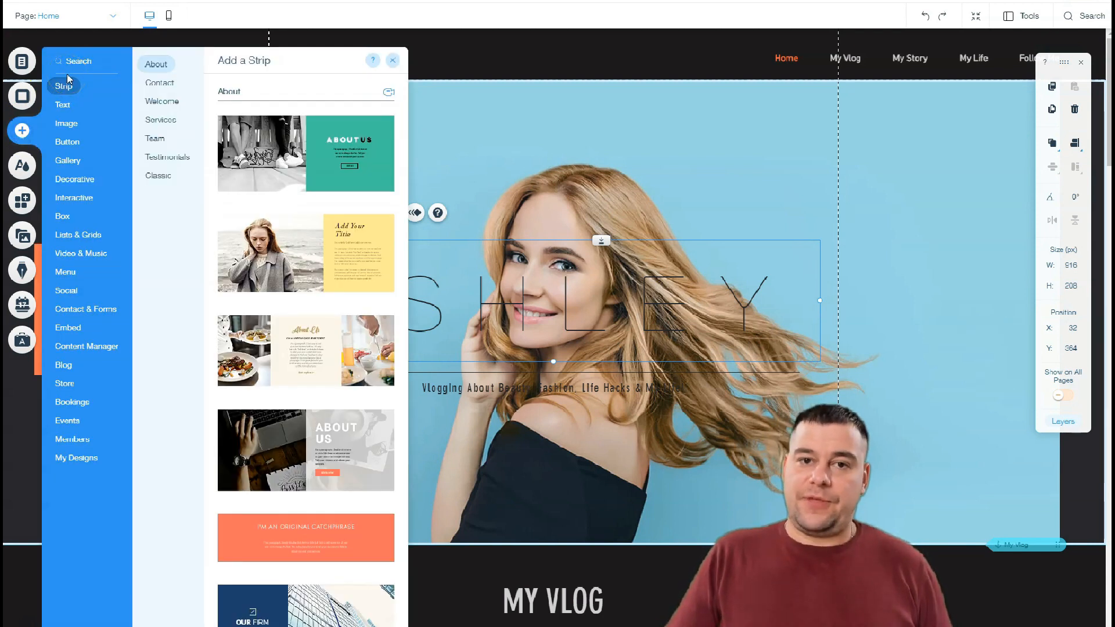
{"action": "left_click", "coordinate": [72, 439]}
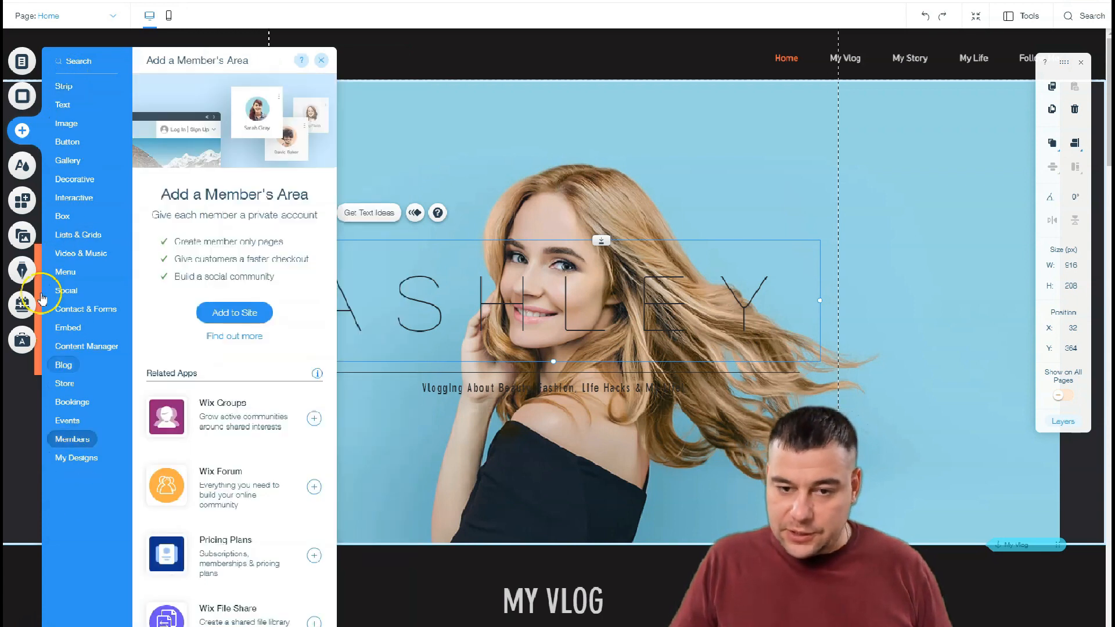
{"action": "left_click", "coordinate": [63, 104]}
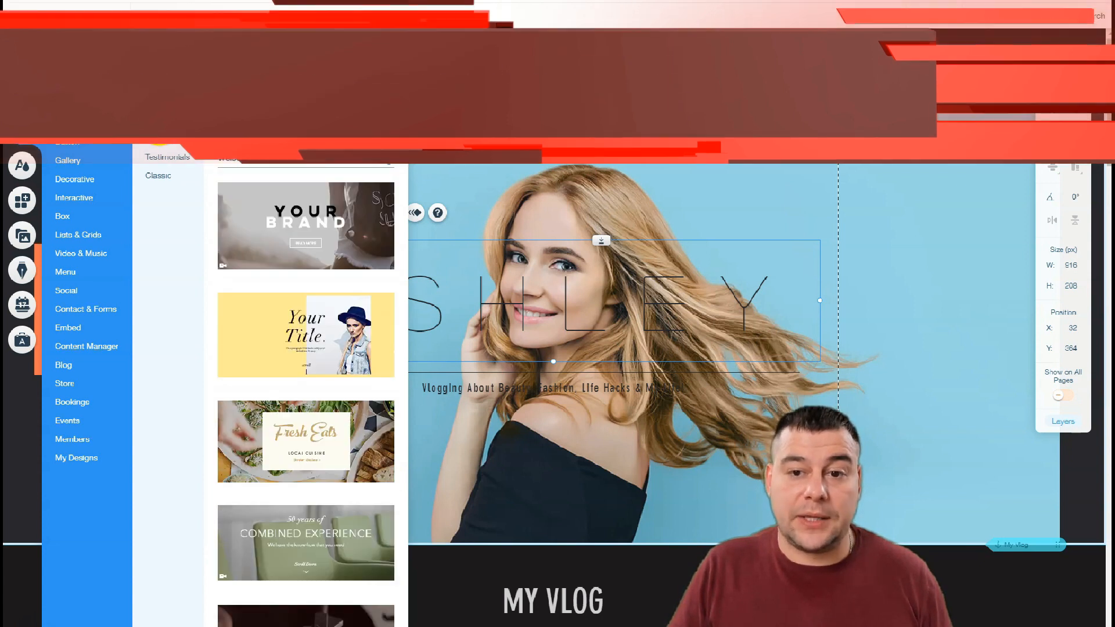
{"action": "left_click", "coordinate": [159, 176]}
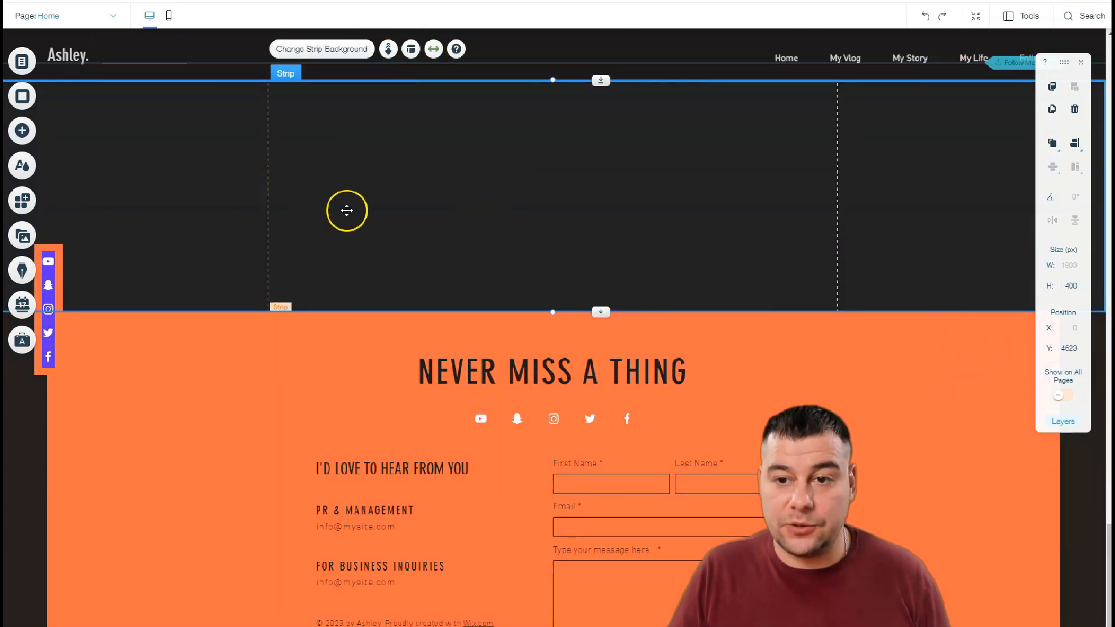
{"action": "mouse_move", "coordinate": [260, 214]}
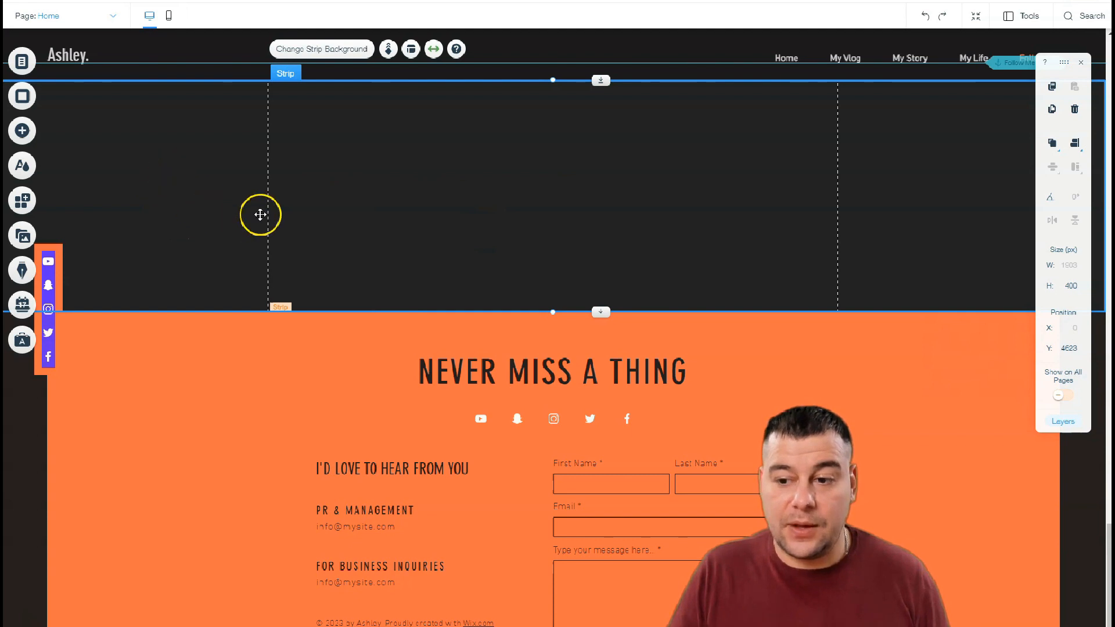
{"action": "scroll", "scroll_direction": "up", "scroll_amount": 3}
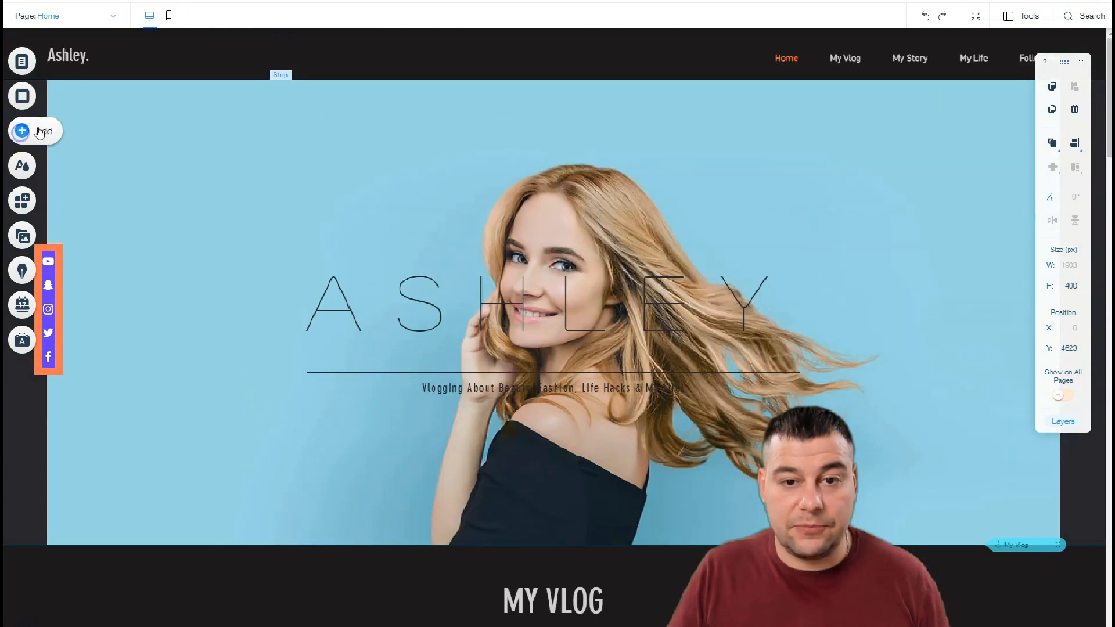
- Add the yellow 'Your Title.' welcome strip below the hero image
{"action": "left_click", "coordinate": [21, 131]}
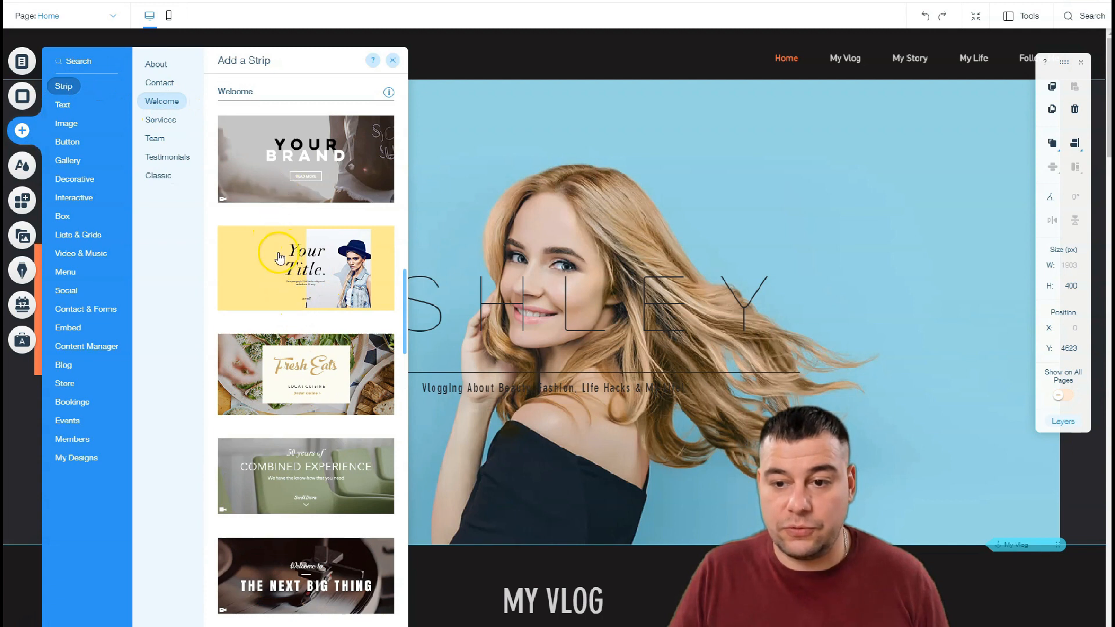
{"action": "left_click", "coordinate": [393, 60]}
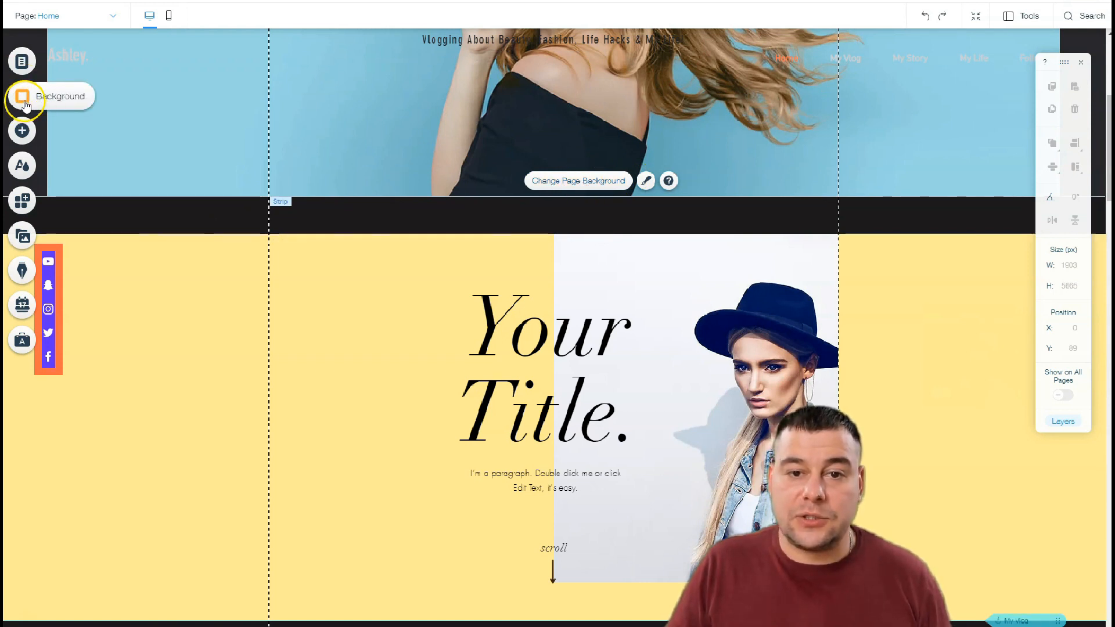
- Recolour the page background to a grey shade, after trying a light green swatch
{"action": "left_click", "coordinate": [22, 96]}
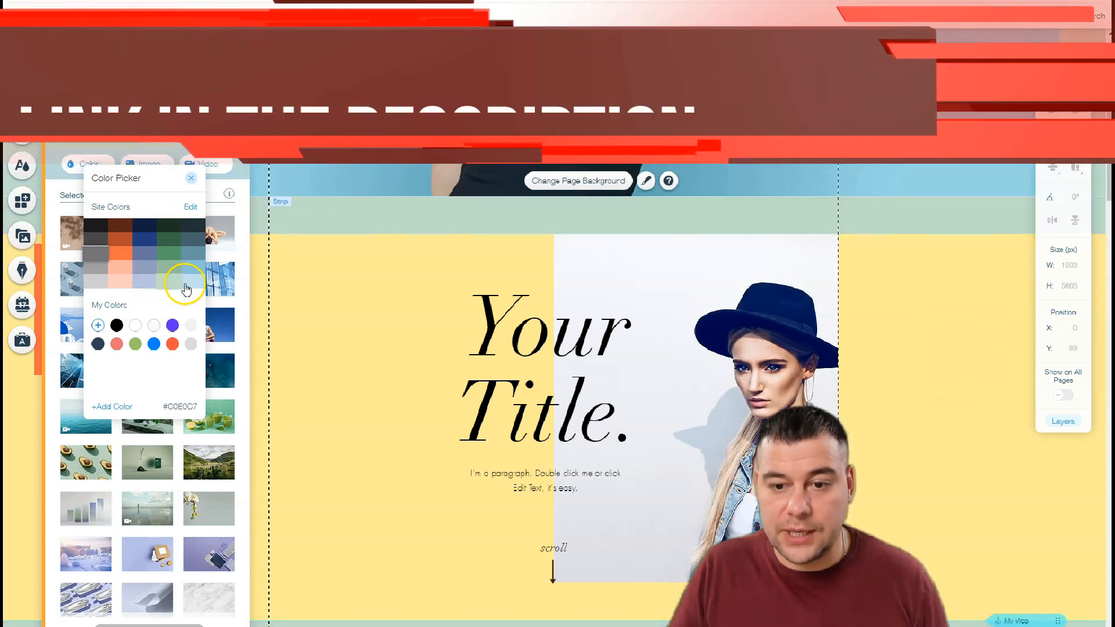
{"action": "left_click", "coordinate": [96, 234]}
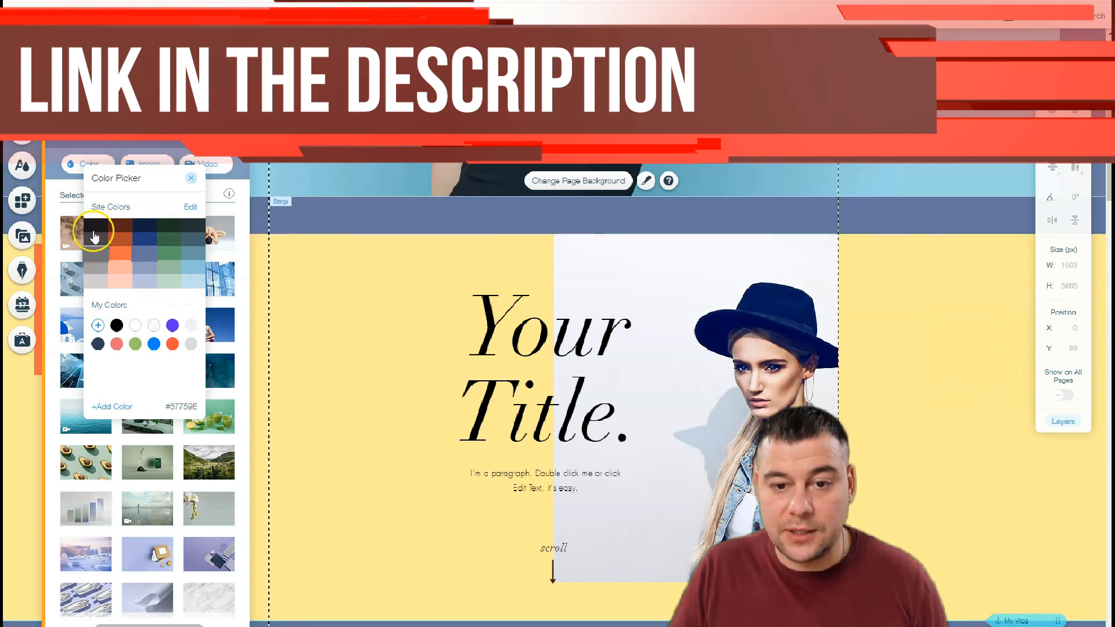
{"action": "left_click", "coordinate": [96, 235]}
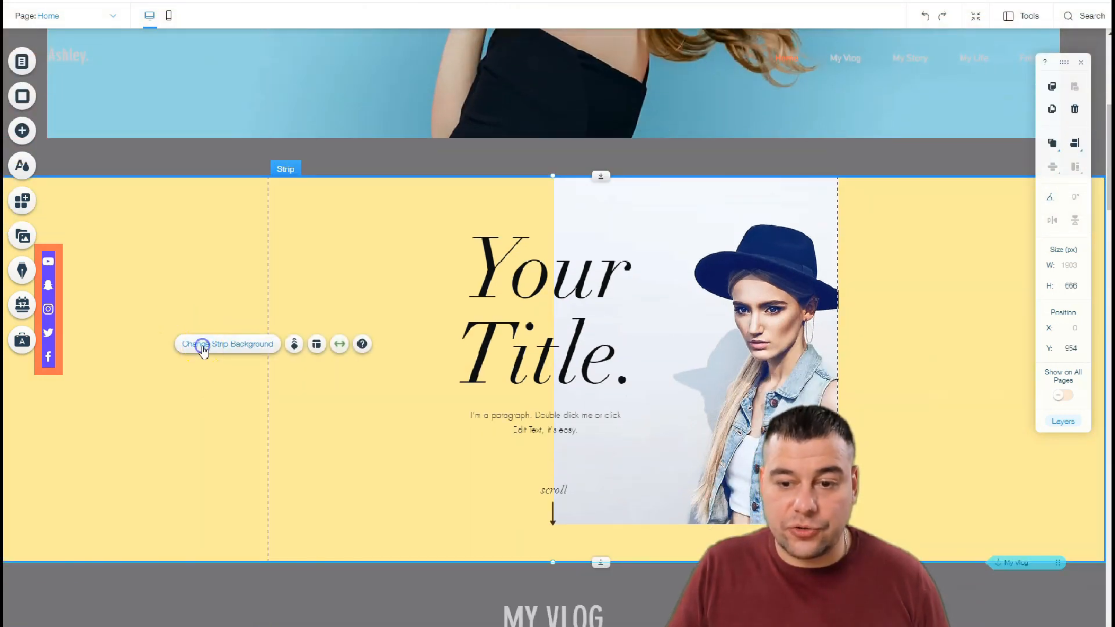
- Try the Shadow video background with an overlay pattern on the Your Title strip
{"action": "left_click", "coordinate": [227, 344]}
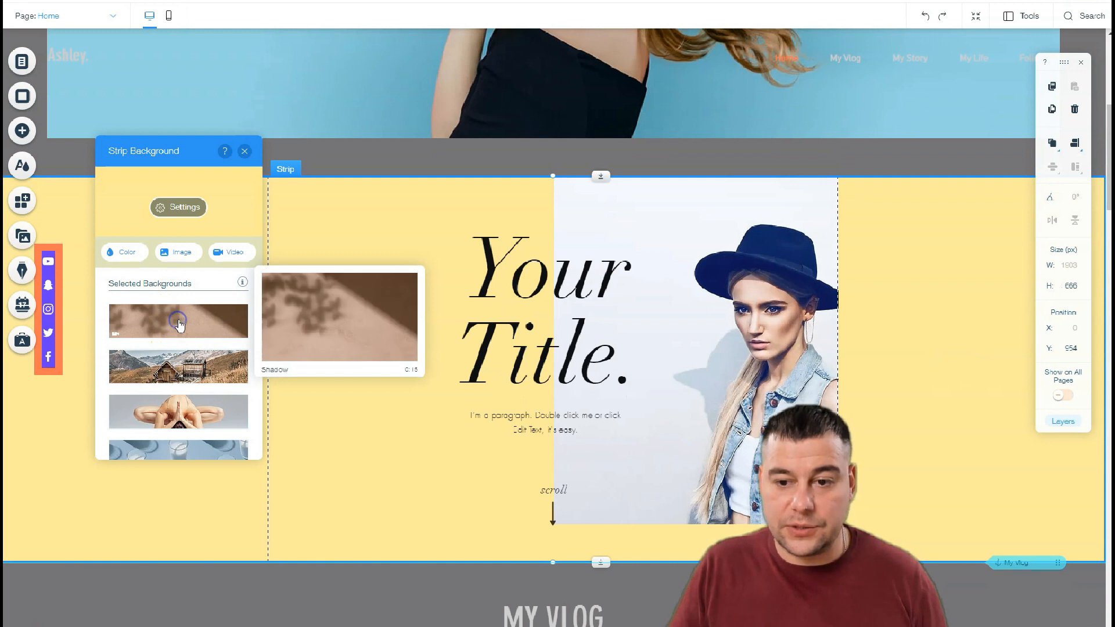
{"action": "left_click", "coordinate": [178, 321]}
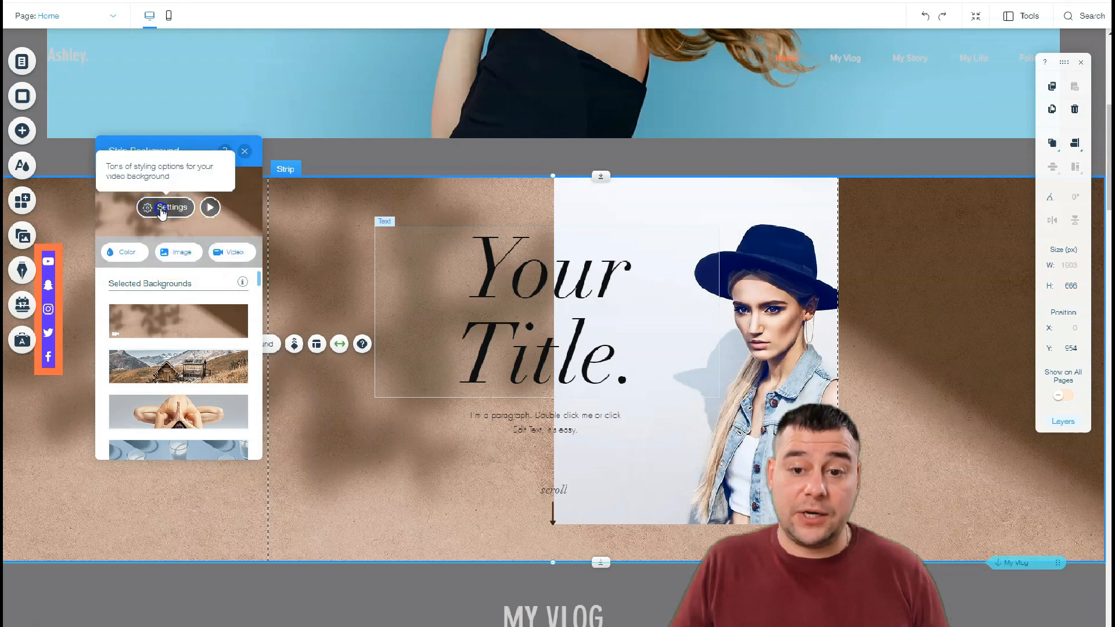
{"action": "left_click", "coordinate": [165, 206]}
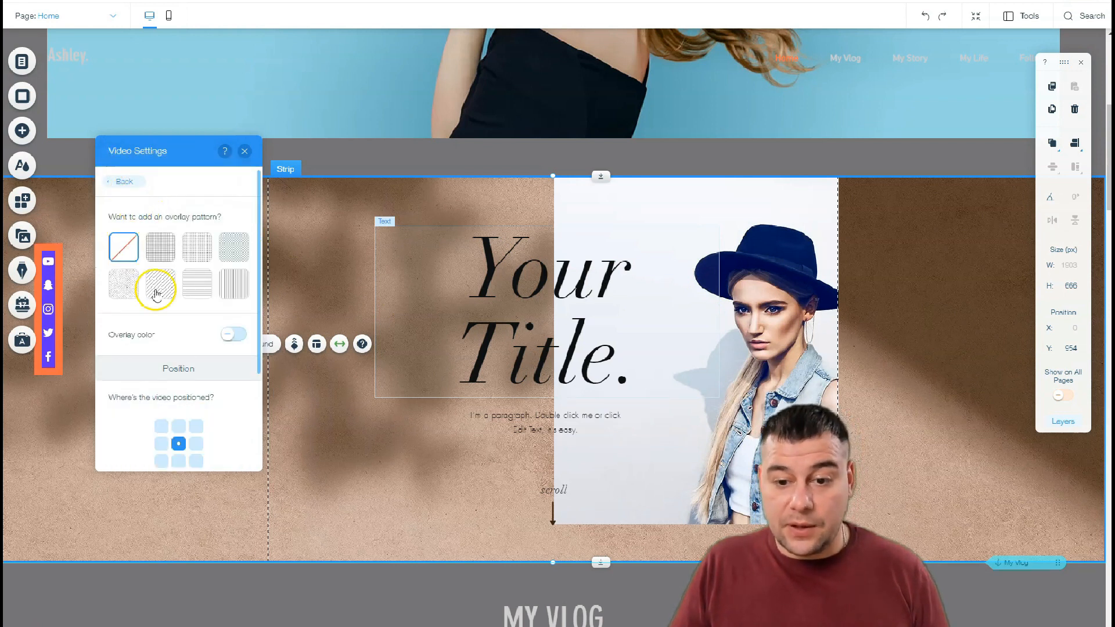
{"action": "left_click", "coordinate": [245, 151]}
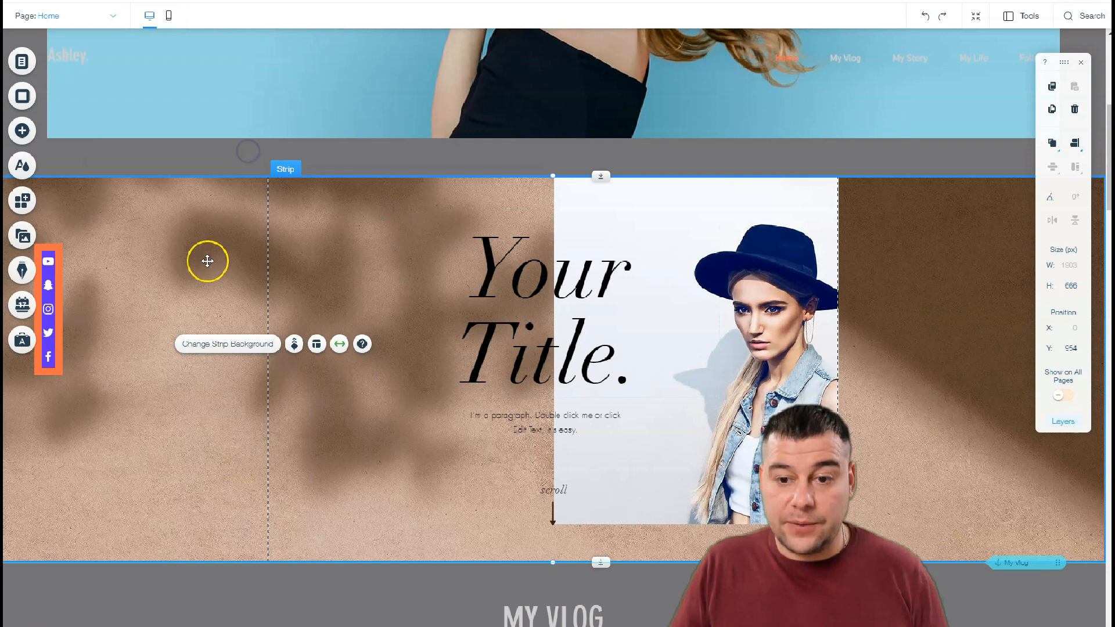
- Search the media library for 'blog' and set the laughing woman photo as the strip background
{"action": "left_click", "coordinate": [227, 344]}
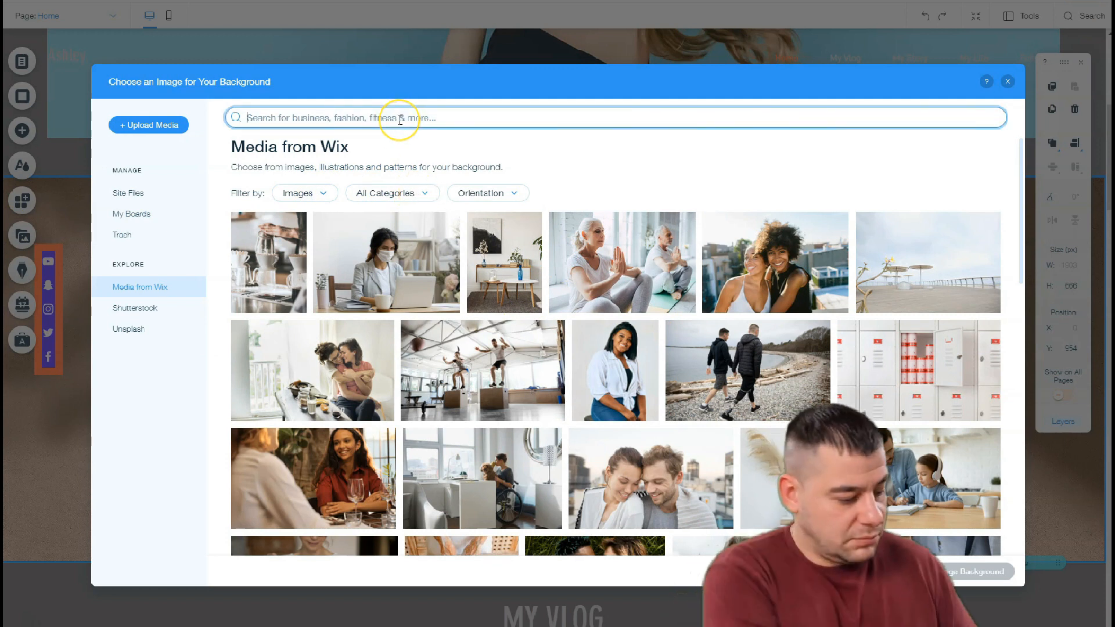
{"action": "type", "text": "blog"}
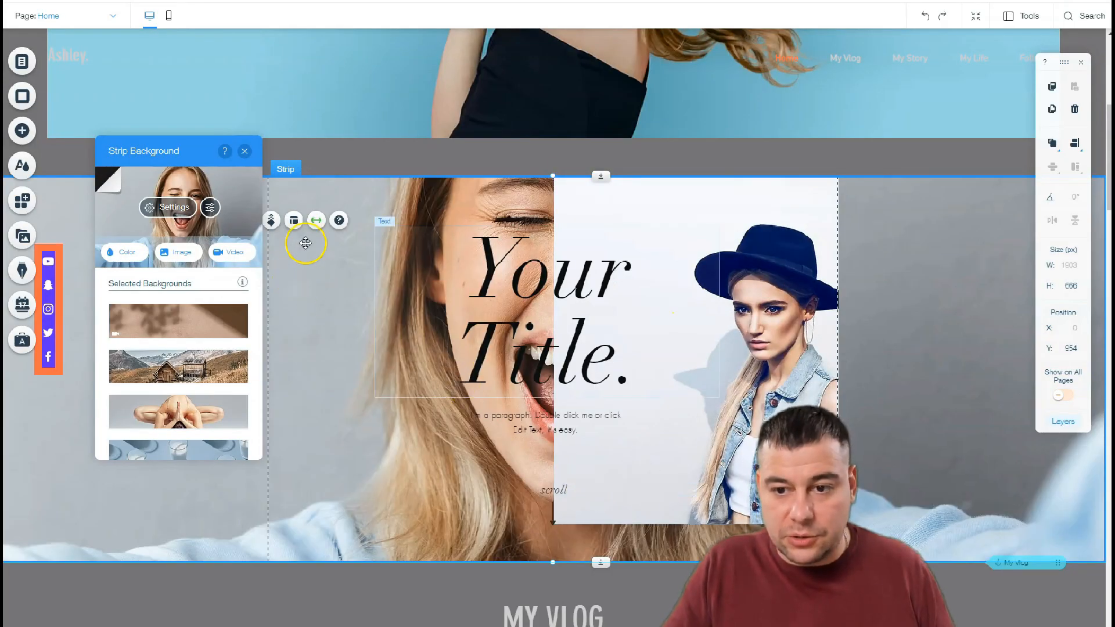
- Set the strip to page width, then stretch it back to full screen width
{"action": "left_click", "coordinate": [316, 221]}
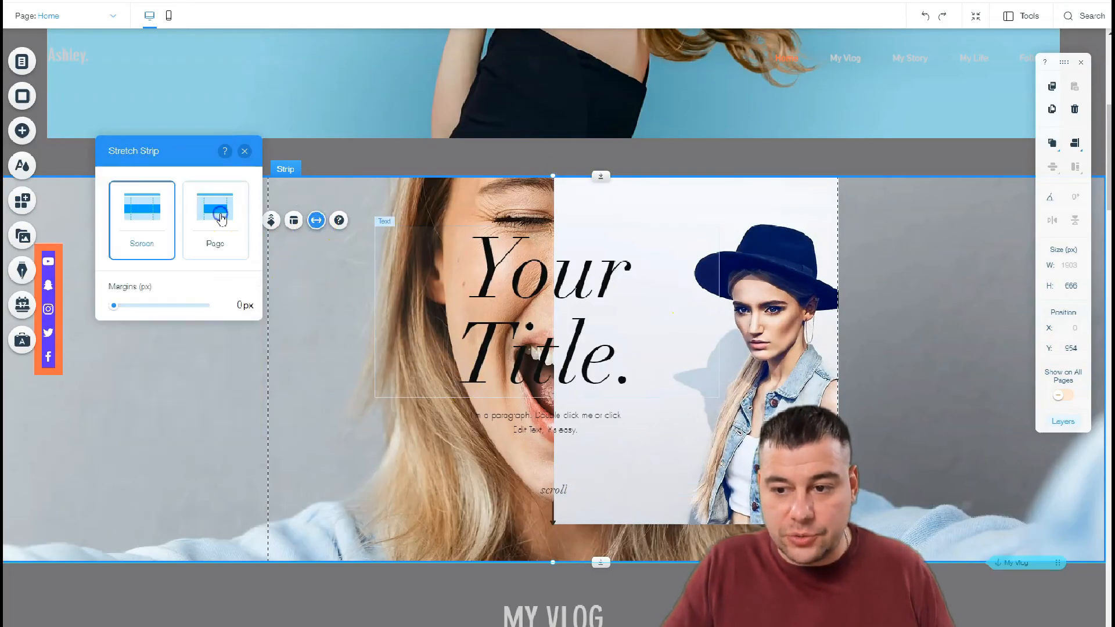
{"action": "left_click", "coordinate": [215, 221]}
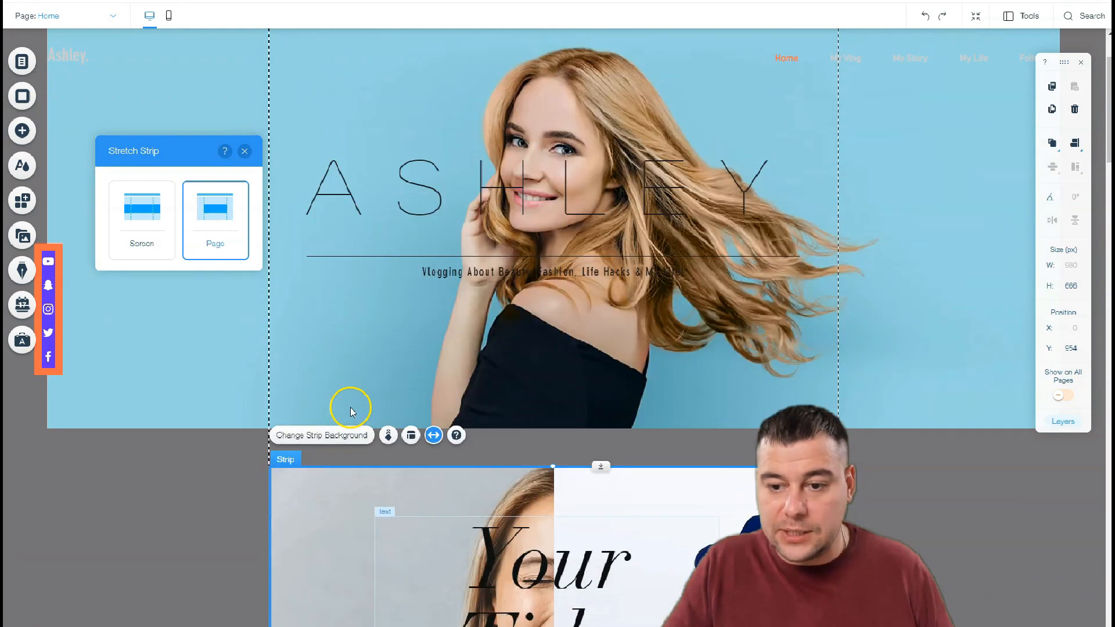
{"action": "scroll", "scroll_direction": "down", "scroll_amount": 3}
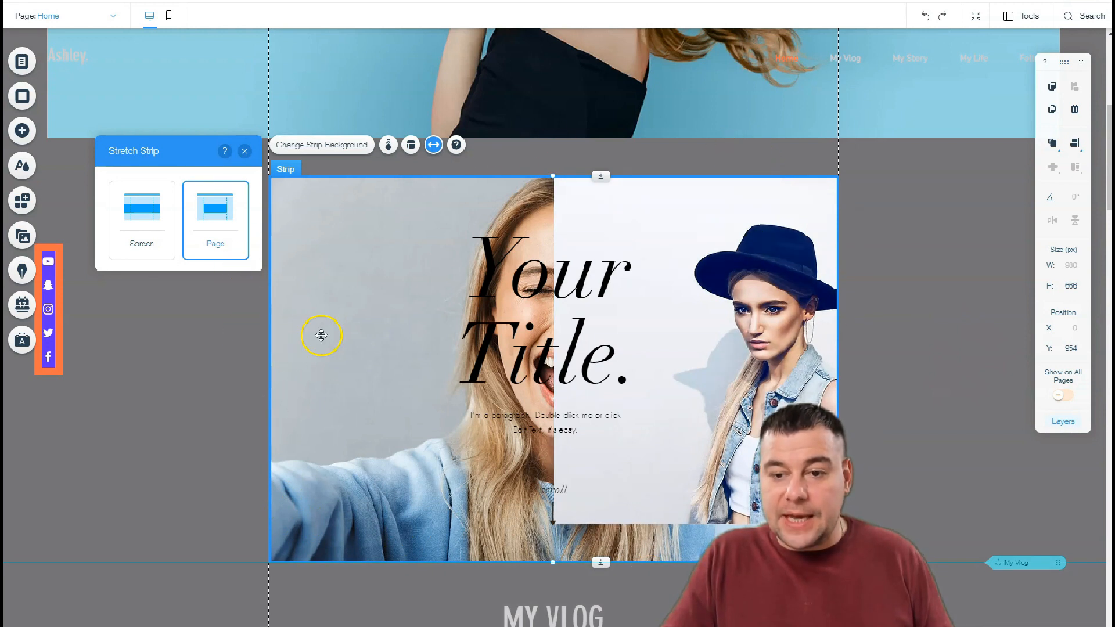
{"action": "left_click", "coordinate": [141, 221]}
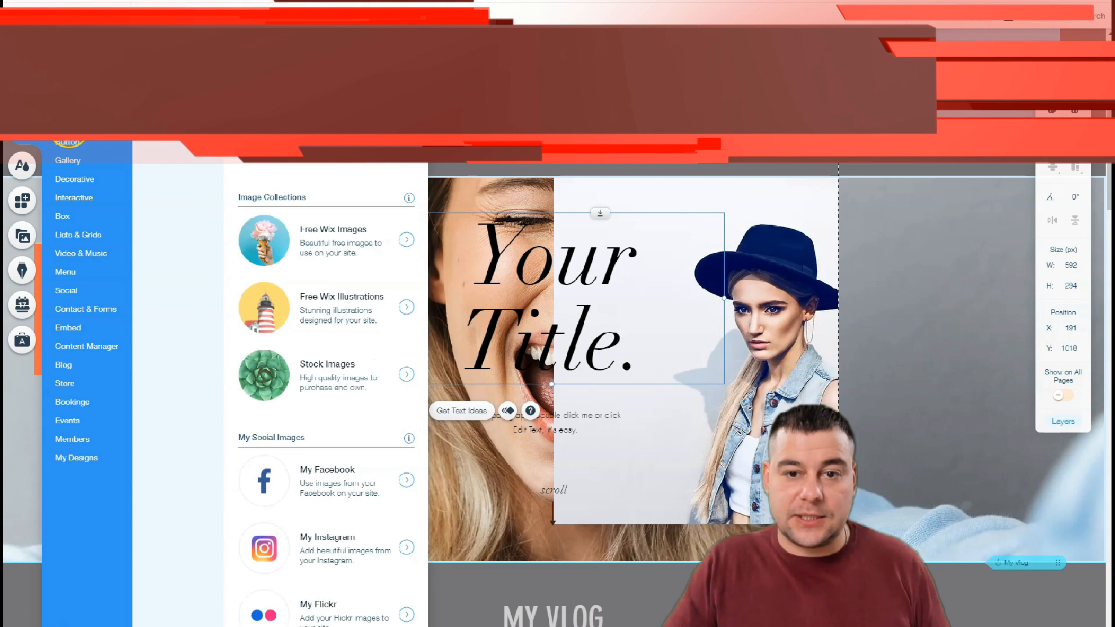
- Add a Button element and centre it under the ASHLEY heading using the alignment guide
{"action": "left_click", "coordinate": [67, 142]}
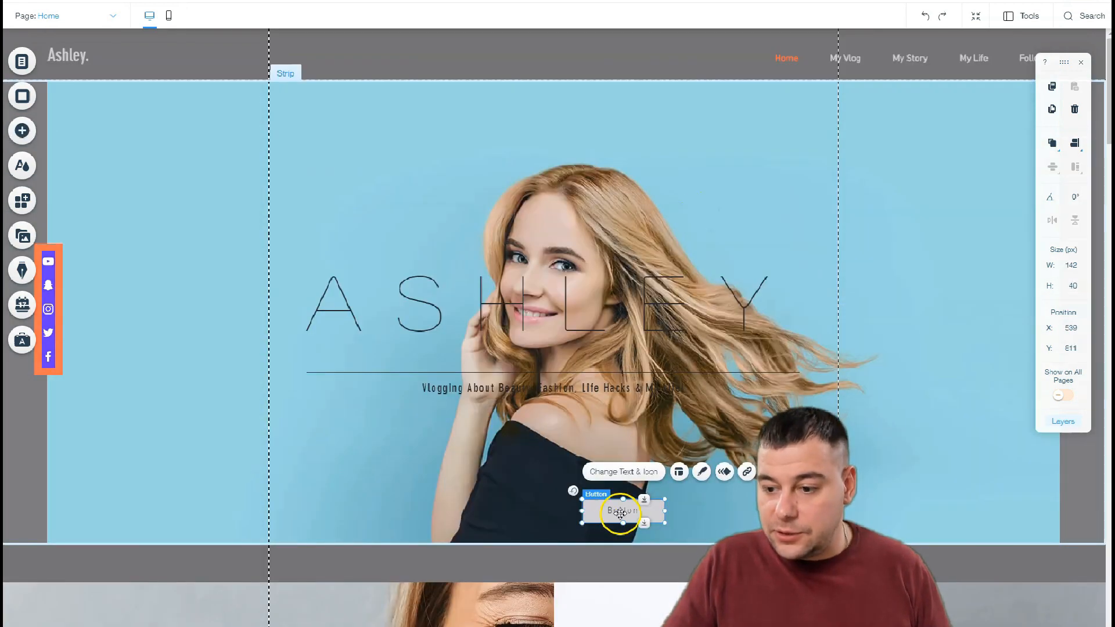
{"action": "left_click_drag", "start_coordinate": [620, 511], "coordinate": [579, 481]}
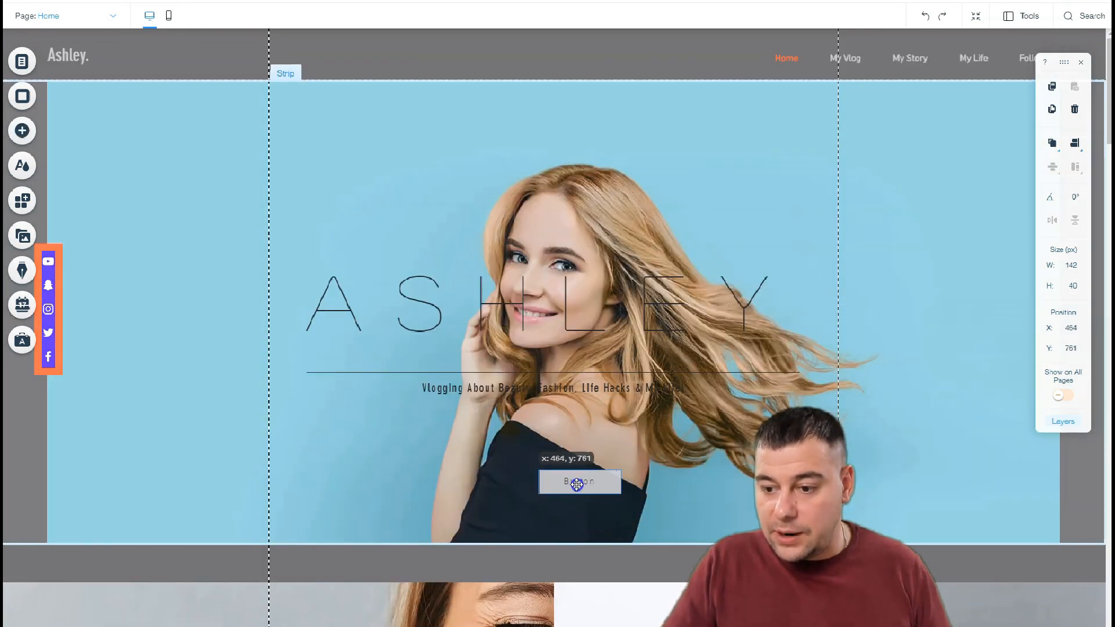
{"action": "left_click_drag", "start_coordinate": [579, 481], "coordinate": [551, 480]}
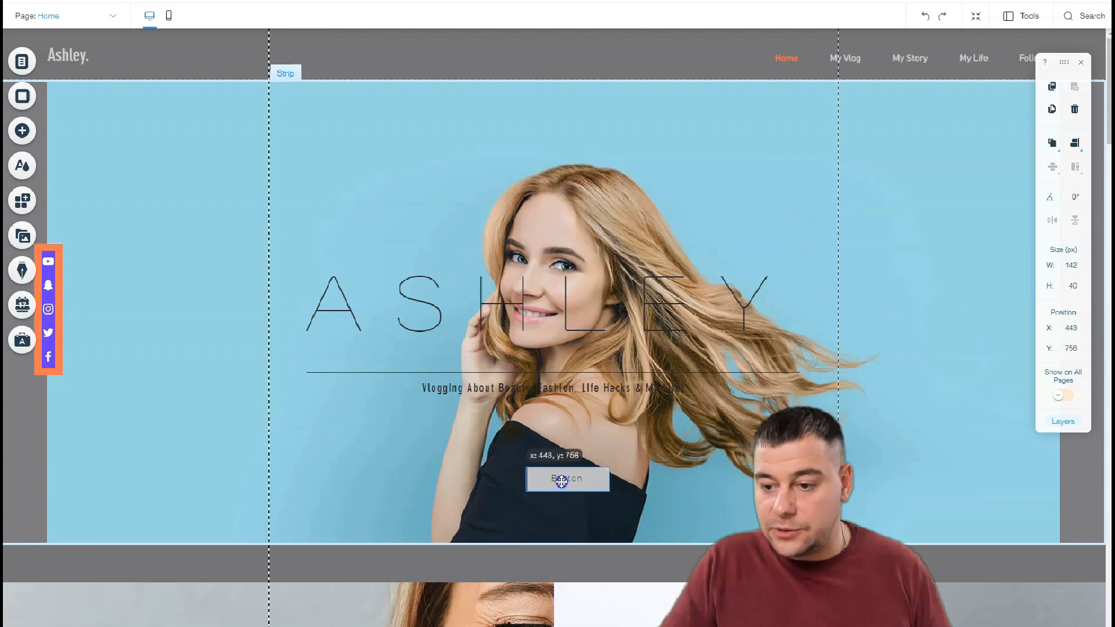
{"action": "left_click_drag", "start_coordinate": [568, 480], "coordinate": [554, 480]}
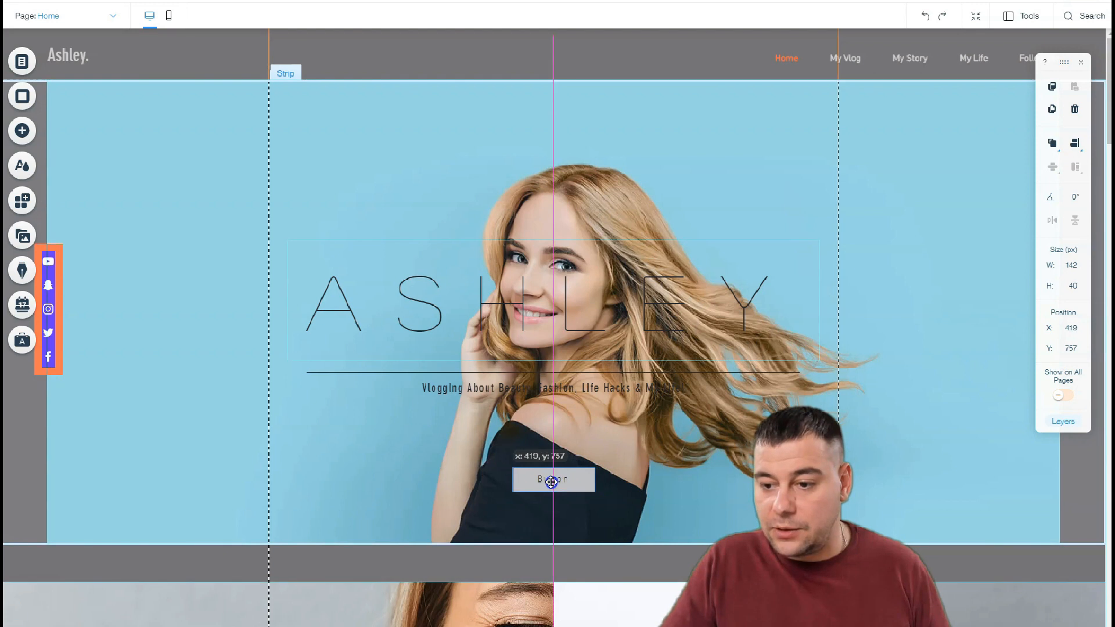
{"action": "left_click", "coordinate": [553, 480]}
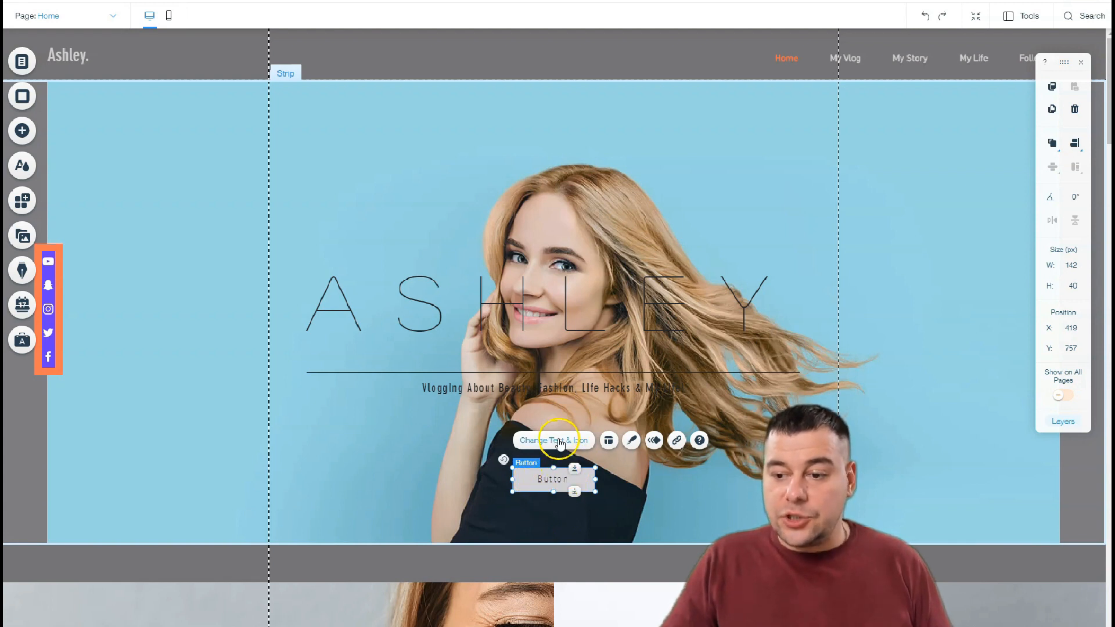
- Change the button label to 'Contact me' and bring up its link choices
{"action": "left_click", "coordinate": [553, 441]}
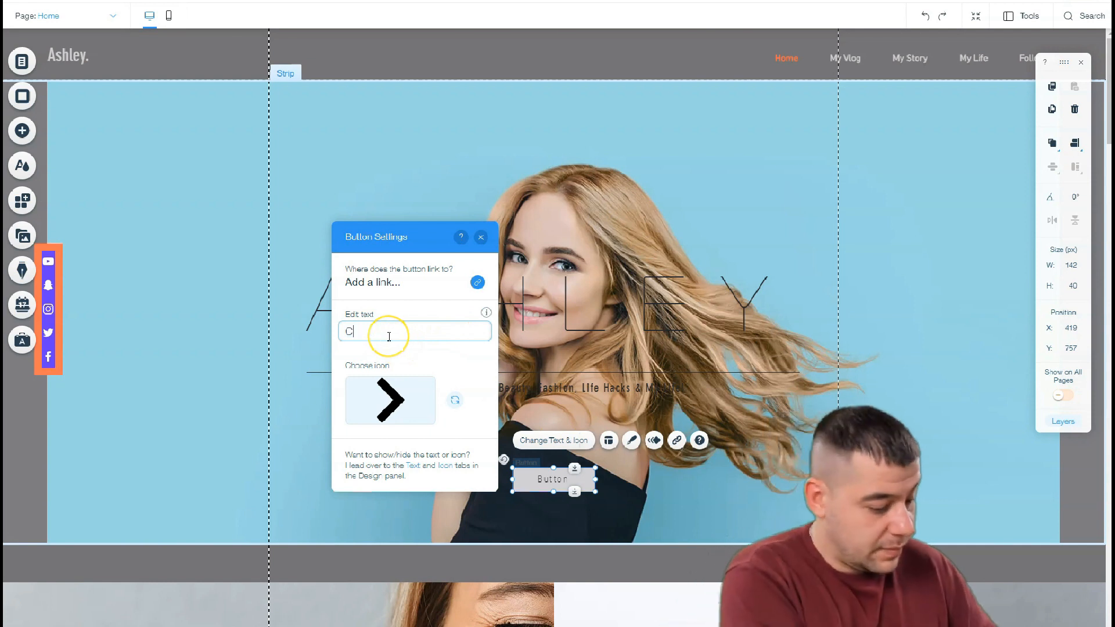
{"action": "type", "text": "ontact me"}
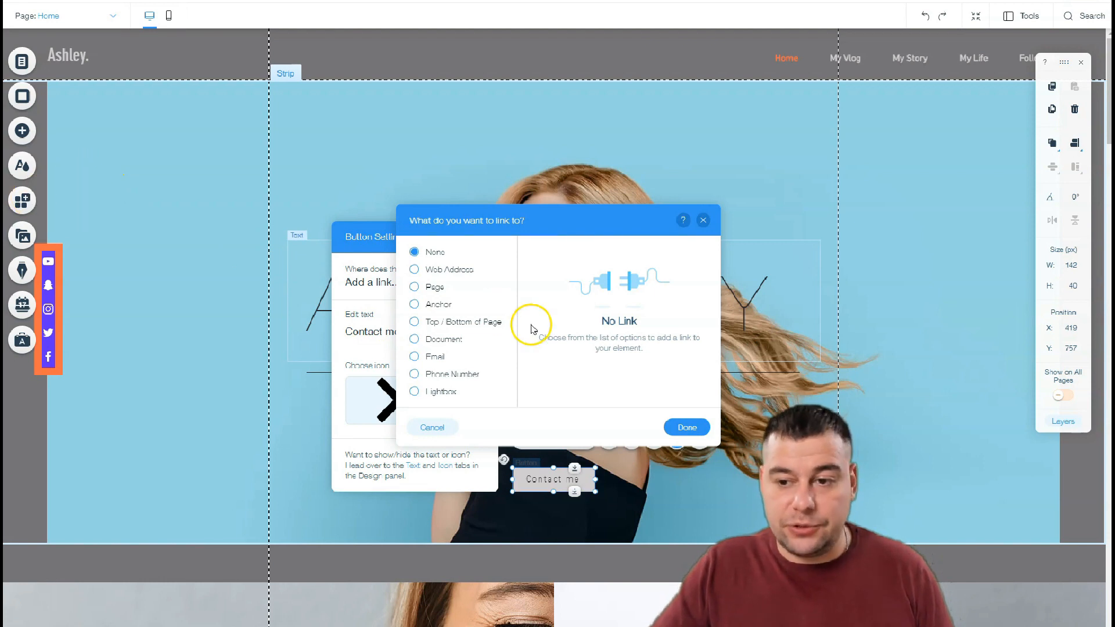
{"action": "mouse_move", "coordinate": [537, 329]}
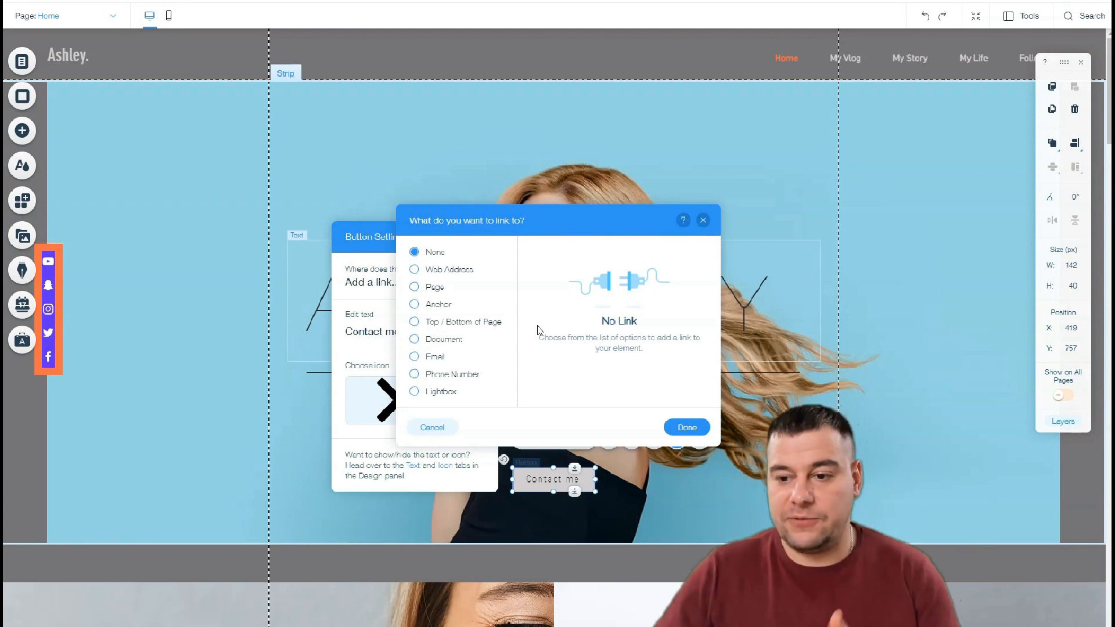
- Preview the Email link option, then cancel and leave the Contact me button unlinked
{"action": "left_click", "coordinate": [415, 357]}
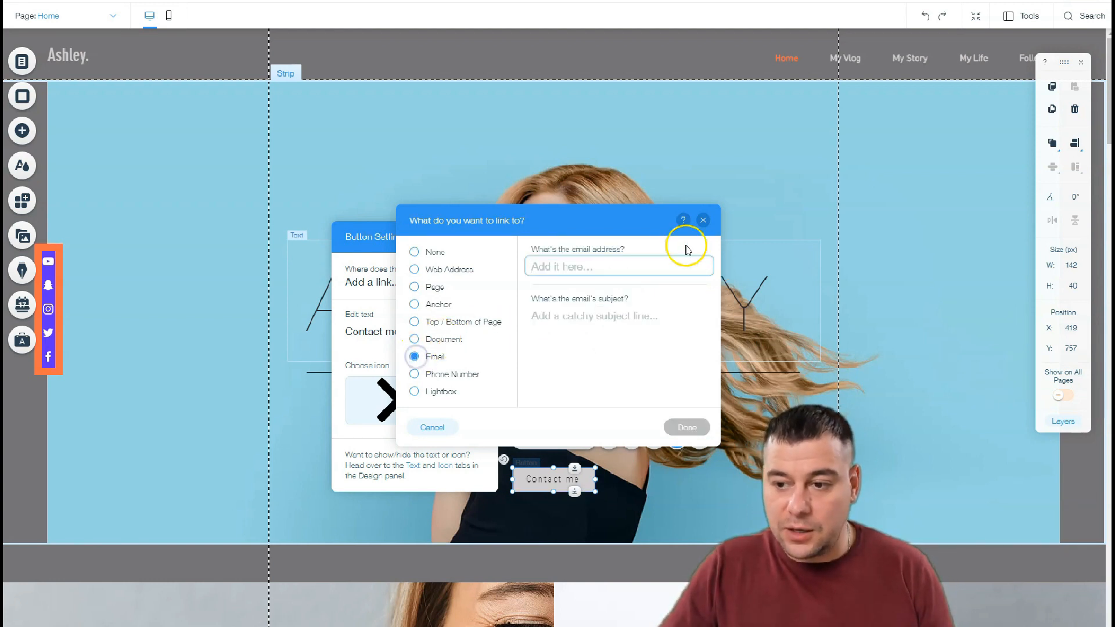
{"action": "left_click", "coordinate": [618, 266]}
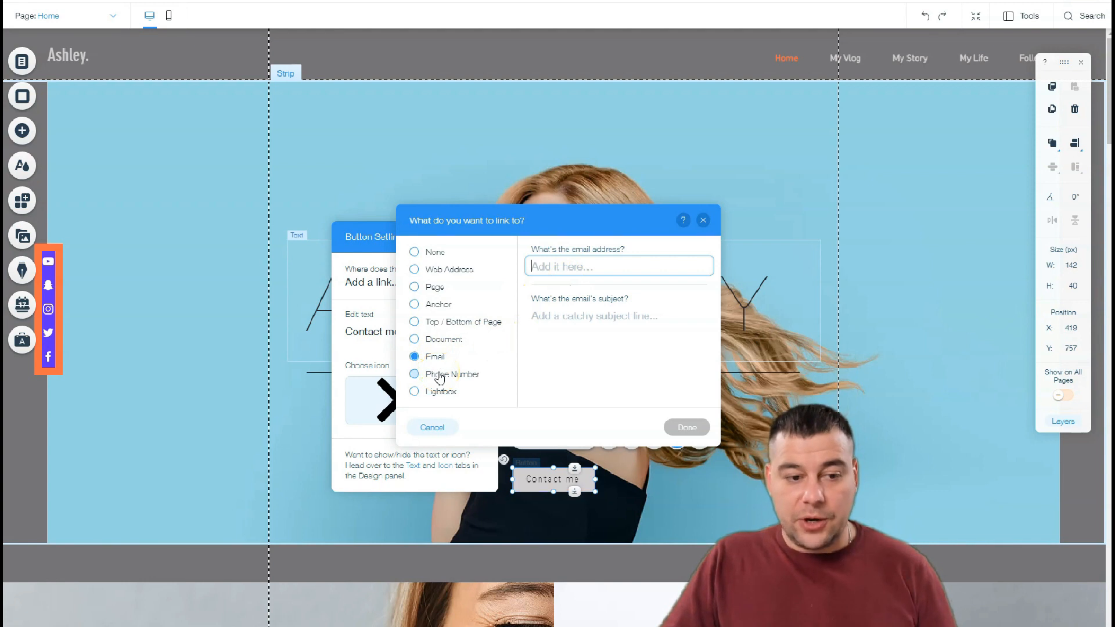
{"action": "mouse_move", "coordinate": [445, 375]}
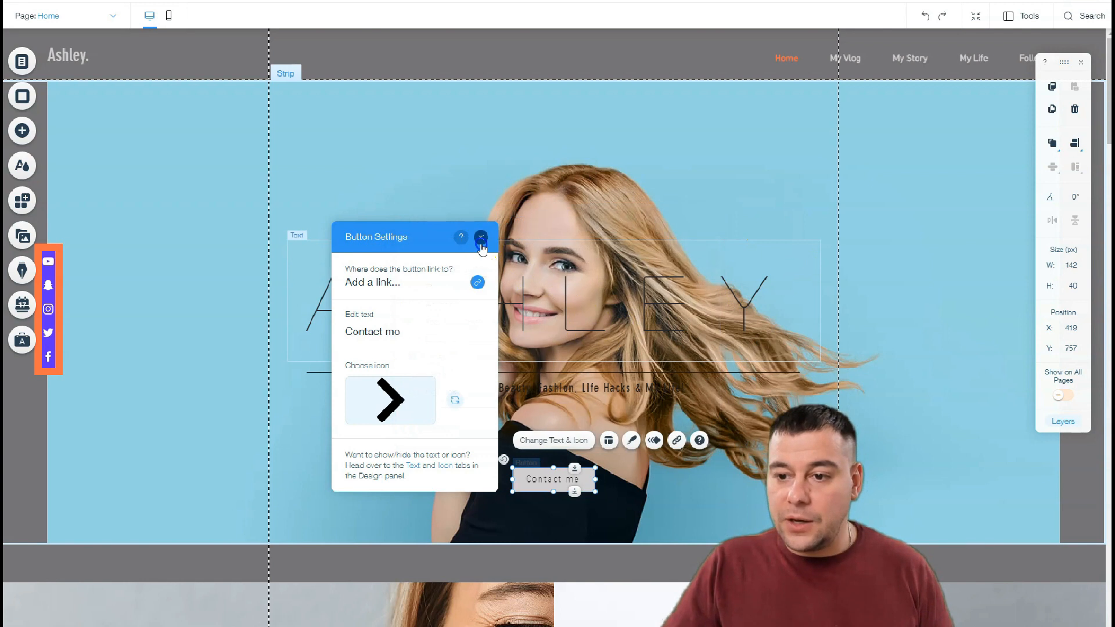
{"action": "left_click", "coordinate": [481, 237]}
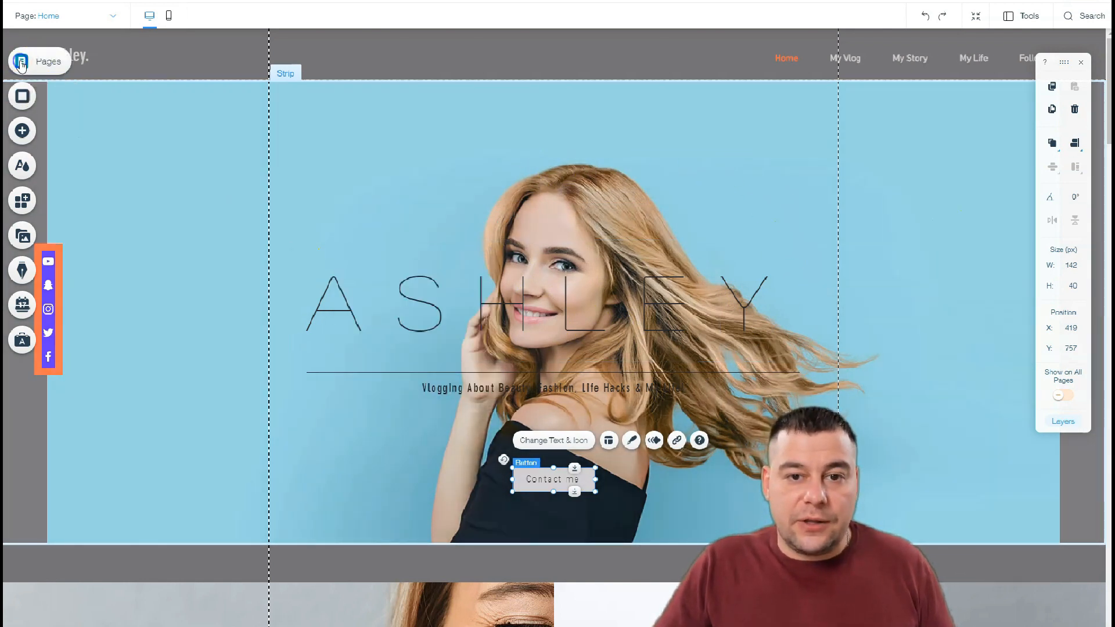
{"action": "left_click", "coordinate": [40, 62]}
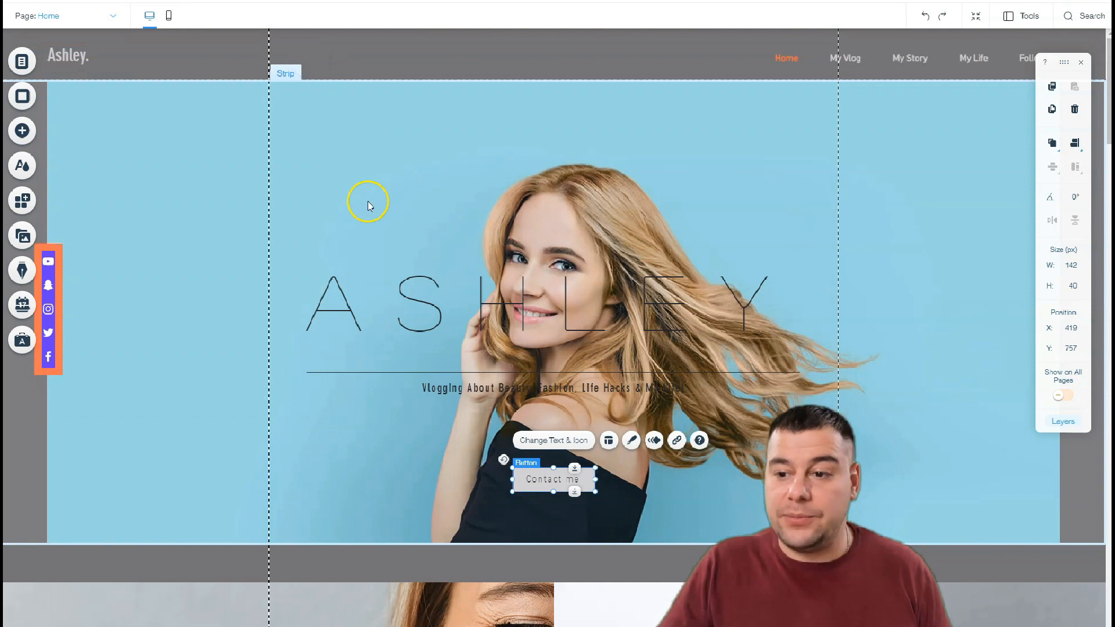
- Adjust the strip background image opacity and bring up the behind-image colour choices
{"action": "scroll", "scroll_direction": "down", "scroll_amount": 3}
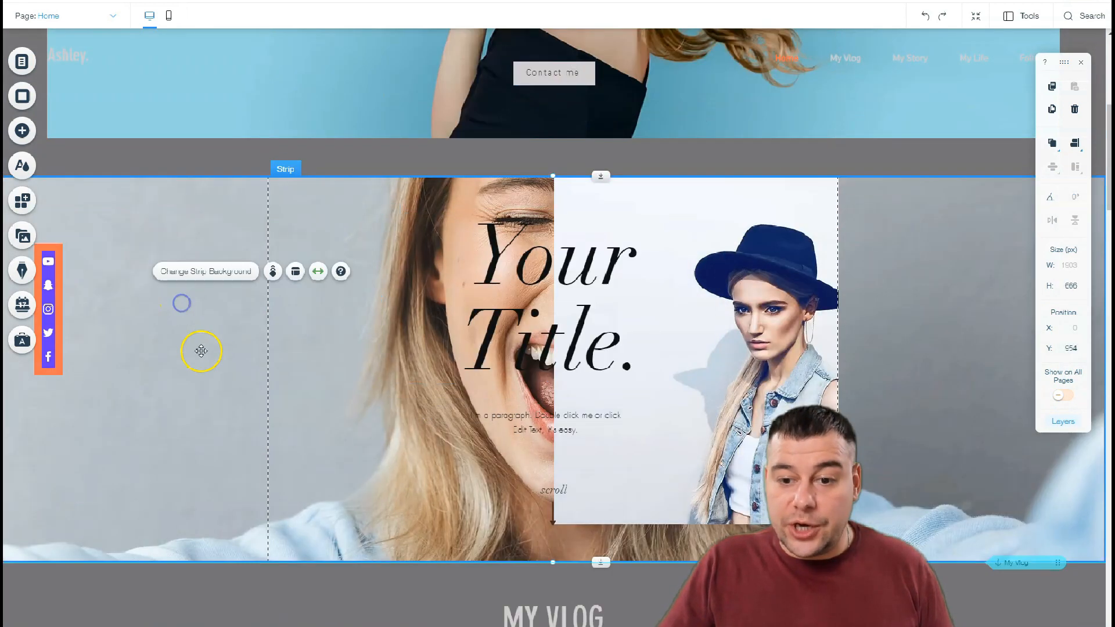
{"action": "mouse_move", "coordinate": [295, 272]}
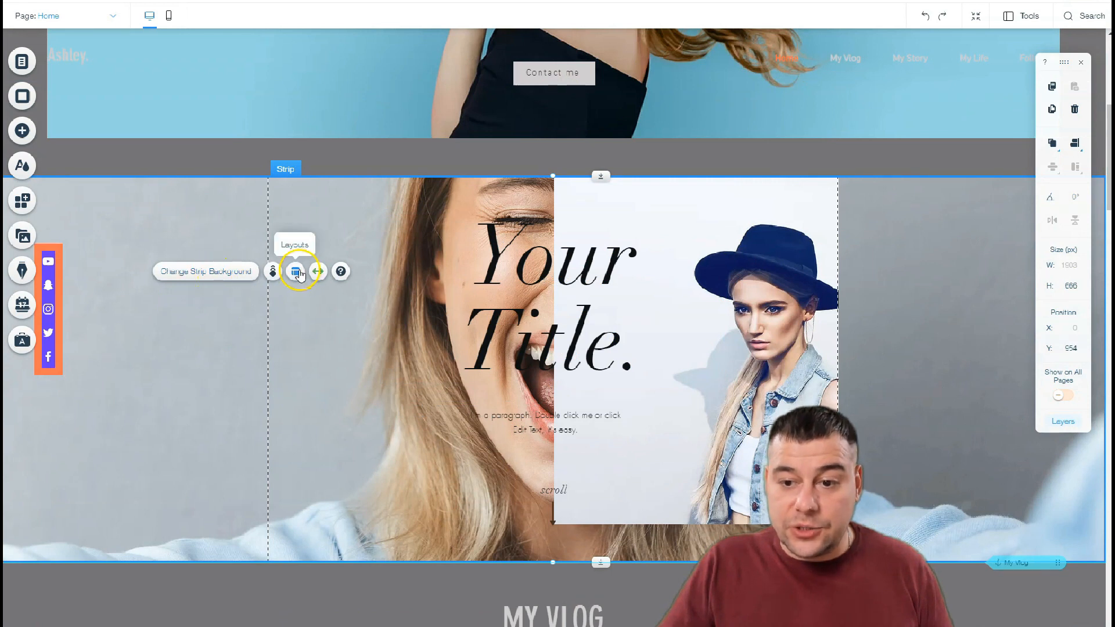
{"action": "left_click", "coordinate": [204, 271]}
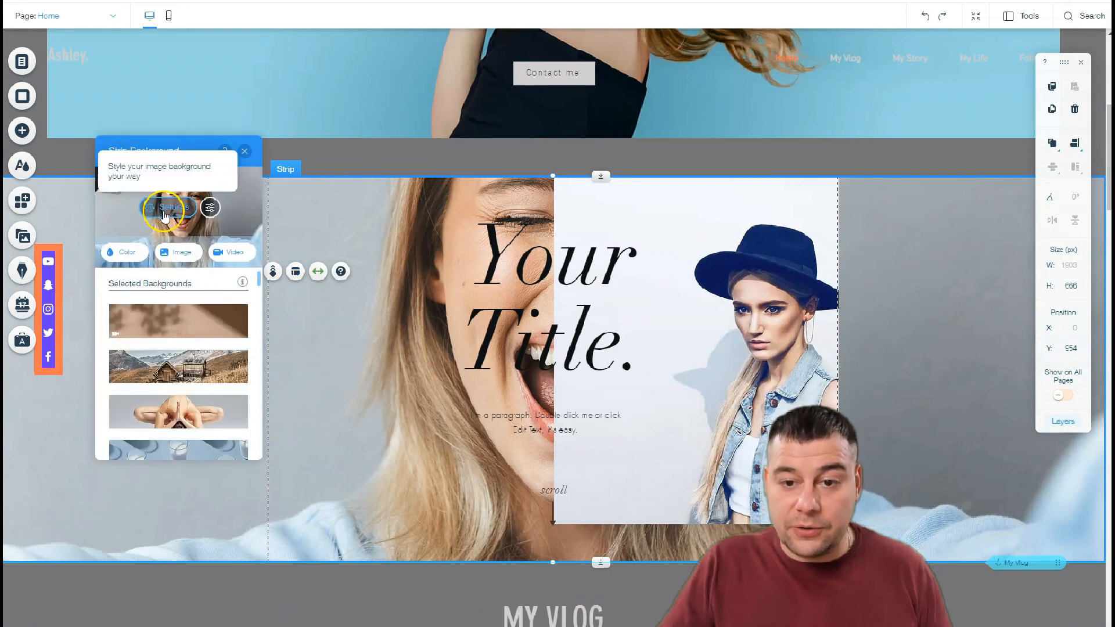
{"action": "left_click", "coordinate": [168, 208]}
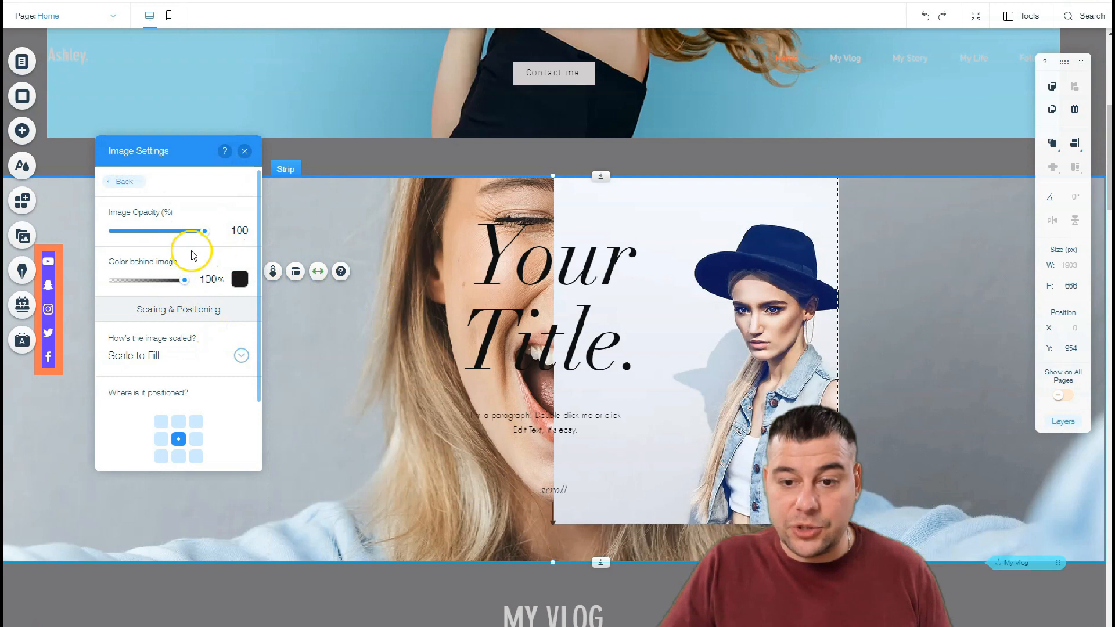
{"action": "left_click_drag", "start_coordinate": [184, 230], "coordinate": [147, 230]}
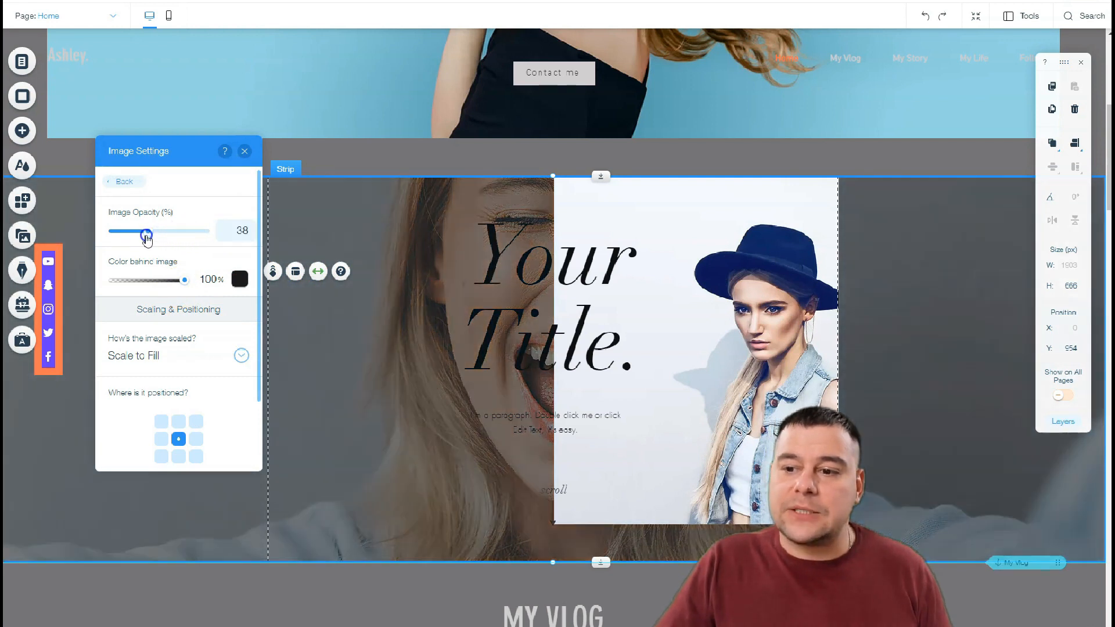
{"action": "left_click_drag", "start_coordinate": [147, 230], "coordinate": [195, 230]}
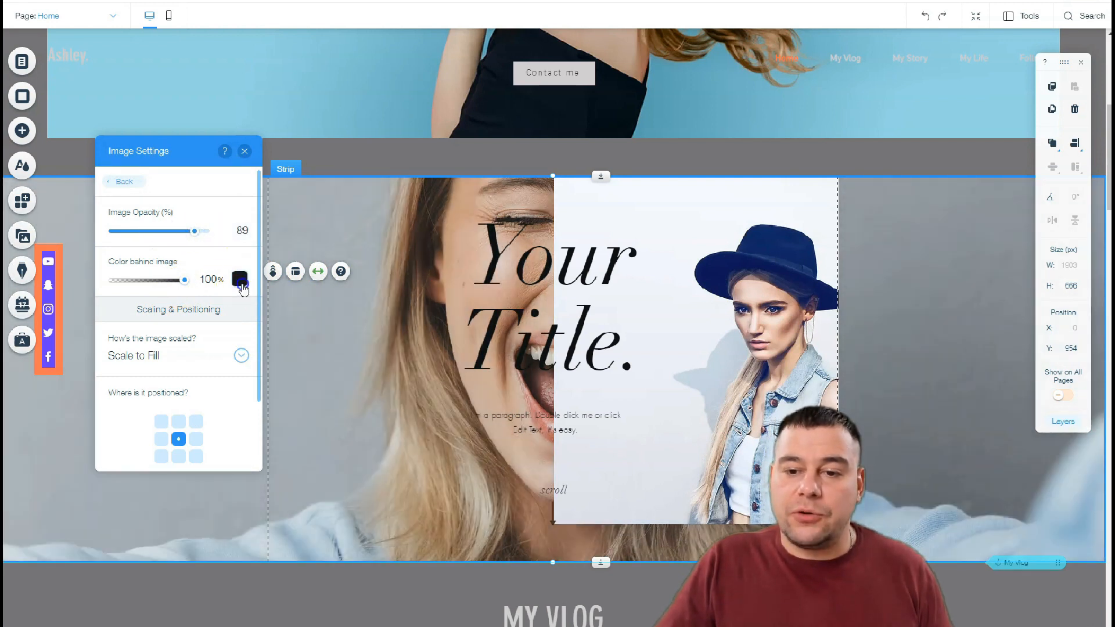
{"action": "left_click", "coordinate": [240, 279]}
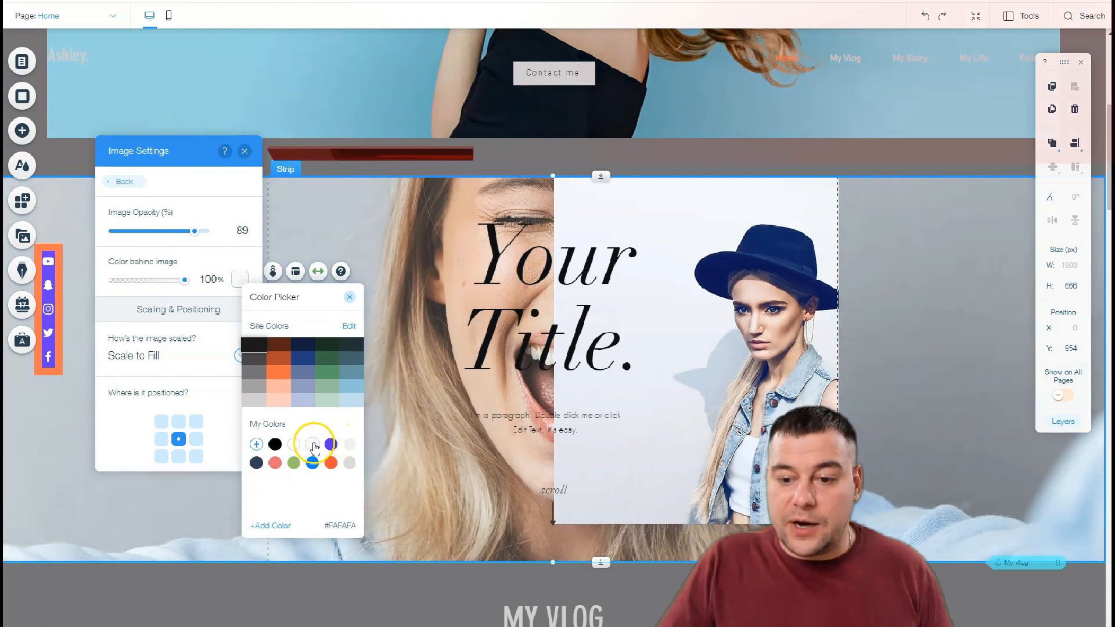
- Tint the strip background peach with the photo at about half opacity
{"action": "left_click_drag", "start_coordinate": [184, 230], "coordinate": [150, 230]}
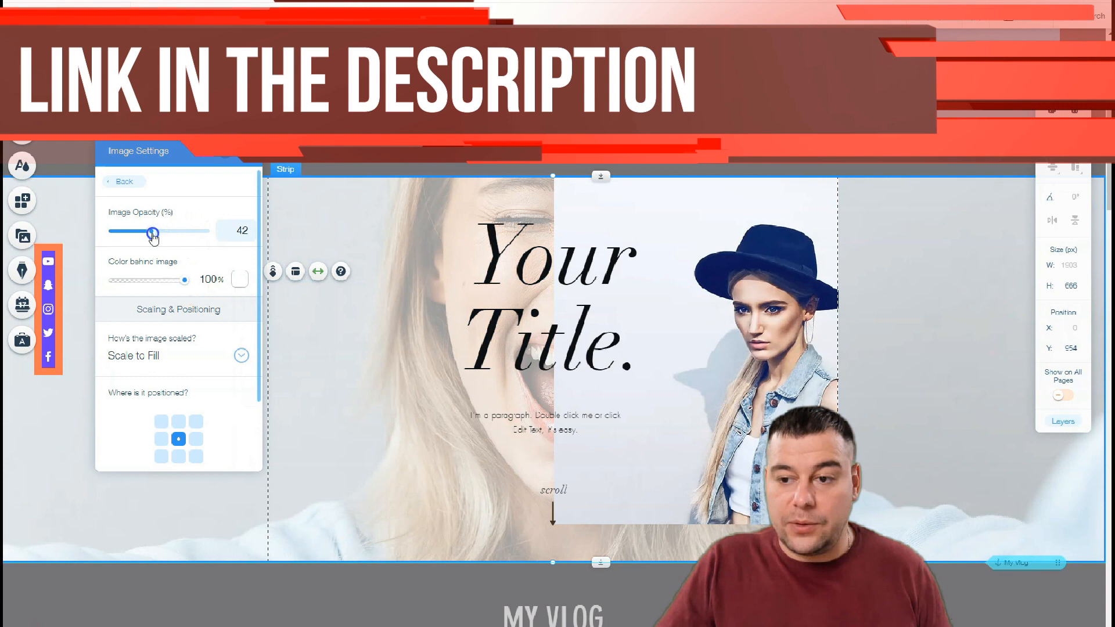
{"action": "left_click", "coordinate": [241, 279]}
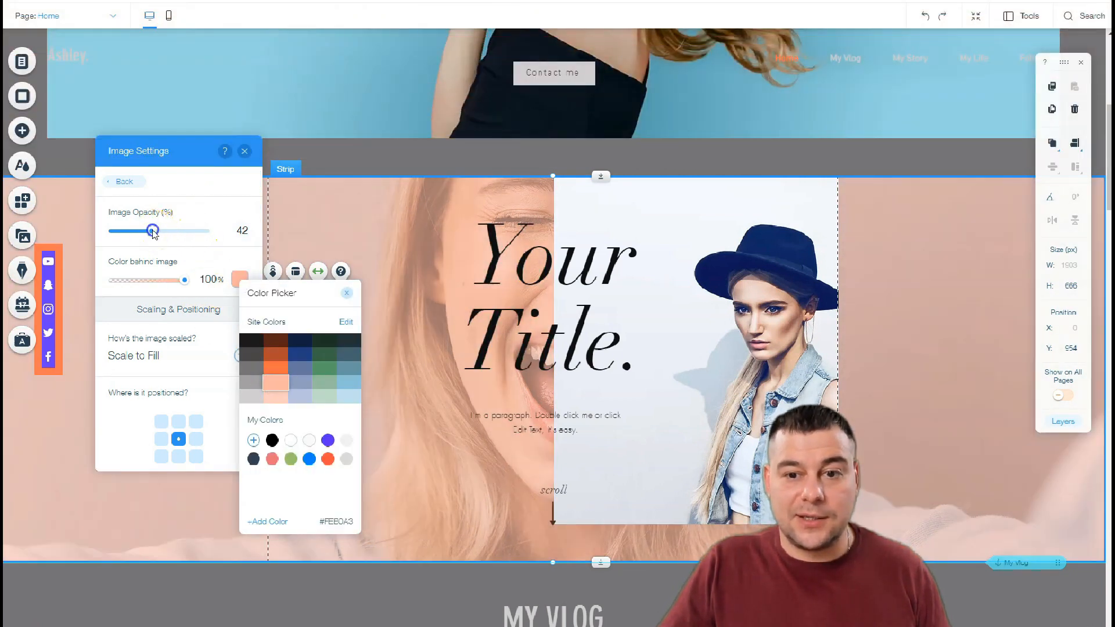
{"action": "left_click_drag", "start_coordinate": [153, 230], "coordinate": [166, 230]}
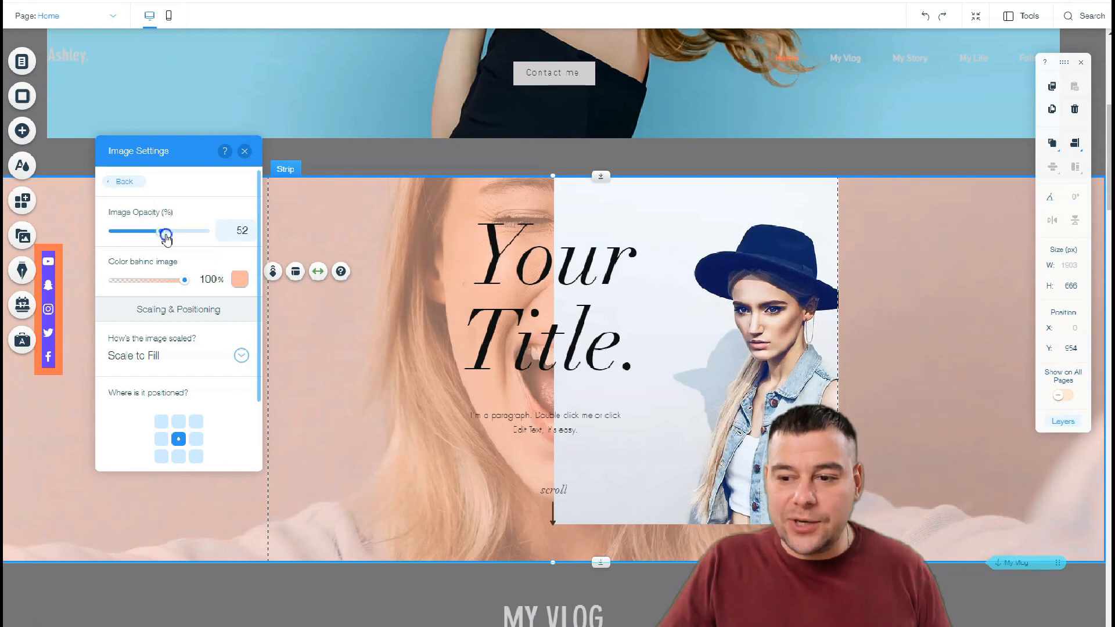
{"action": "left_click_drag", "start_coordinate": [166, 230], "coordinate": [168, 230]}
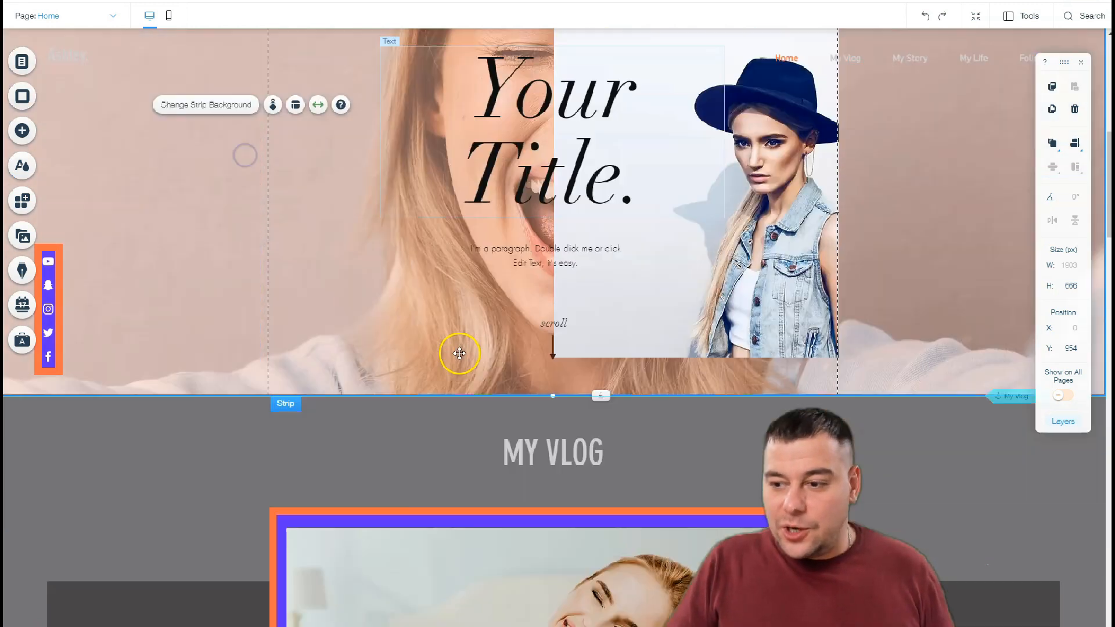
- Try several typefaces on the story paragraph and settle on a thin hand-drawn font
{"action": "scroll", "scroll_direction": "down", "scroll_amount": 3}
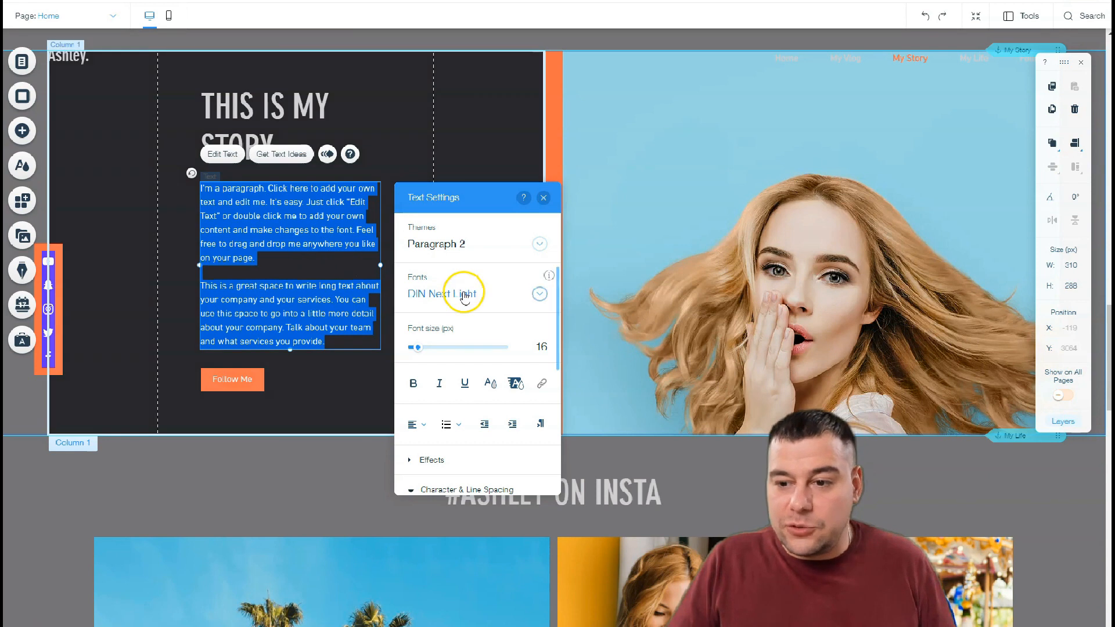
{"action": "left_click", "coordinate": [462, 294]}
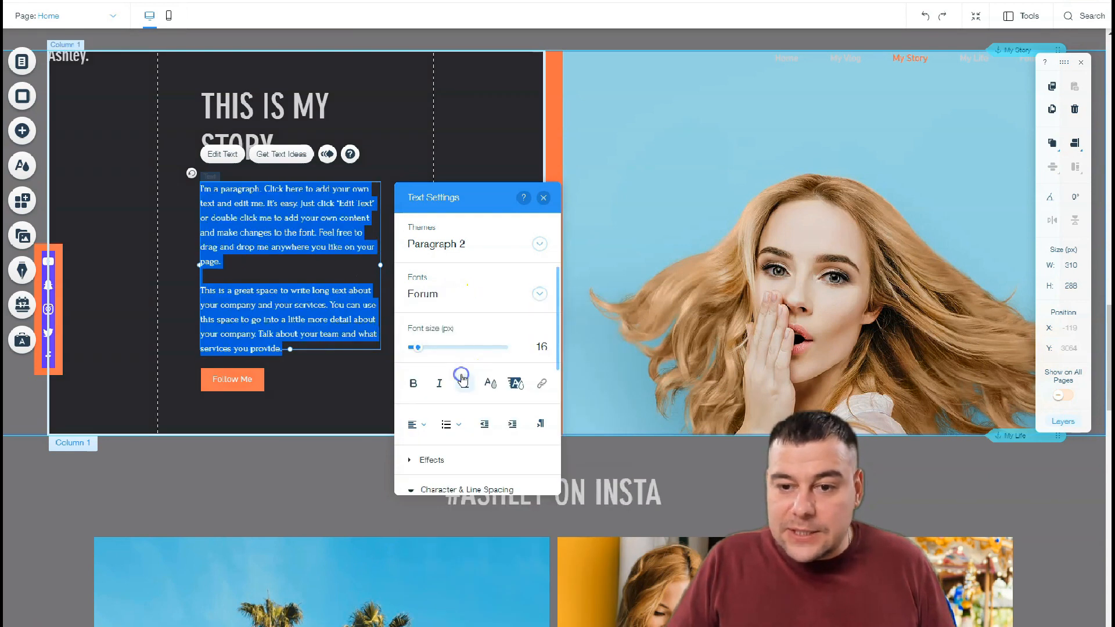
{"action": "left_click", "coordinate": [475, 294]}
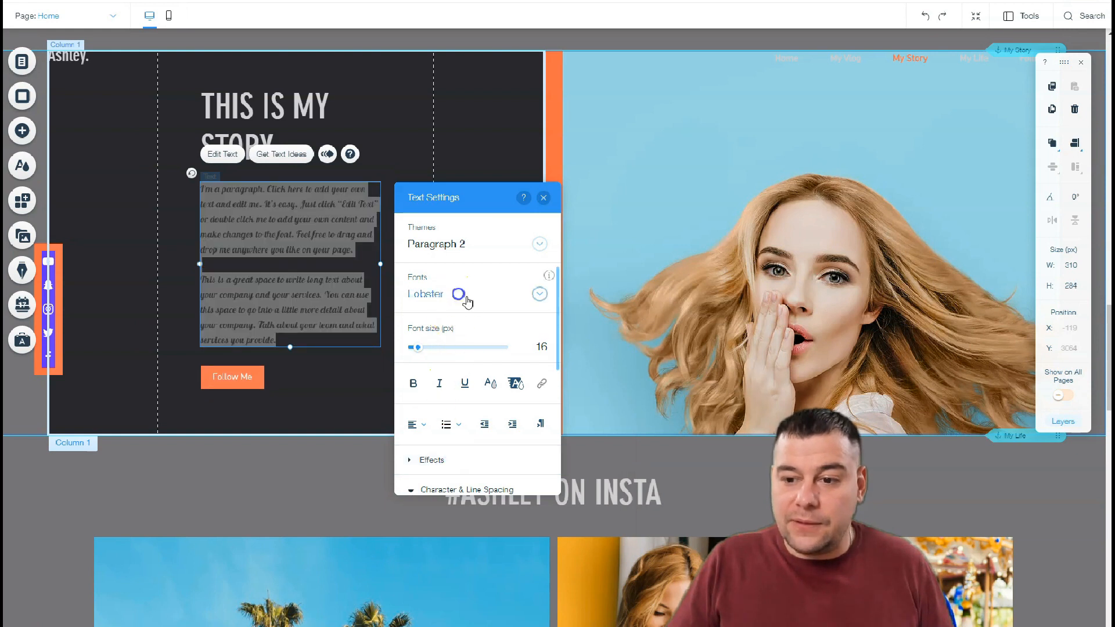
{"action": "left_click", "coordinate": [434, 294]}
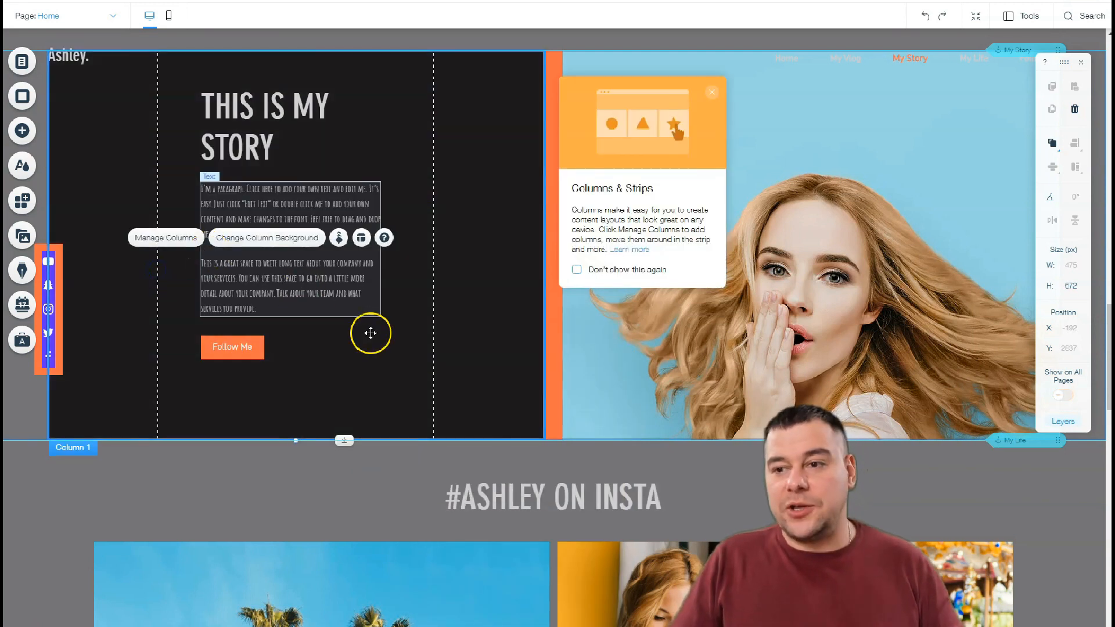
{"action": "scroll", "scroll_direction": "down", "scroll_amount": 3}
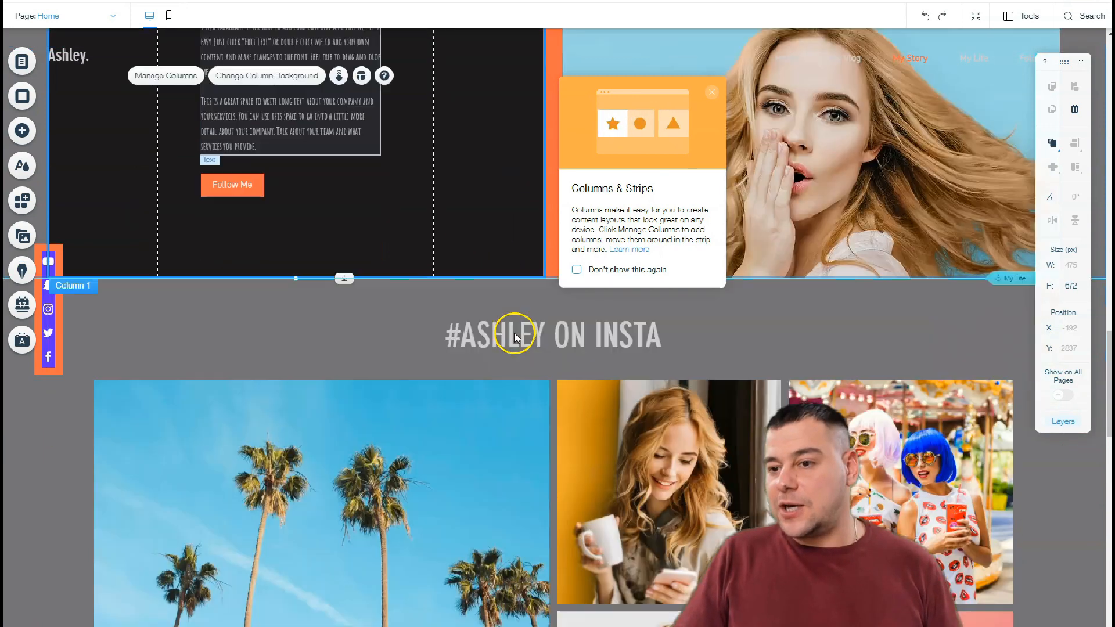
{"action": "scroll", "scroll_direction": "down", "scroll_amount": 3}
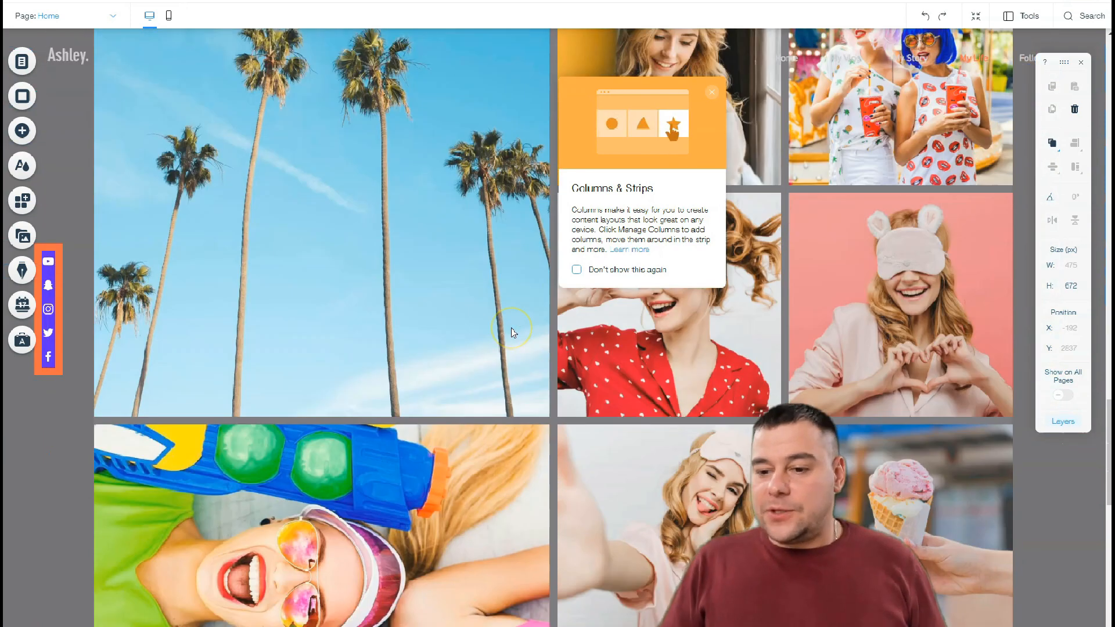
{"action": "scroll", "scroll_direction": "down", "scroll_amount": 3}
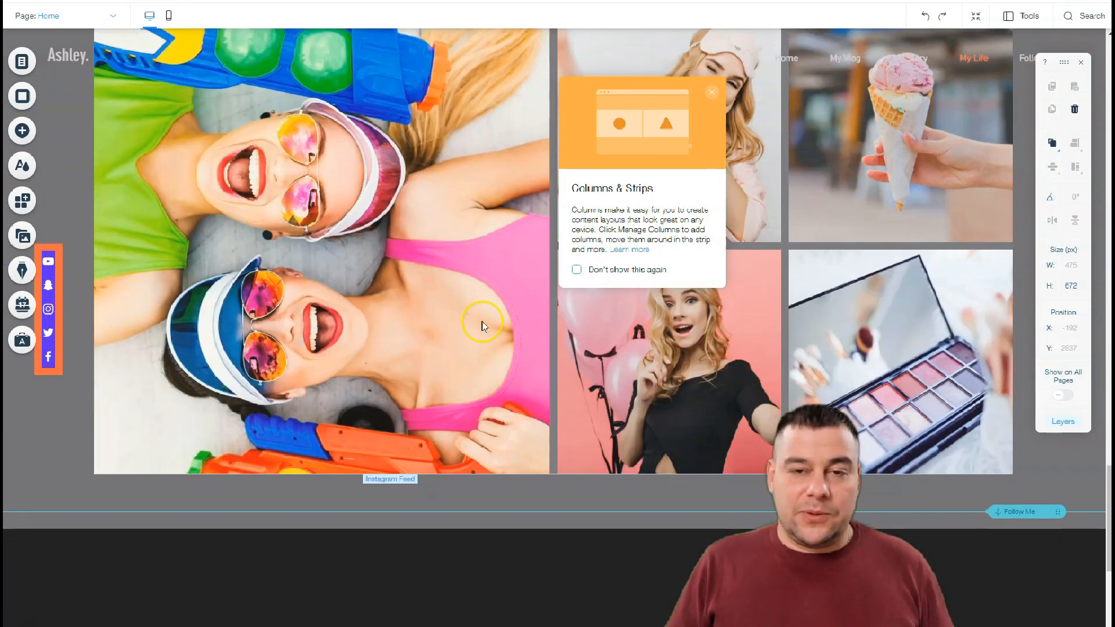
{"action": "scroll", "scroll_direction": "down", "scroll_amount": 3}
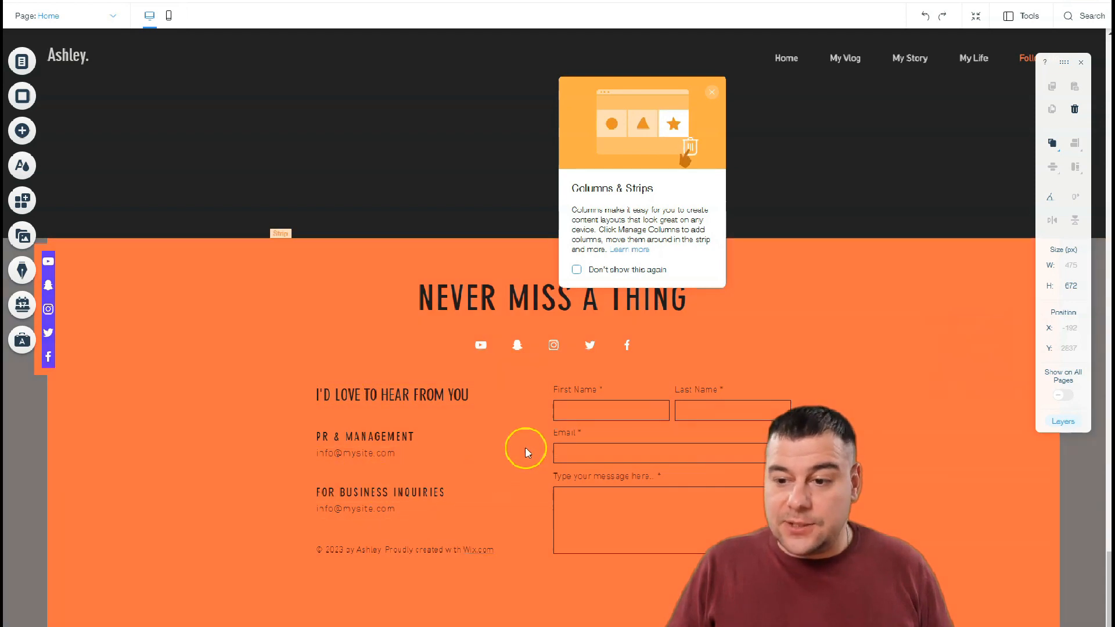
{"action": "mouse_move", "coordinate": [22, 131]}
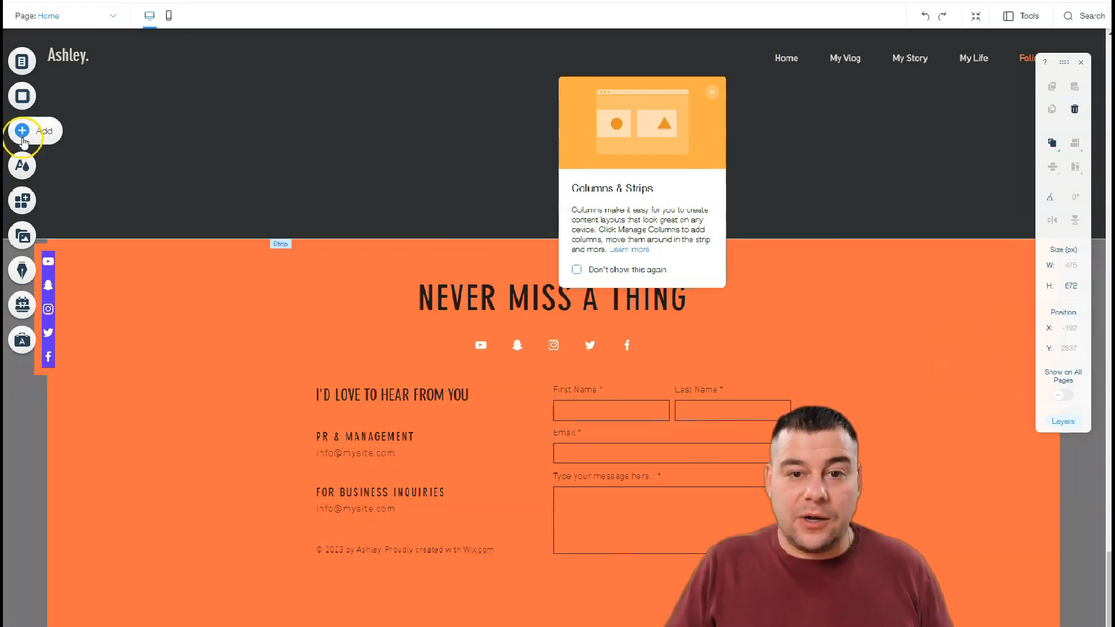
- Add a YouTube video player to the dark strip from Video & Music elements
{"action": "left_click", "coordinate": [22, 132]}
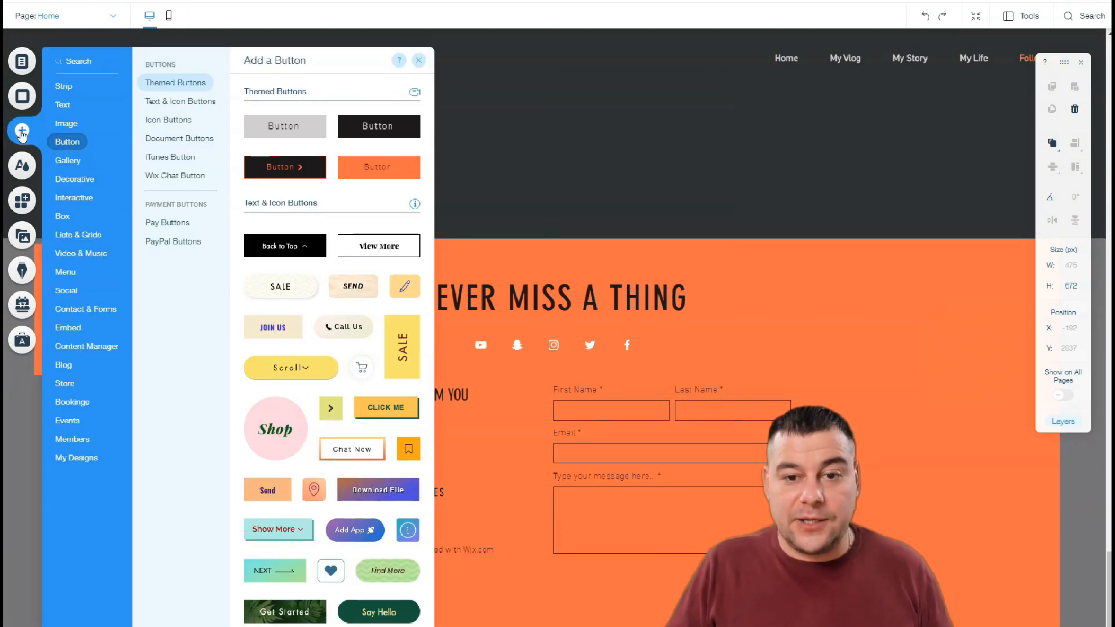
{"action": "left_click", "coordinate": [74, 179]}
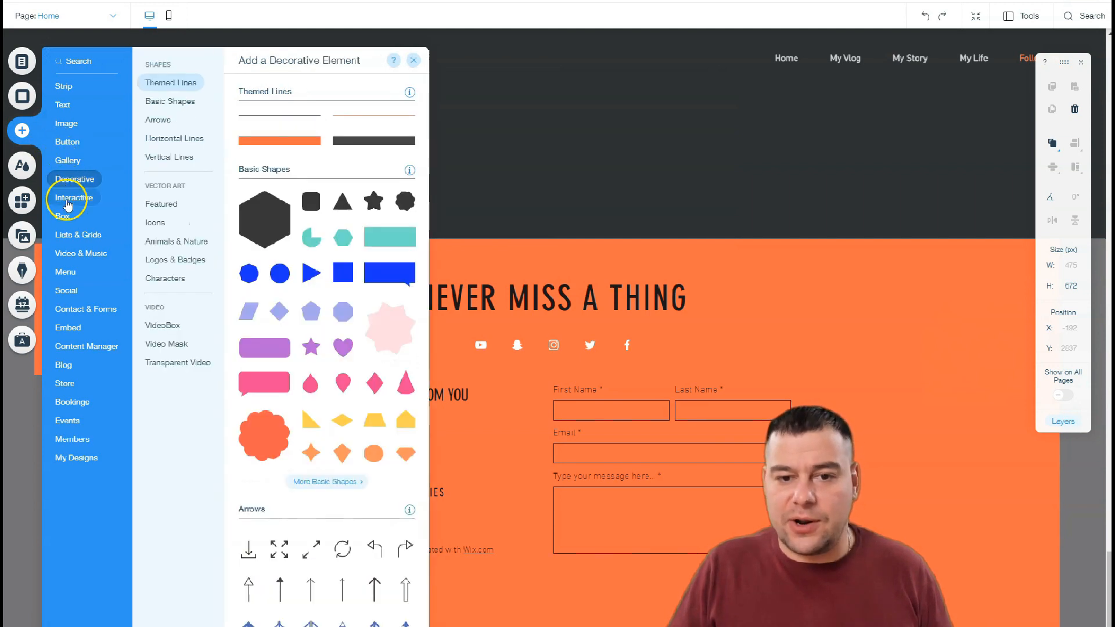
{"action": "left_click", "coordinate": [78, 235]}
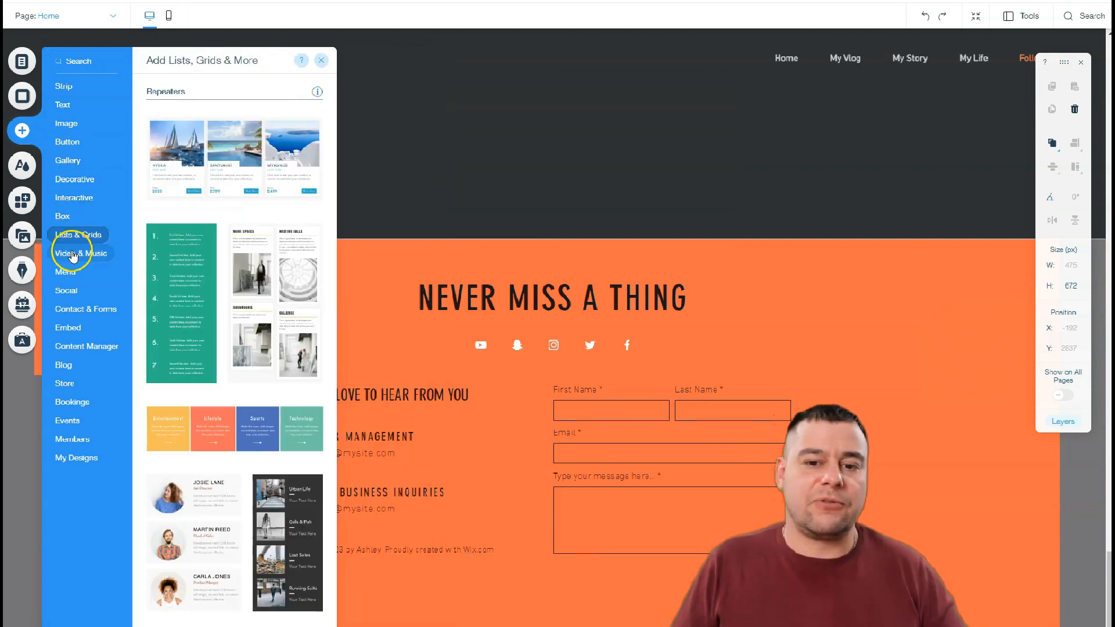
{"action": "left_click", "coordinate": [81, 252]}
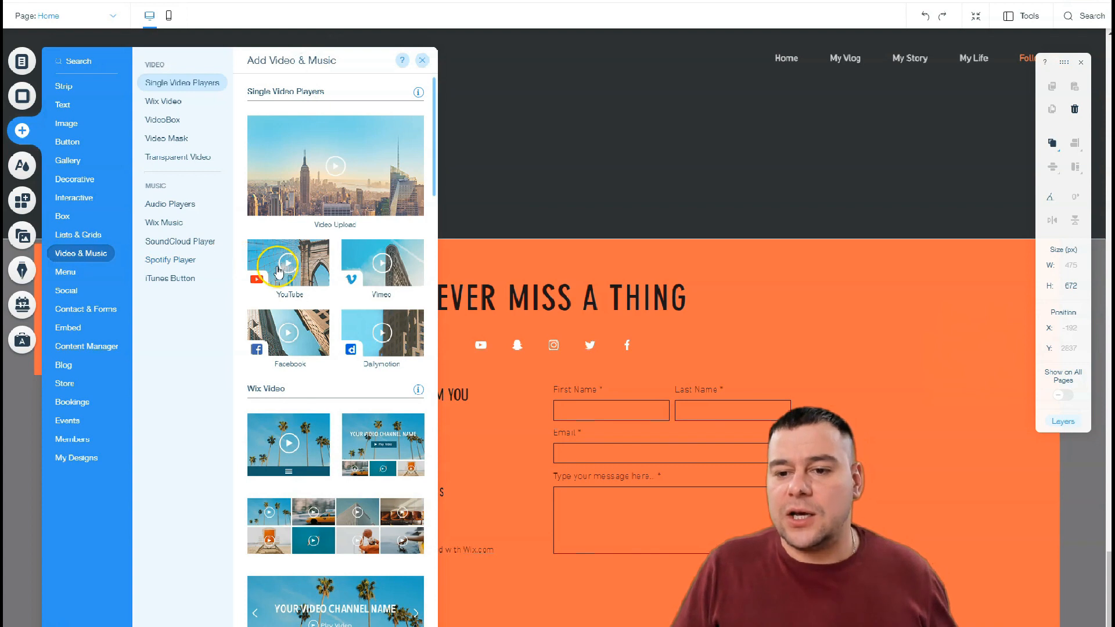
{"action": "left_click", "coordinate": [422, 59]}
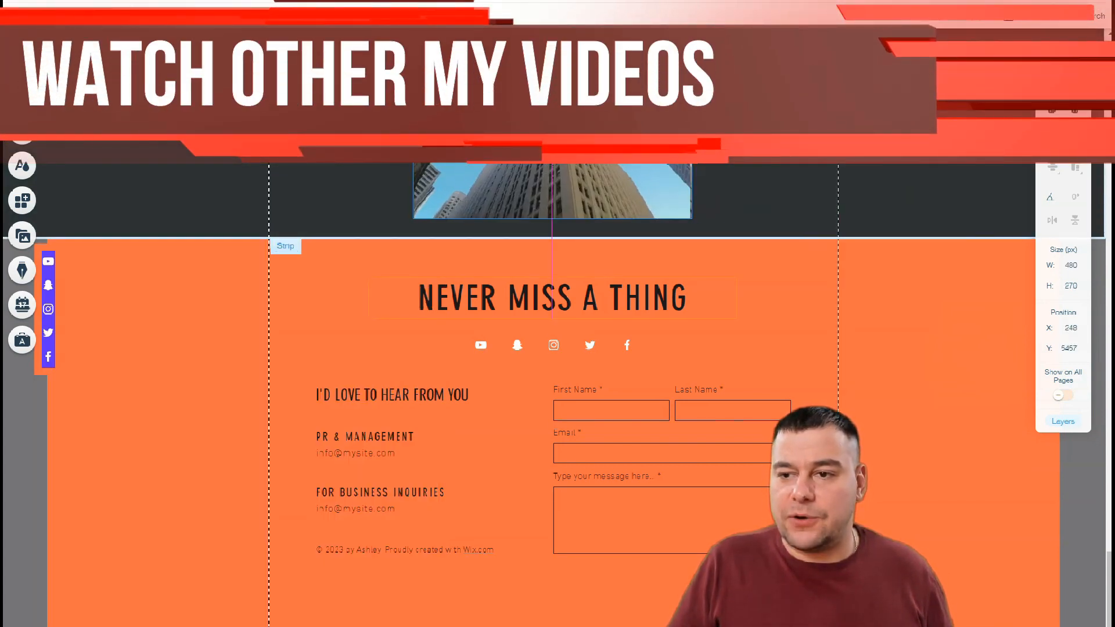
- Add a 'My Video' heading beside the player and colour it light peach
{"action": "left_click", "coordinate": [551, 191]}
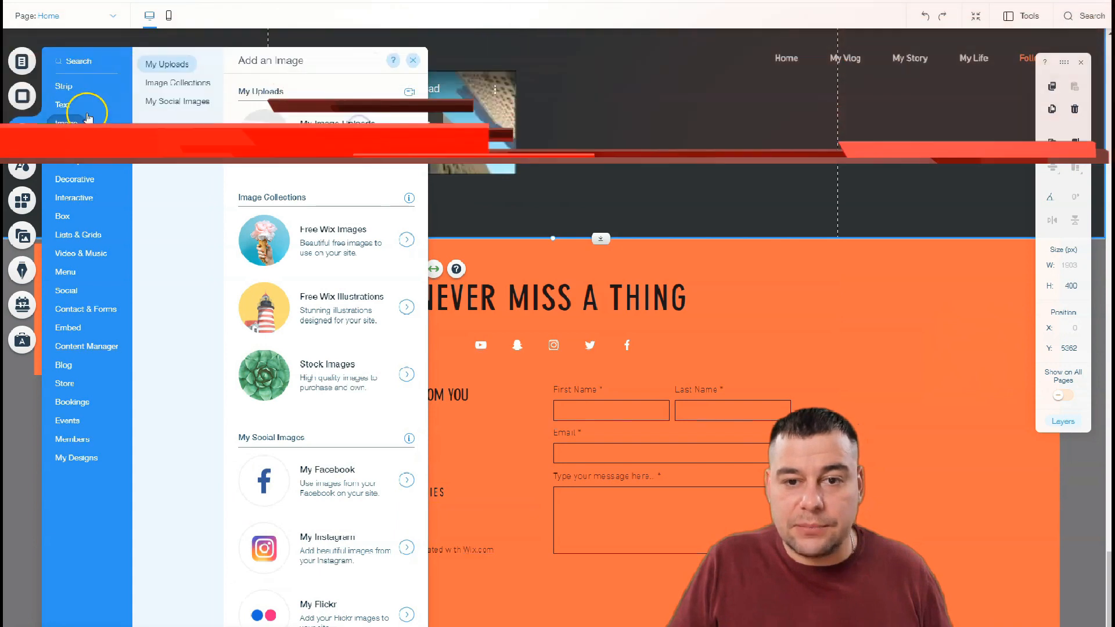
{"action": "left_click", "coordinate": [63, 104]}
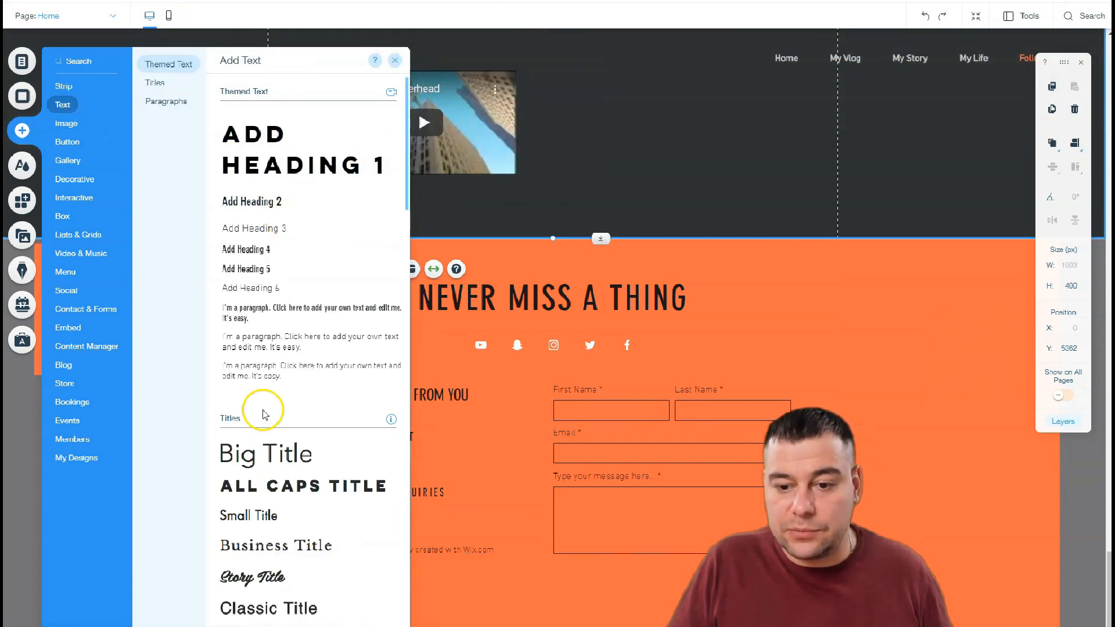
{"action": "left_click", "coordinate": [265, 455]}
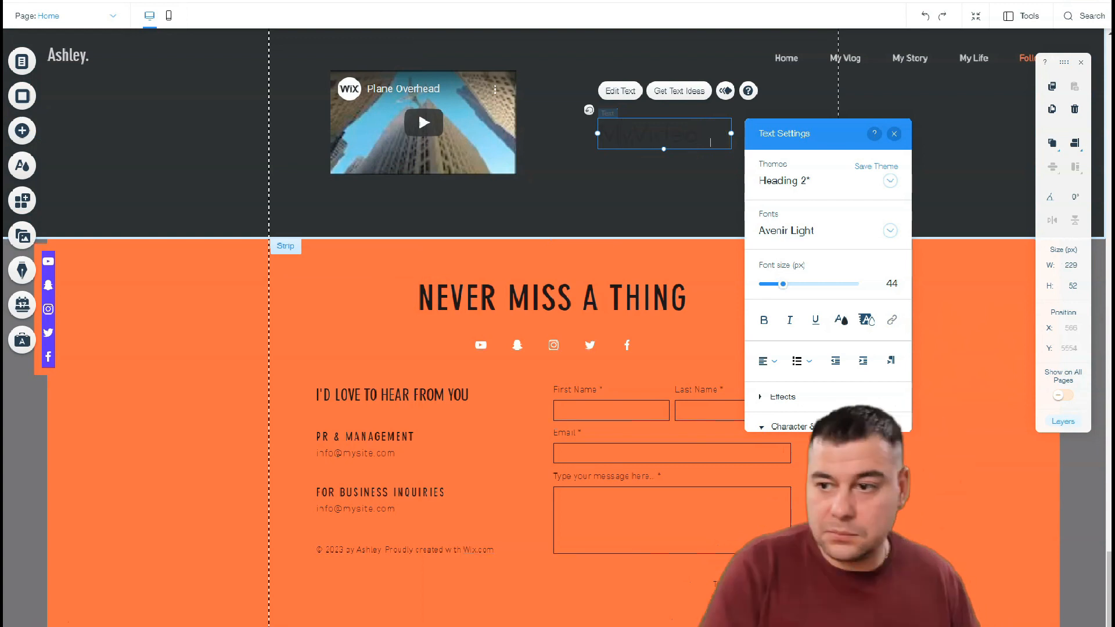
{"action": "left_click", "coordinate": [867, 320]}
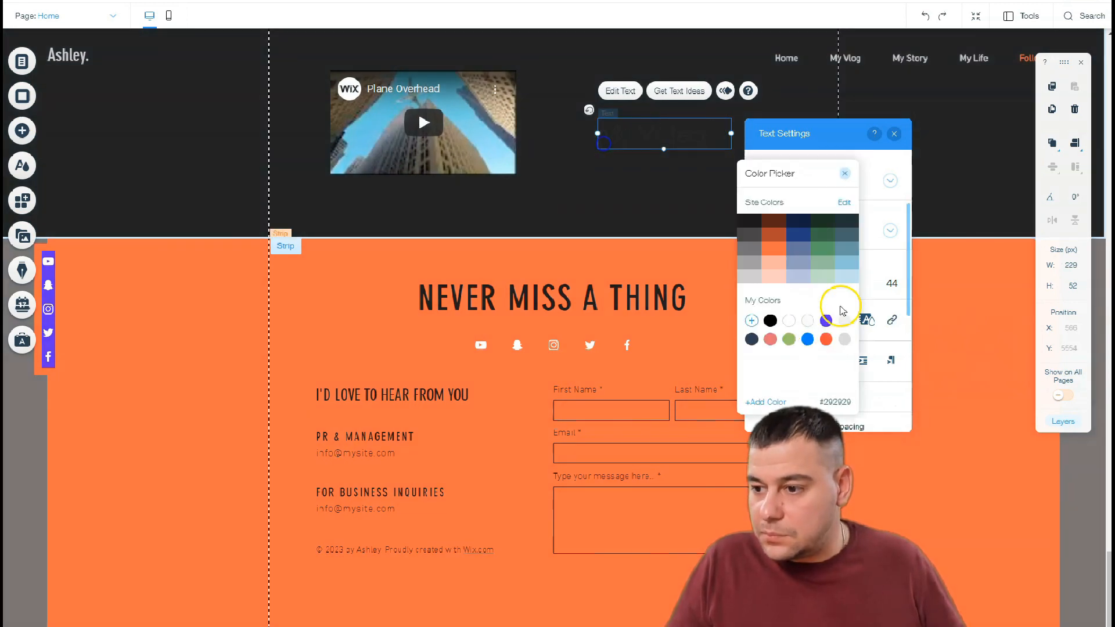
{"action": "left_click", "coordinate": [845, 173]}
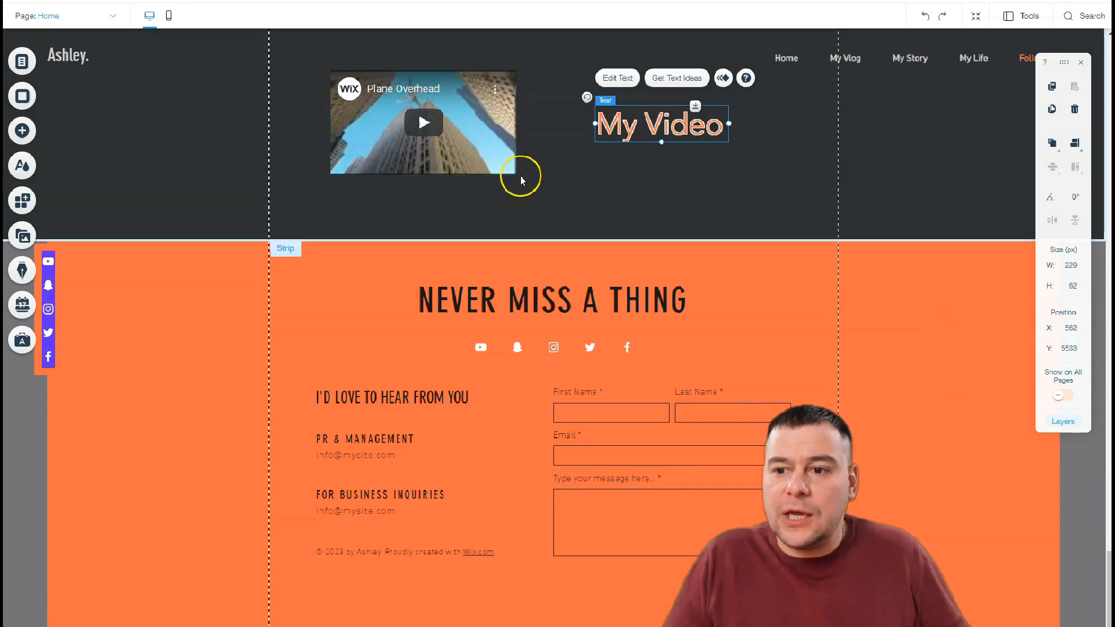
- Enlarge the video player, then scroll back to the ASHLEY hero section
{"action": "left_click_drag", "start_coordinate": [522, 175], "coordinate": [539, 185]}
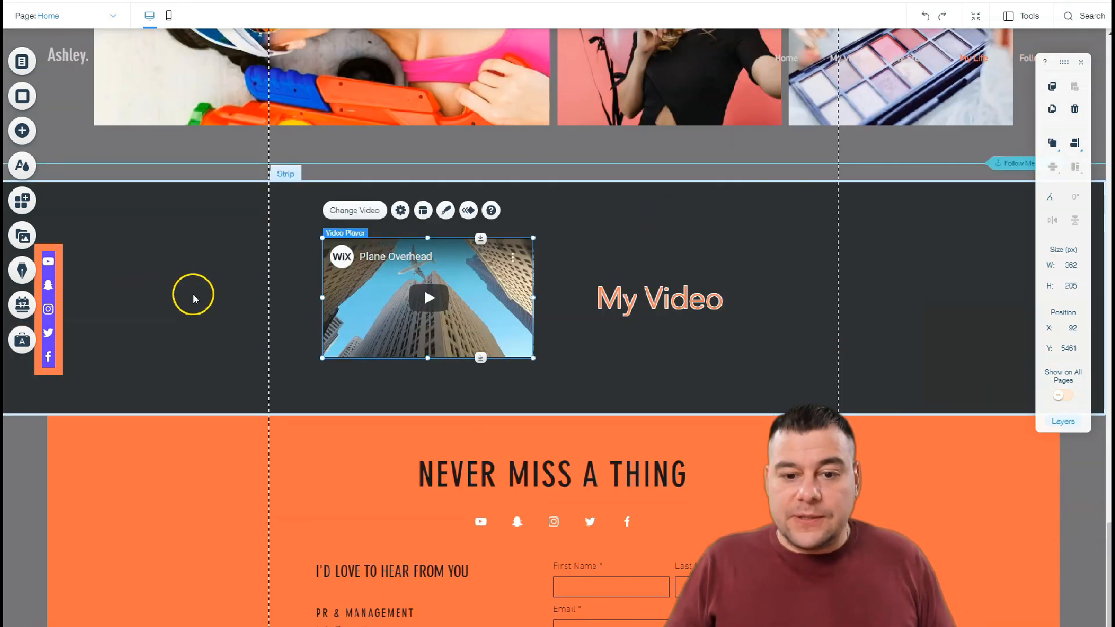
{"action": "scroll", "scroll_direction": "down", "scroll_amount": 3}
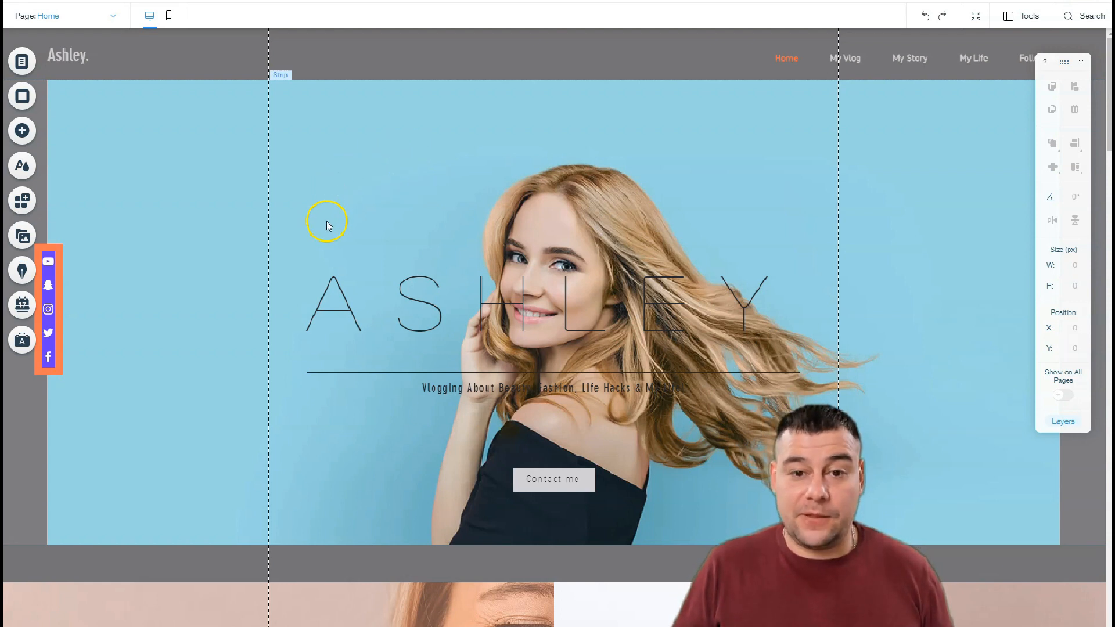
{"action": "mouse_move", "coordinate": [299, 230]}
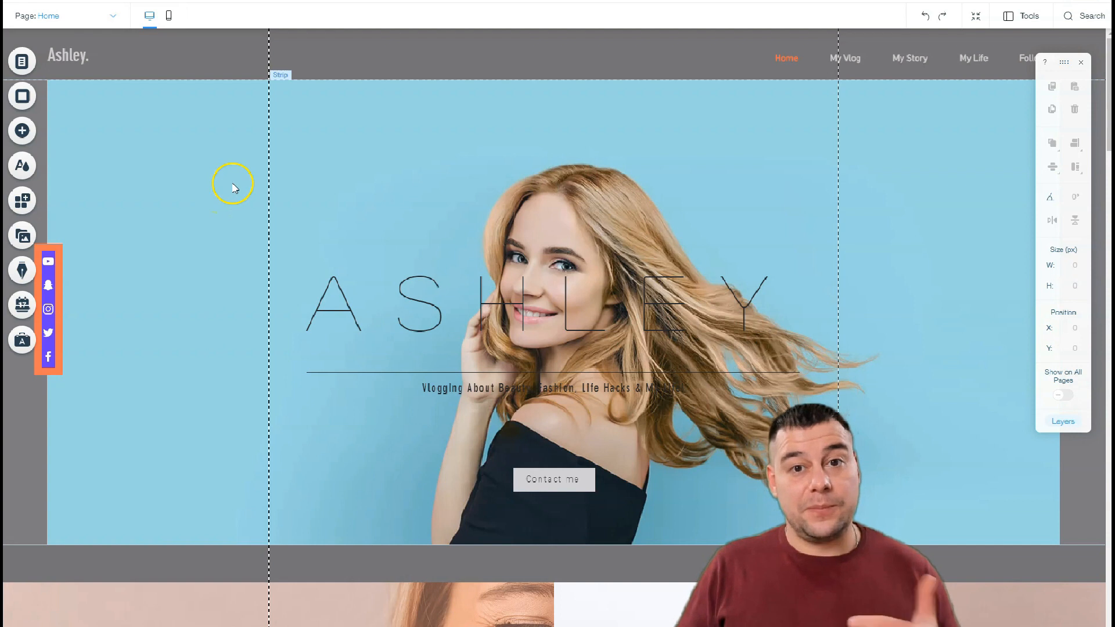
{"action": "mouse_move", "coordinate": [237, 175]}
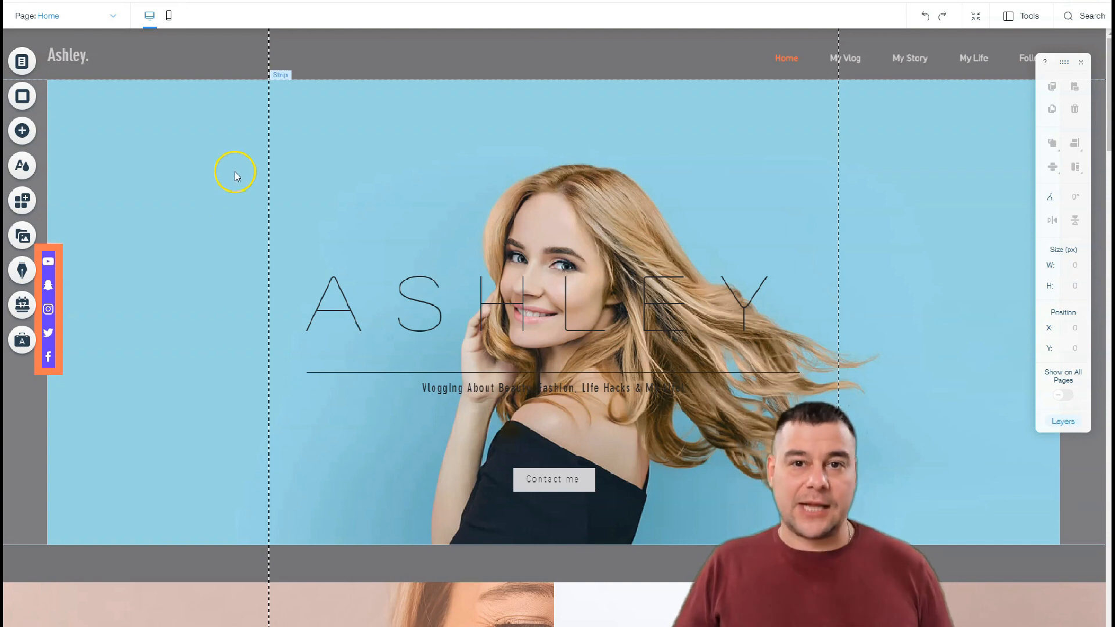